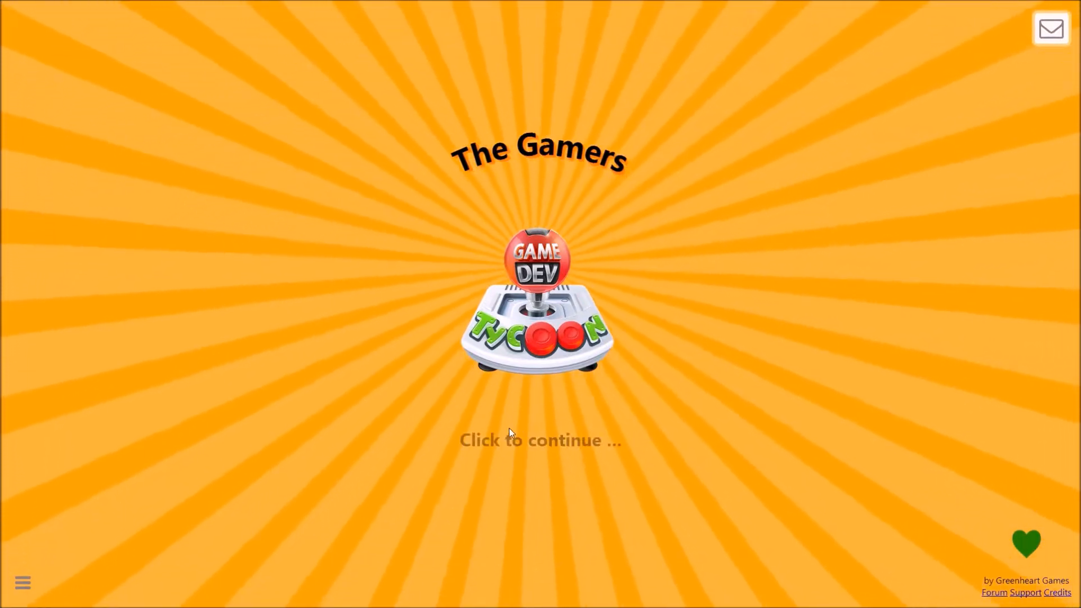
Continue from the title screen into The Gamers studio to reach Go back in time's 8/7/7/9 reviews.
click(540, 440)
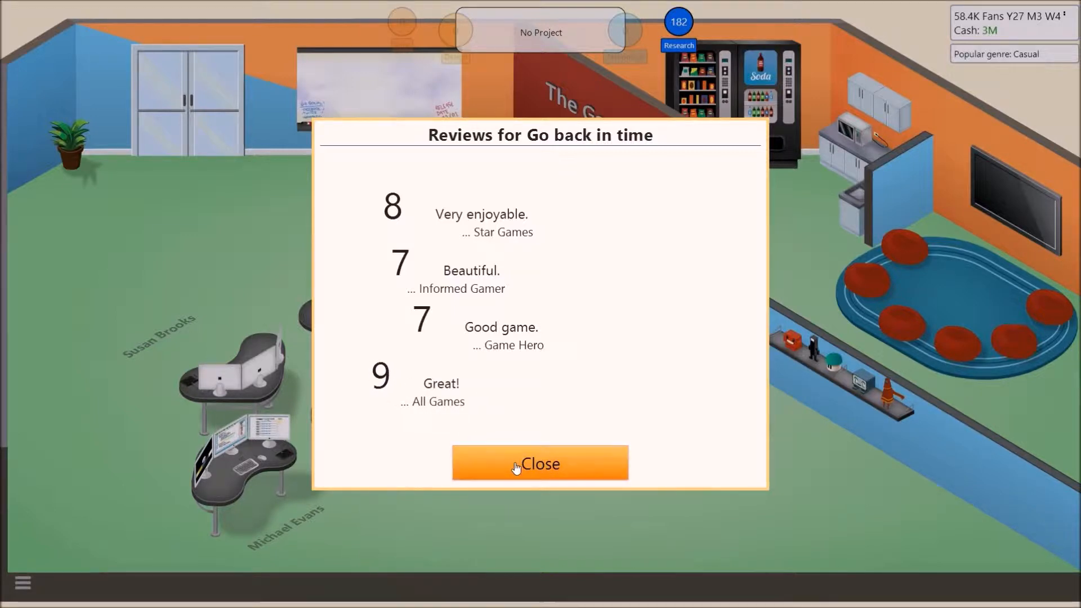
Close the 8/7/7/9 reviews and acknowledge the 500K and 1M sales milestone news.
click(540, 462)
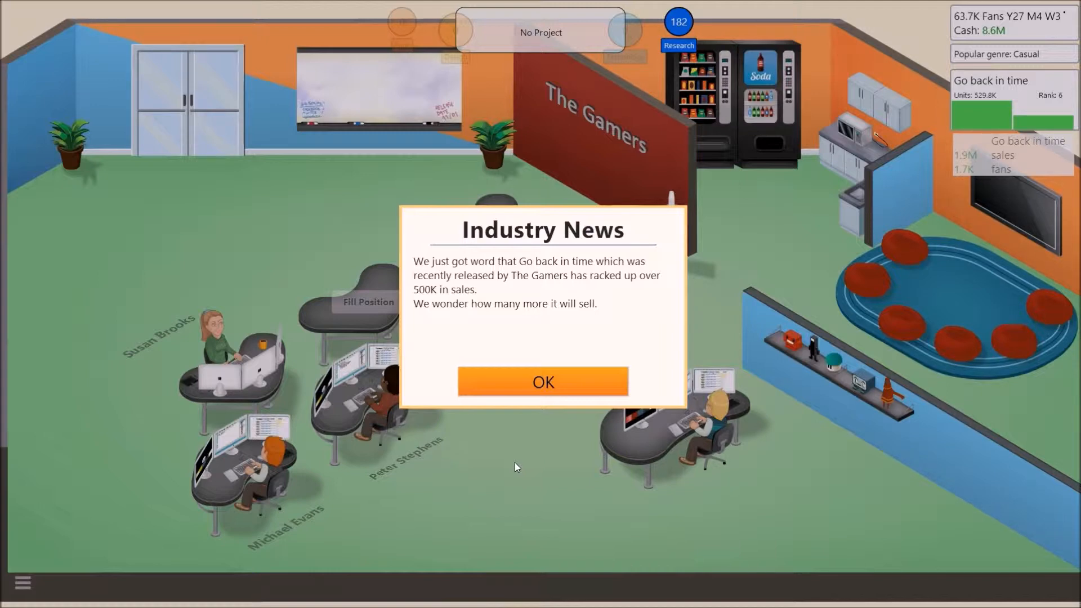
click(543, 382)
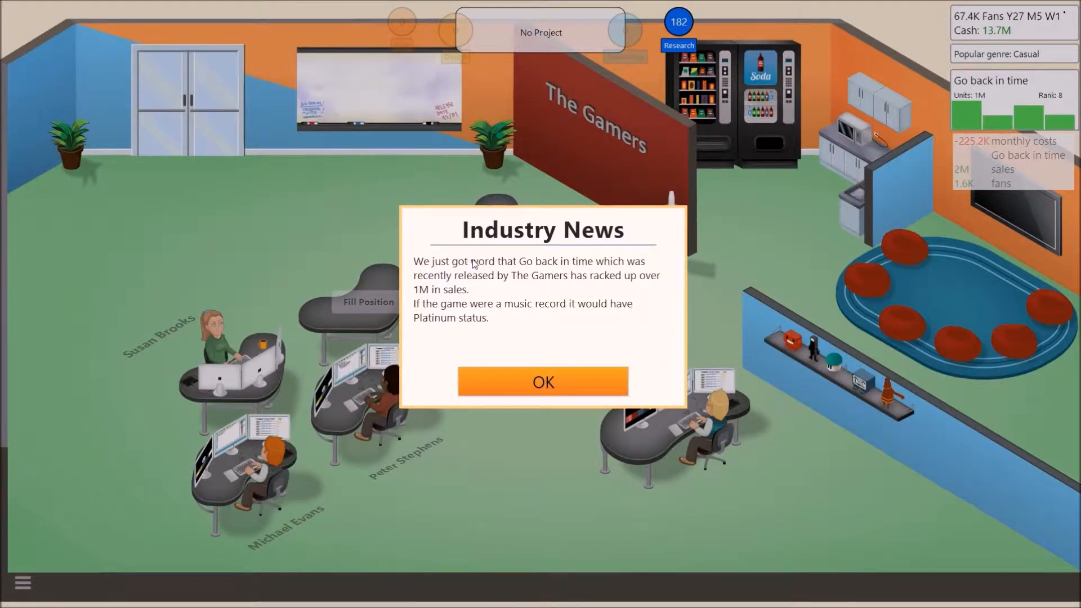
mouse_move(507, 272)
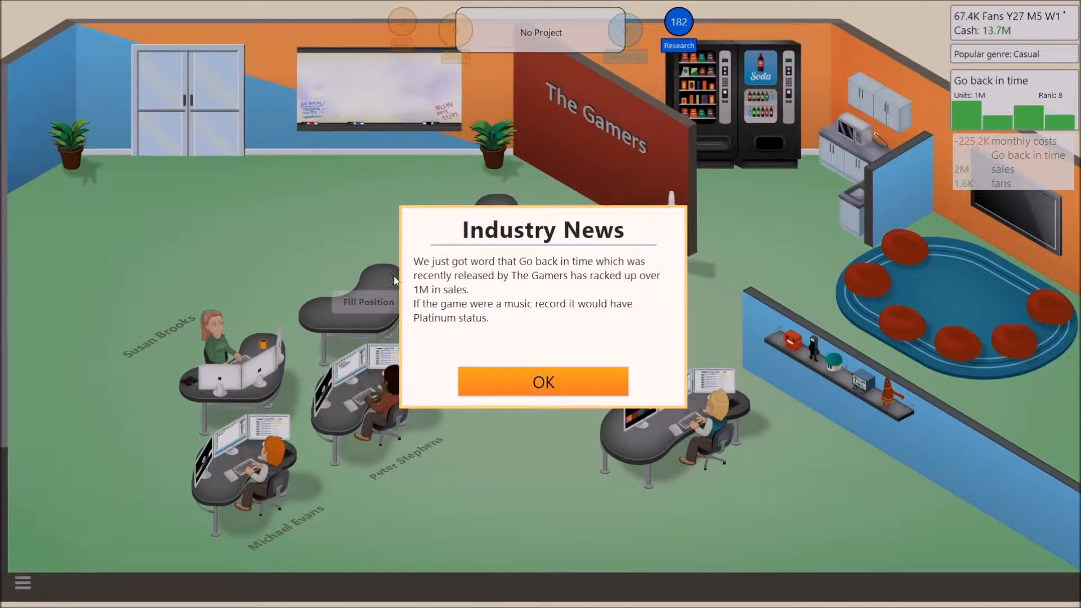
mouse_move(572, 275)
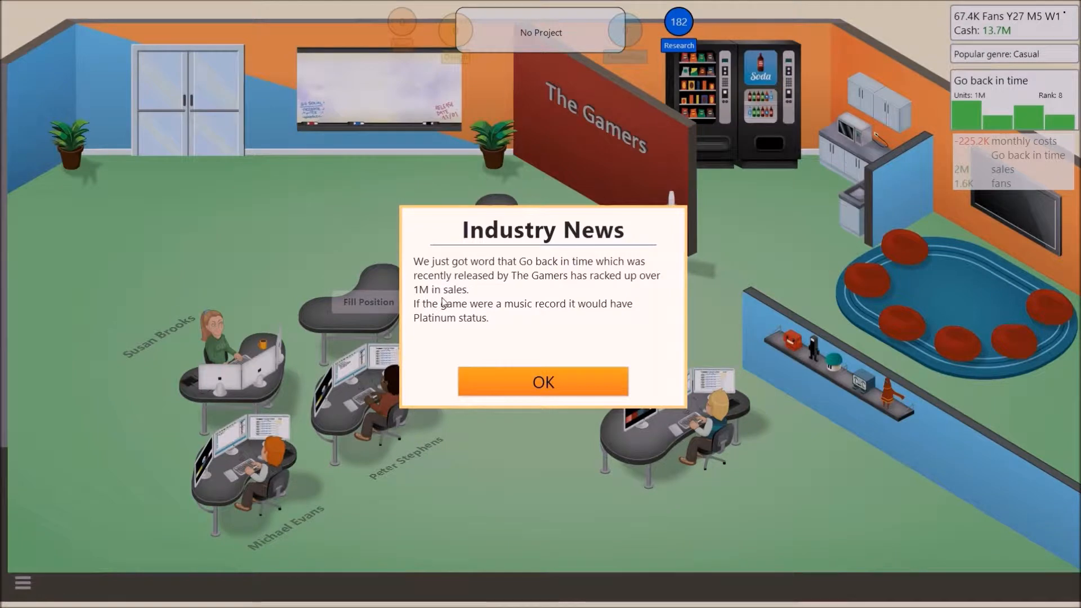
mouse_move(517, 316)
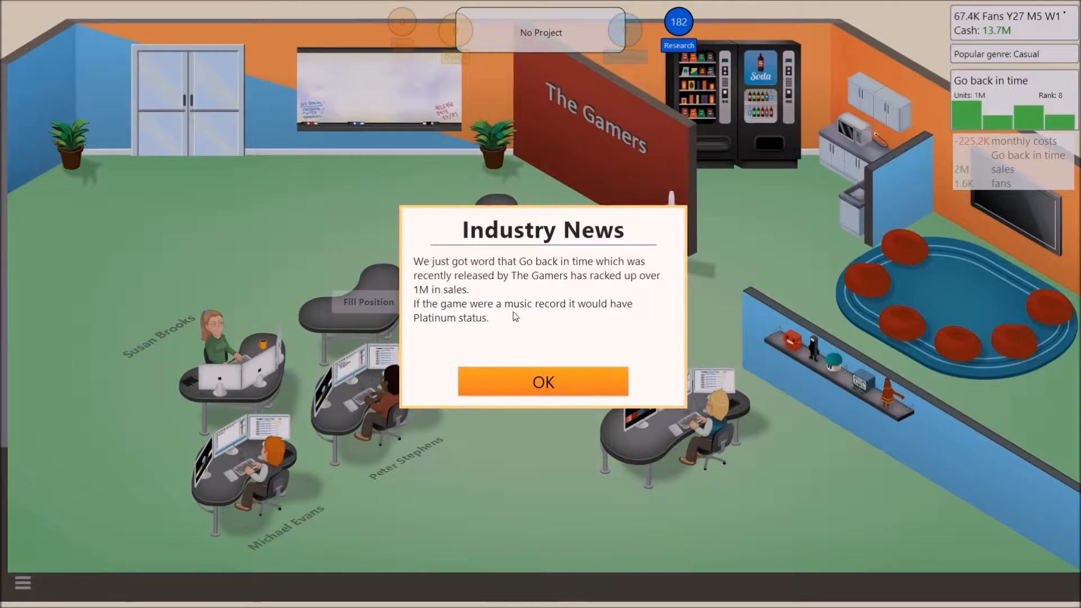
click(543, 381)
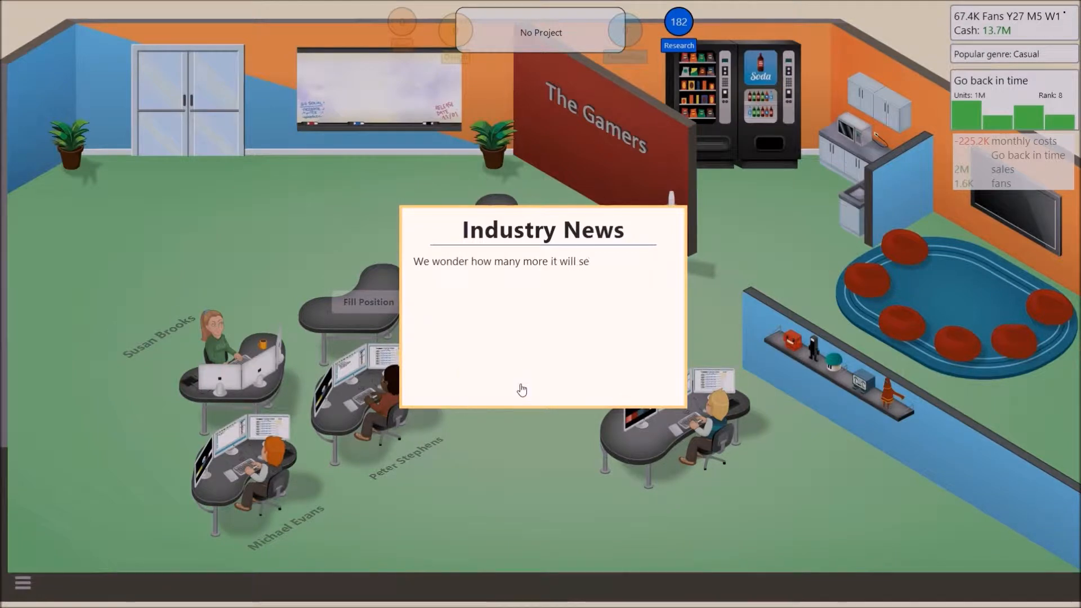
mouse_move(542, 382)
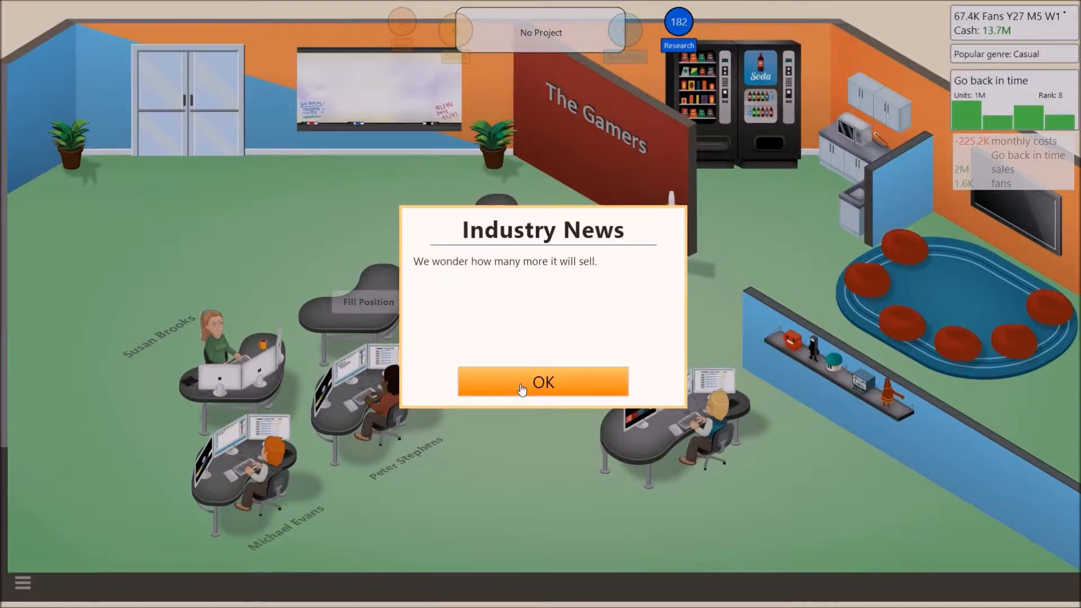
Book a Medium Booth at G3, dismiss the mBox One news, and close the G3 results.
click(542, 381)
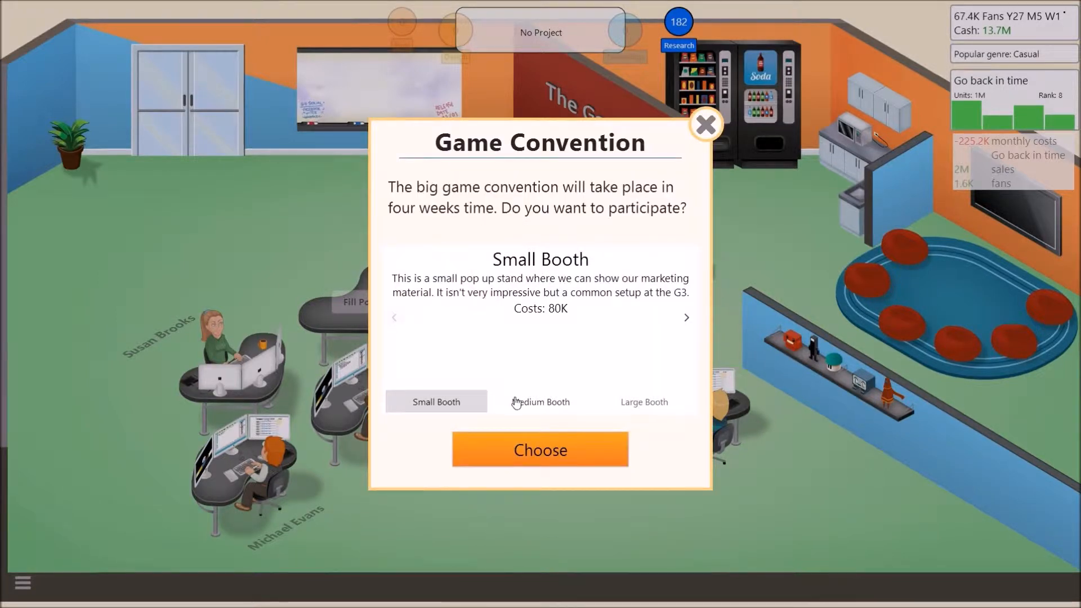
click(541, 402)
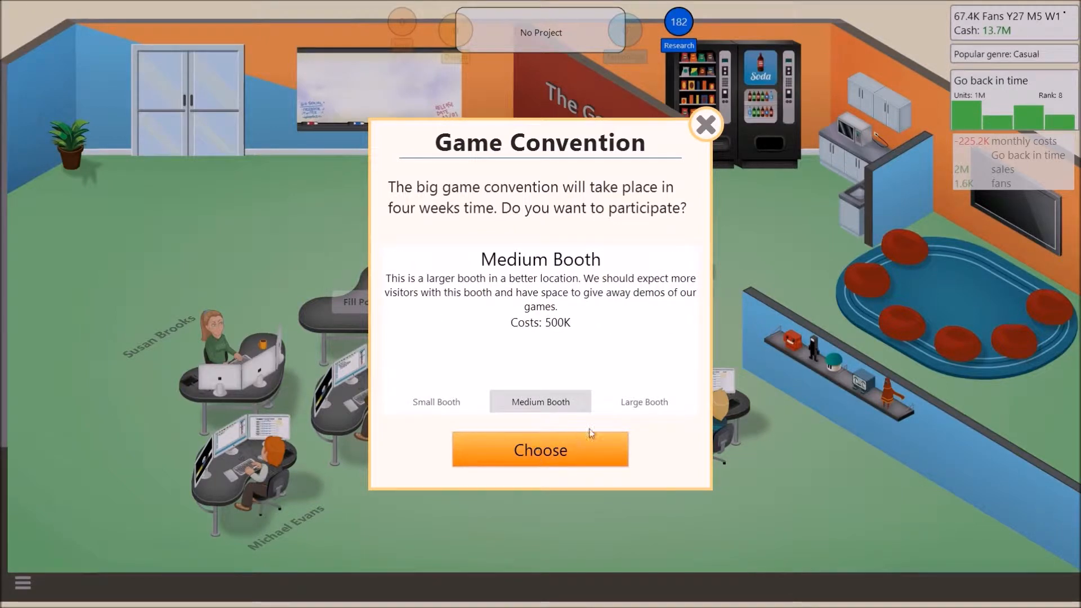
click(540, 449)
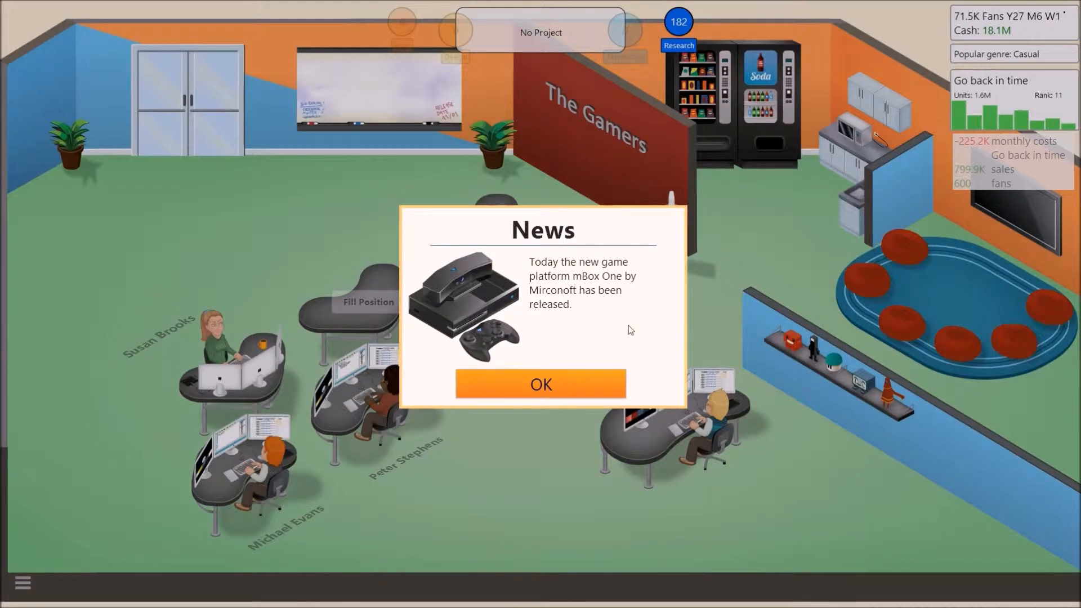
mouse_move(593, 285)
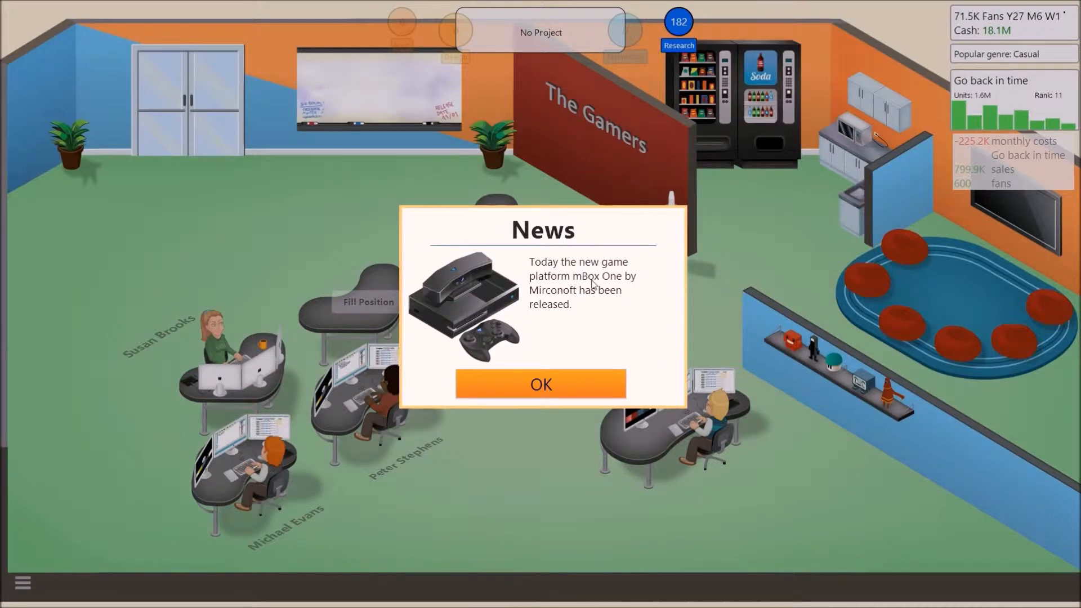
click(541, 384)
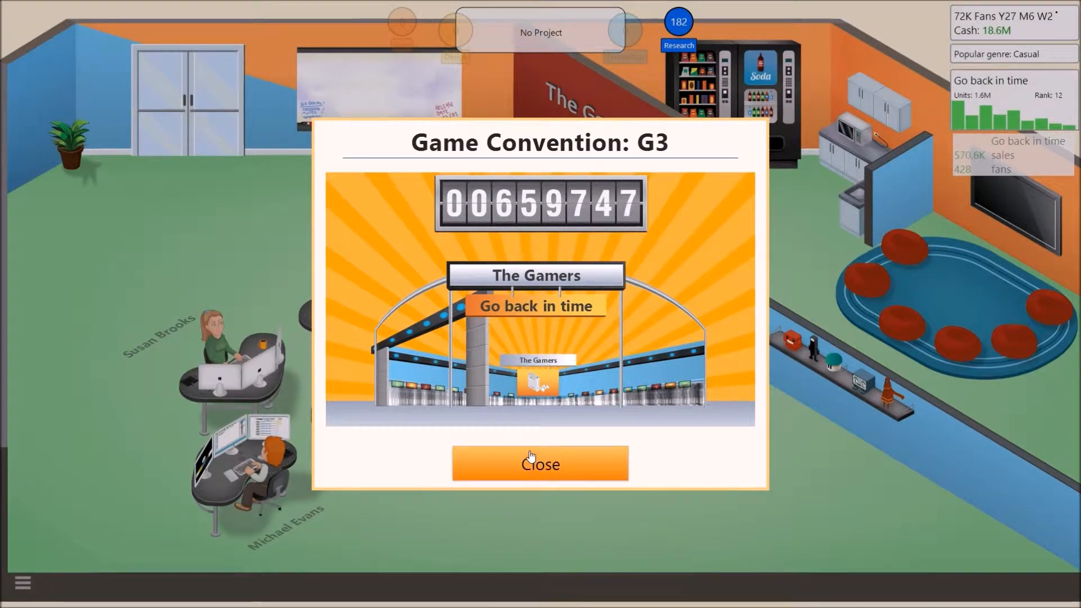
click(540, 463)
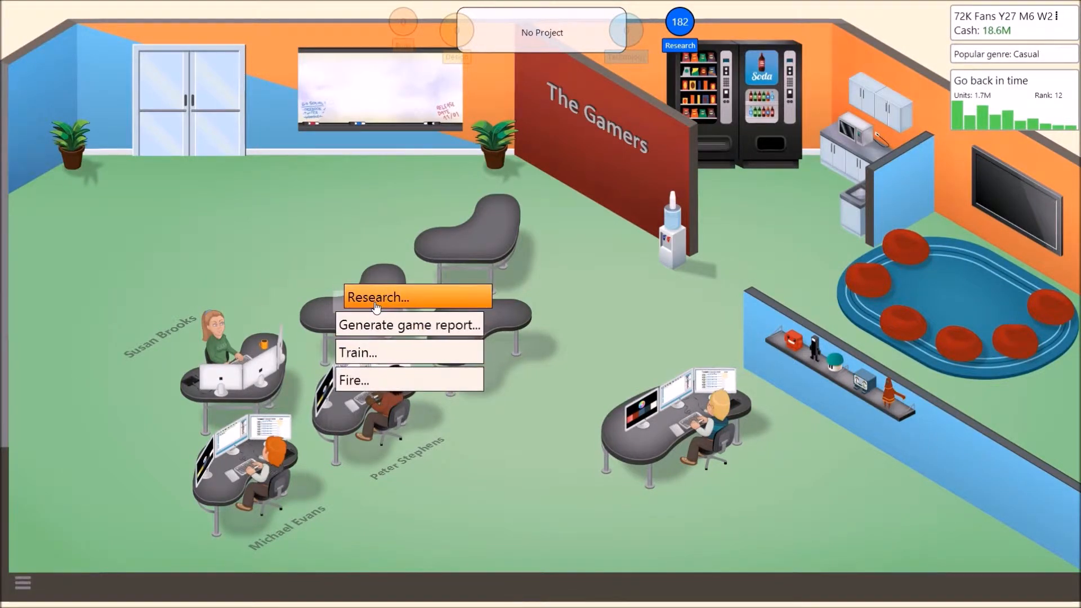
Have one employee start researching the Horror topic.
click(377, 296)
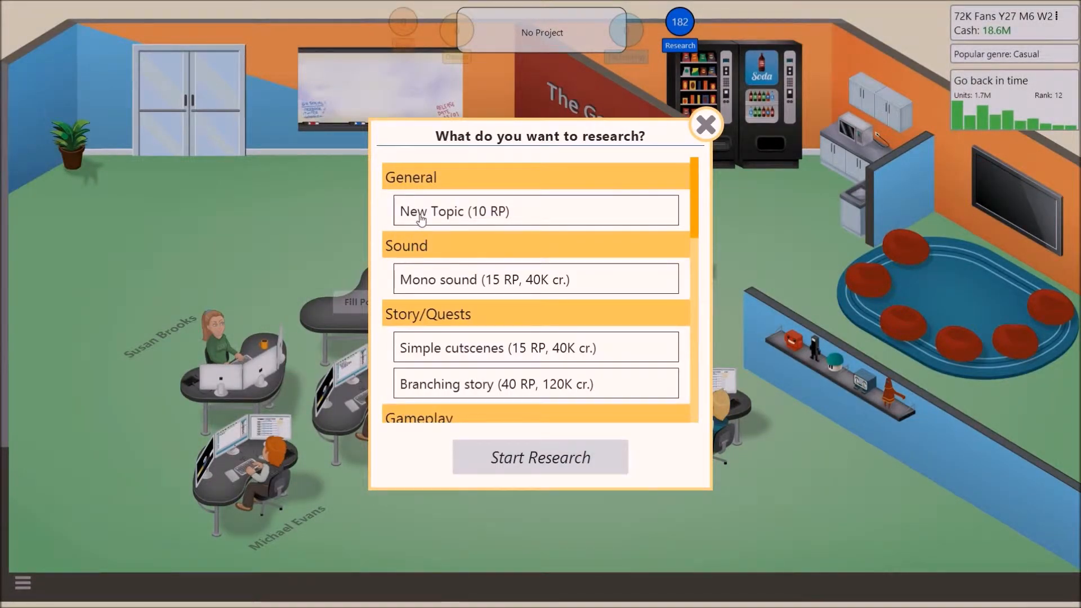
click(533, 211)
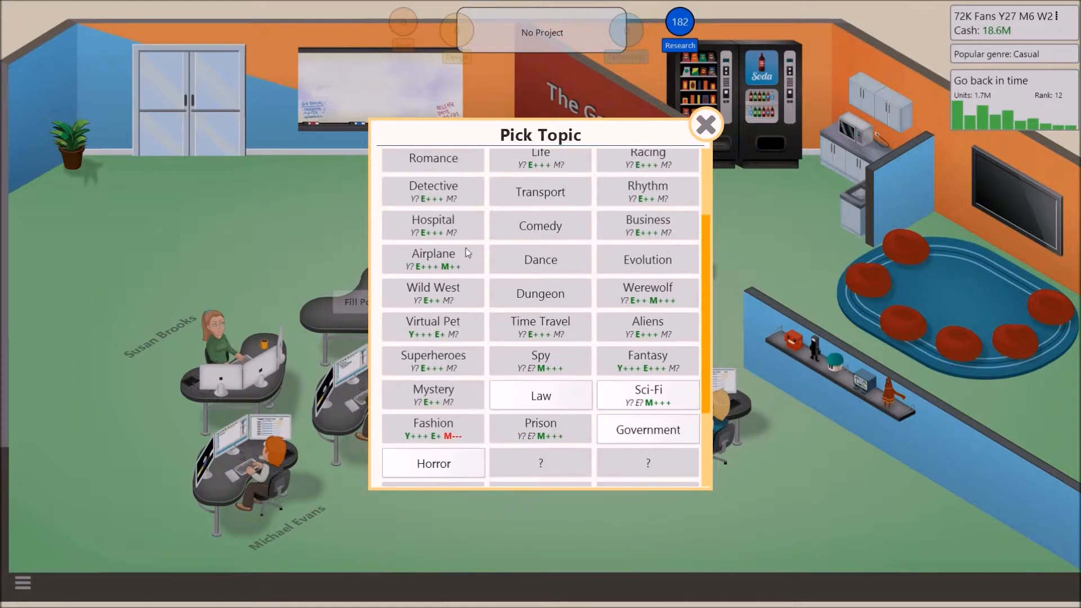
scroll(down, 3)
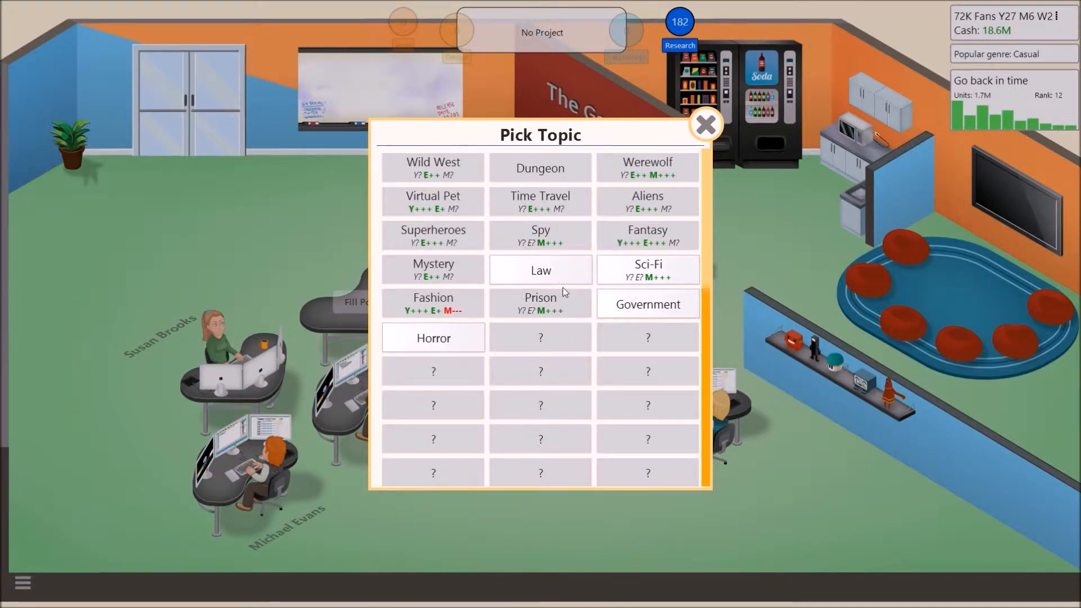
click(433, 338)
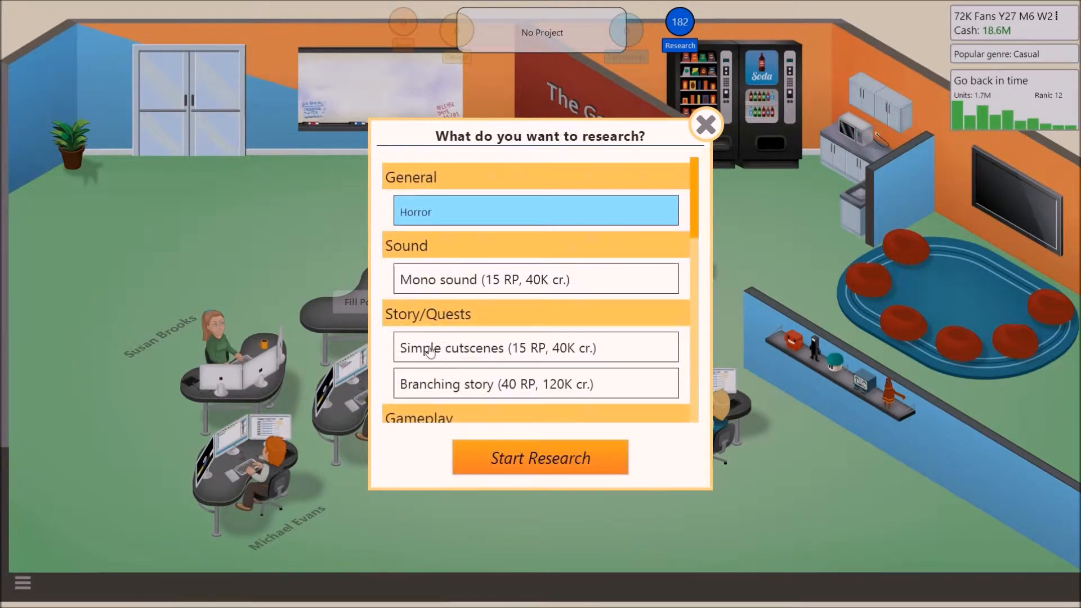
click(705, 124)
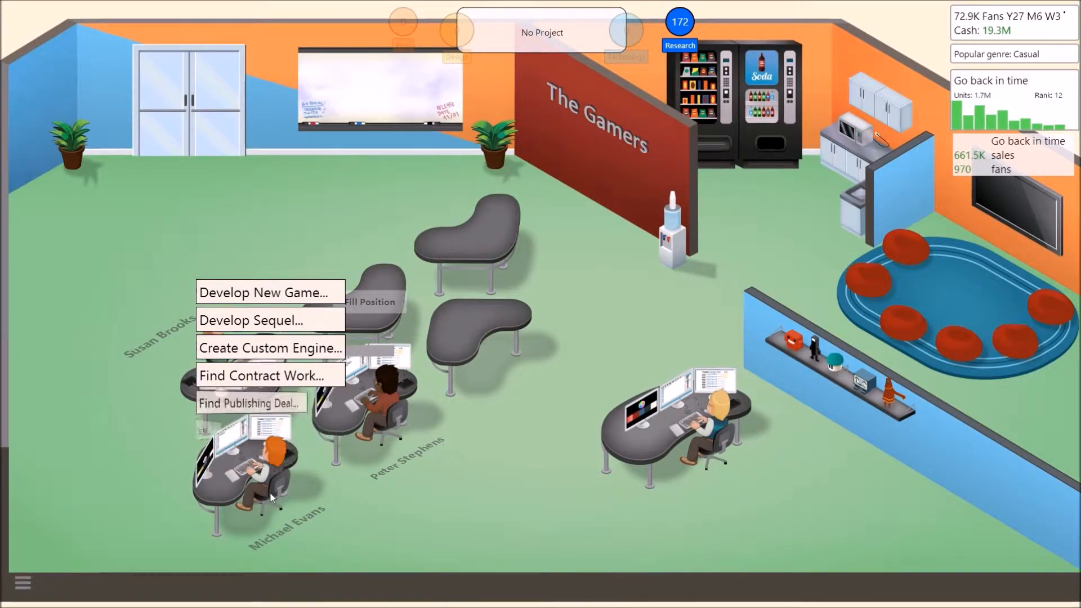
Have another employee start researching Online play.
click(679, 45)
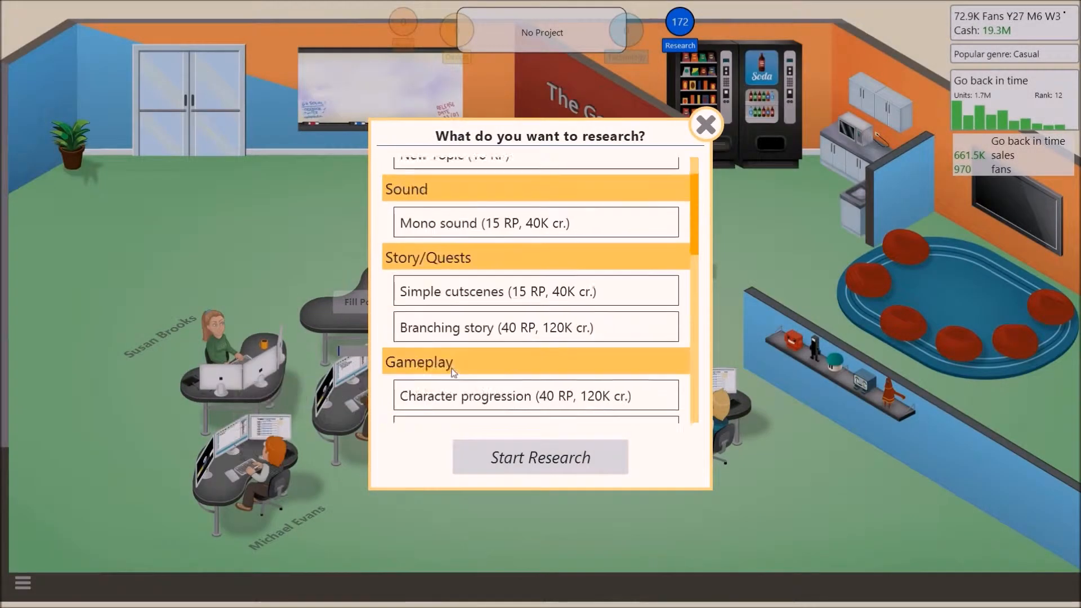
scroll(down, 3)
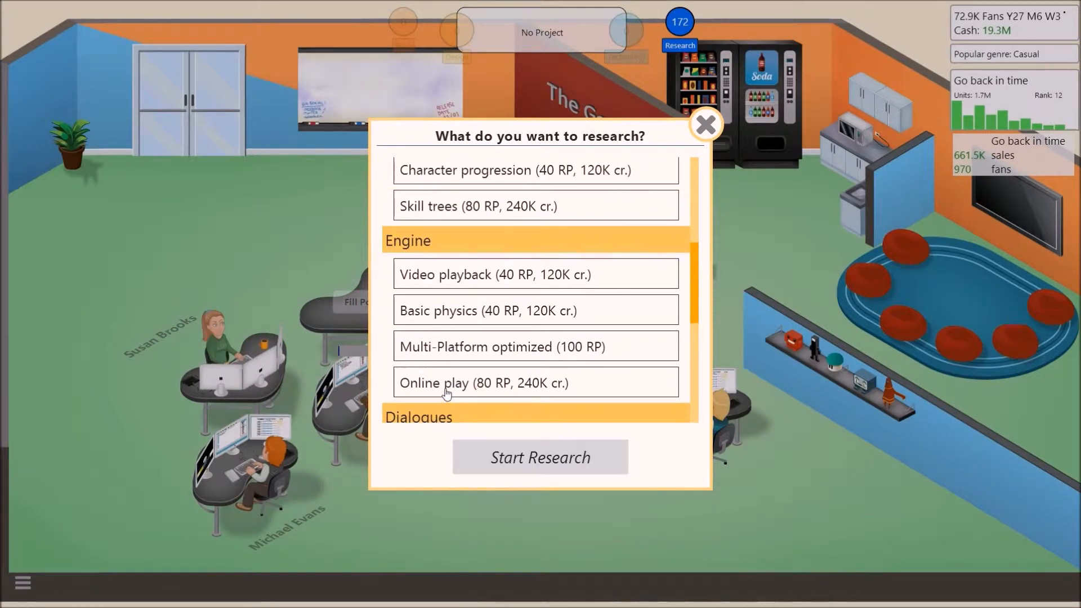
click(535, 383)
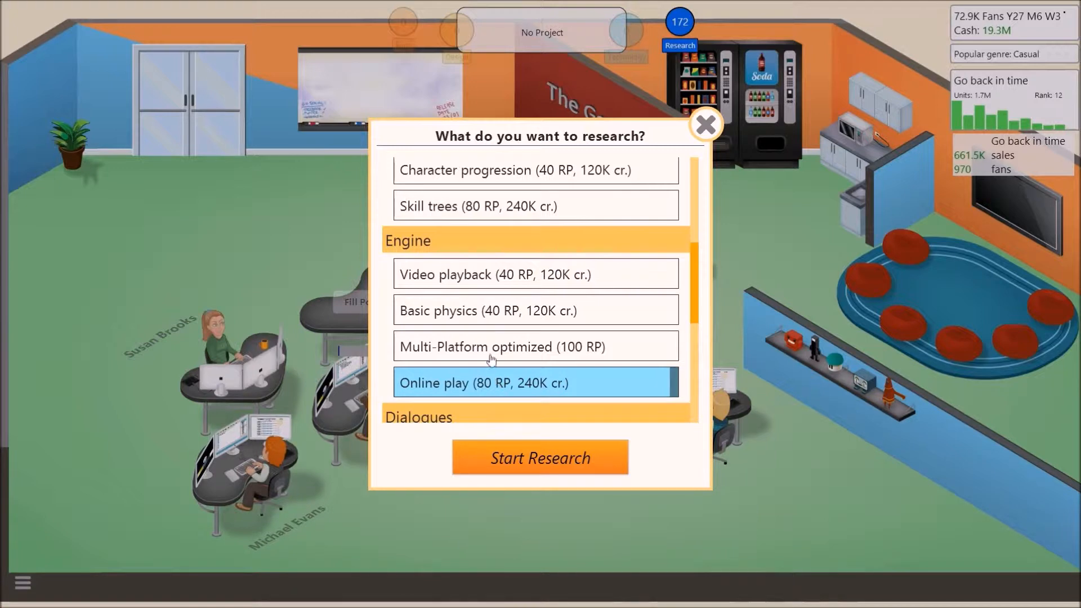
click(540, 457)
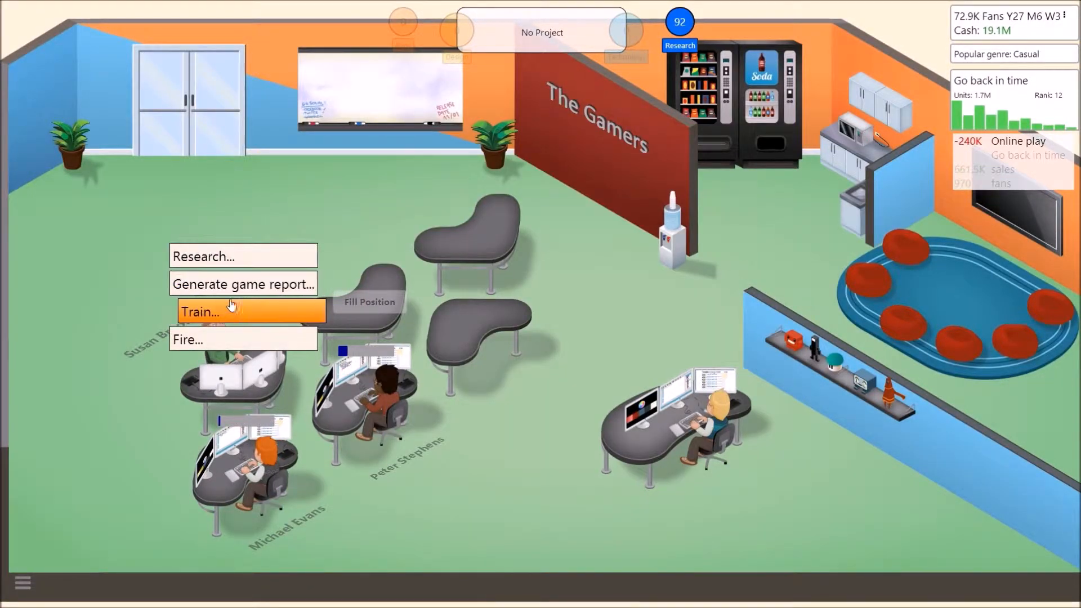
Start Character progression research, then reopen and browse the research list toward Graphic.
click(242, 255)
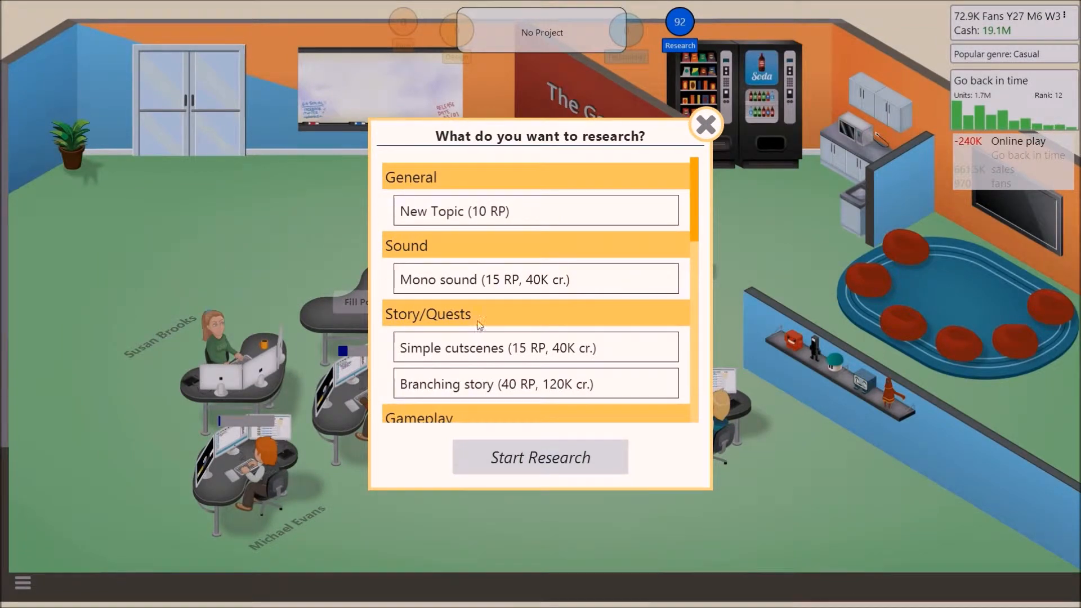
scroll(down, 3)
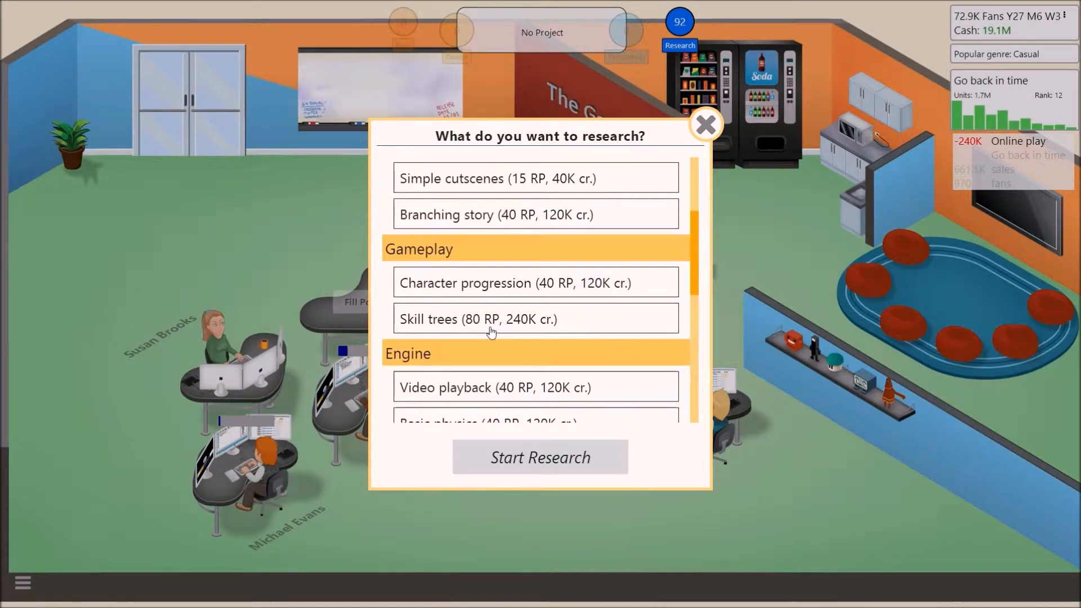
click(535, 283)
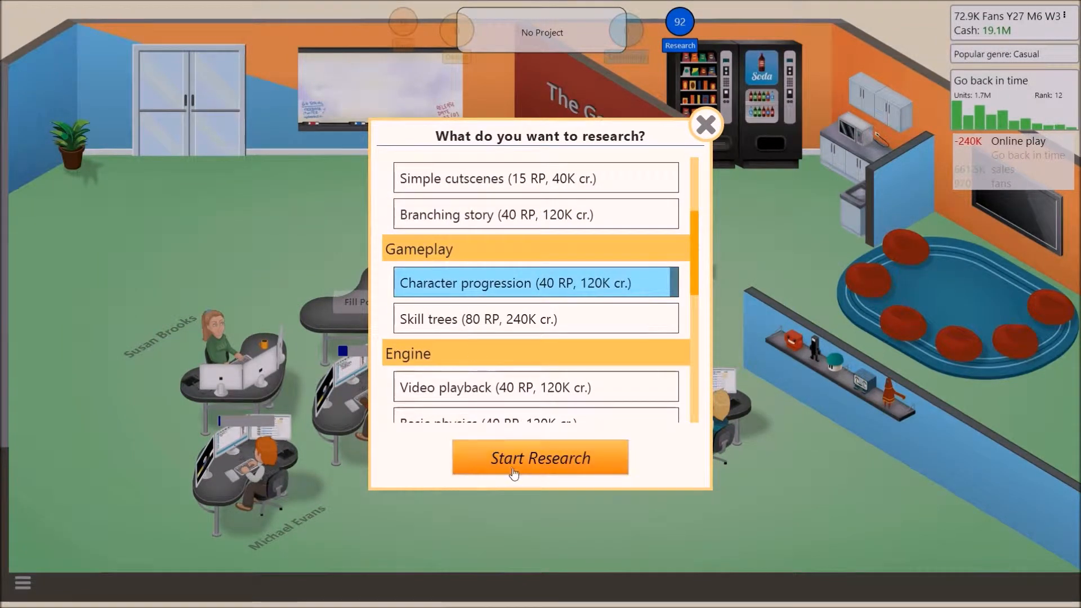
click(540, 457)
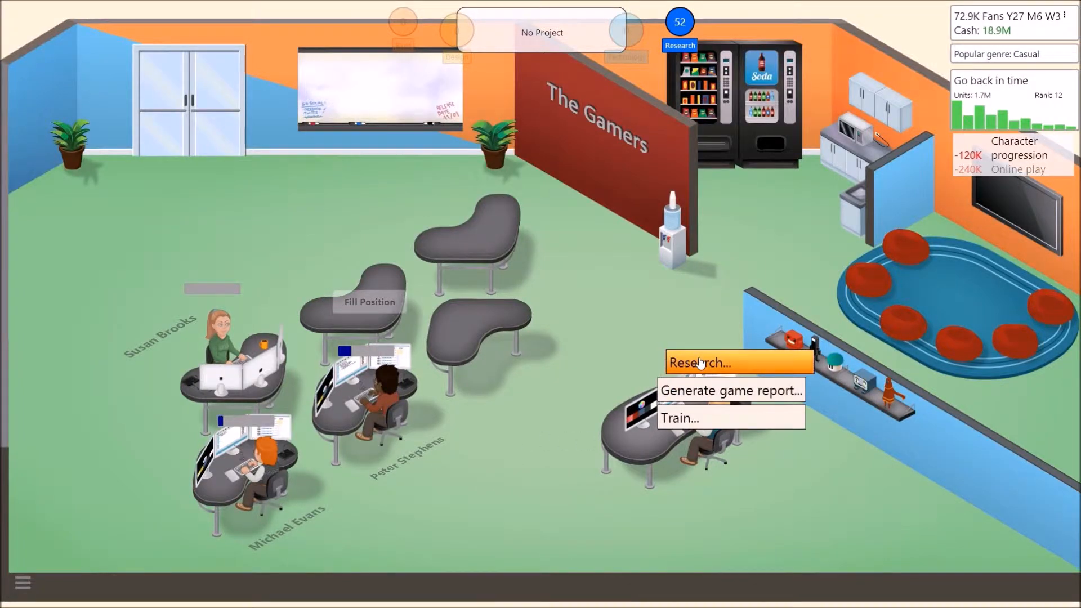
click(704, 362)
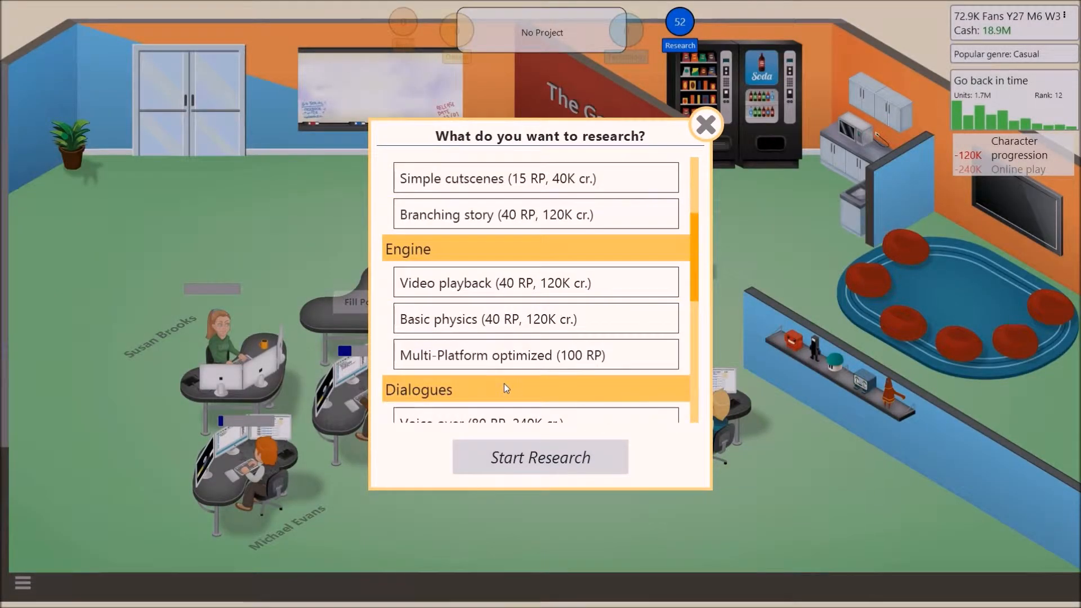
scroll(down, 3)
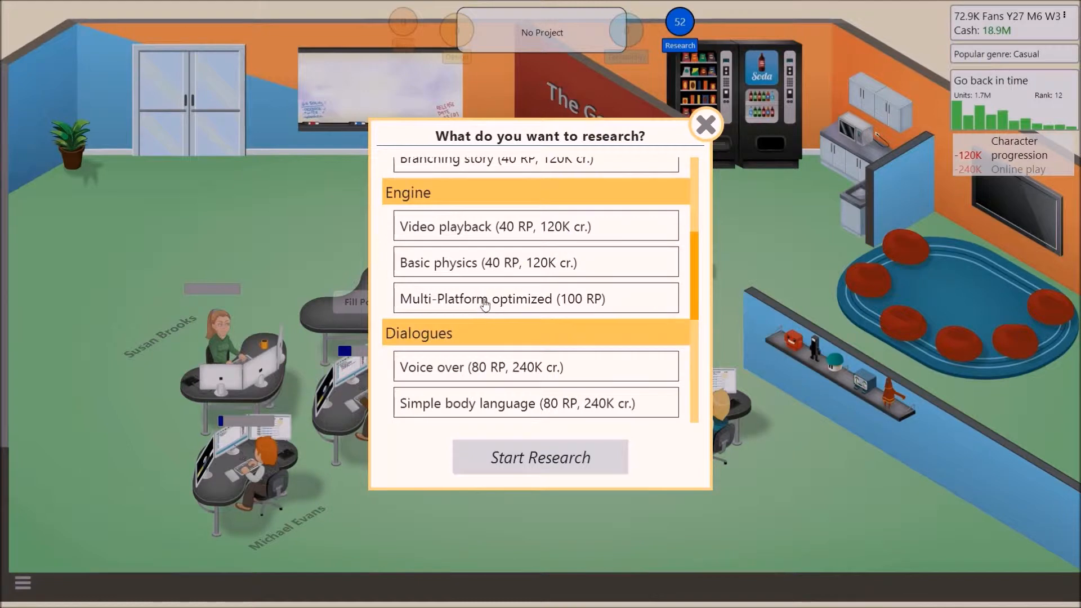
scroll(down, 3)
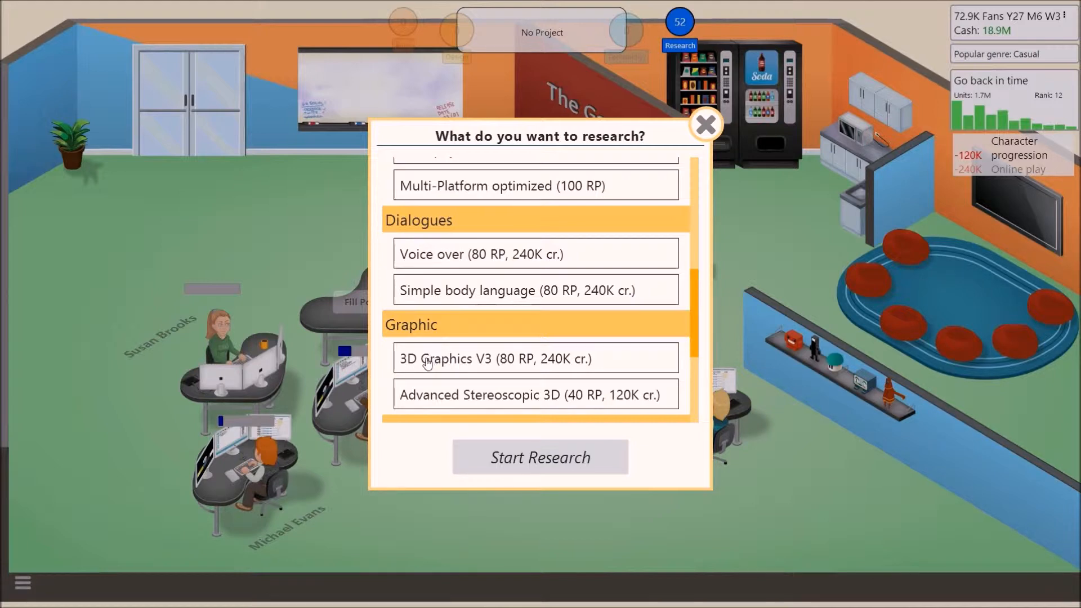
mouse_move(457, 356)
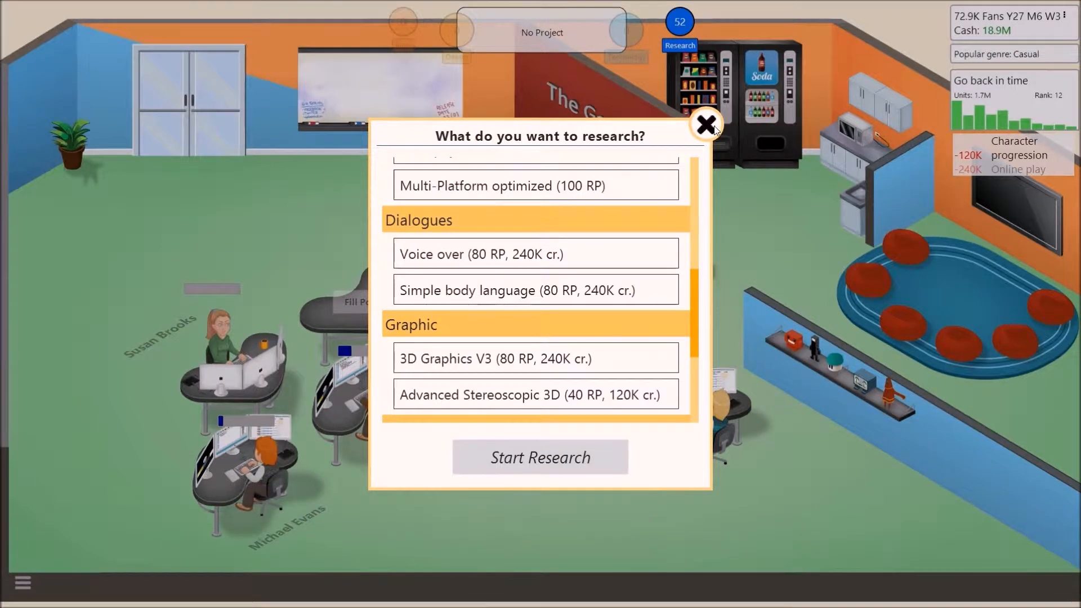
Close the research list unused, browse Scuber's training options, and close them without training.
click(705, 124)
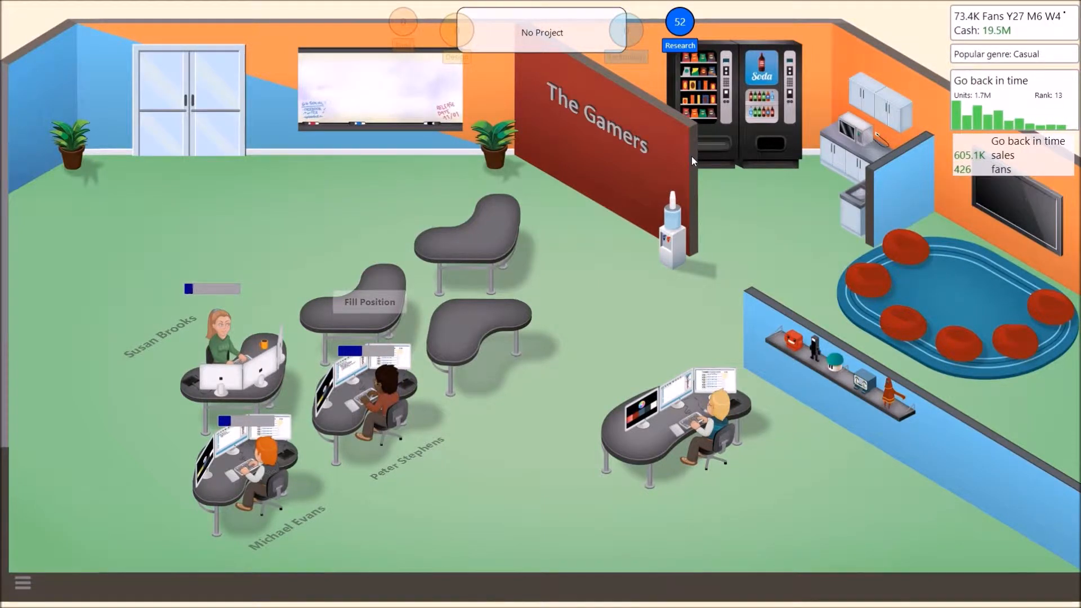
mouse_move(831, 123)
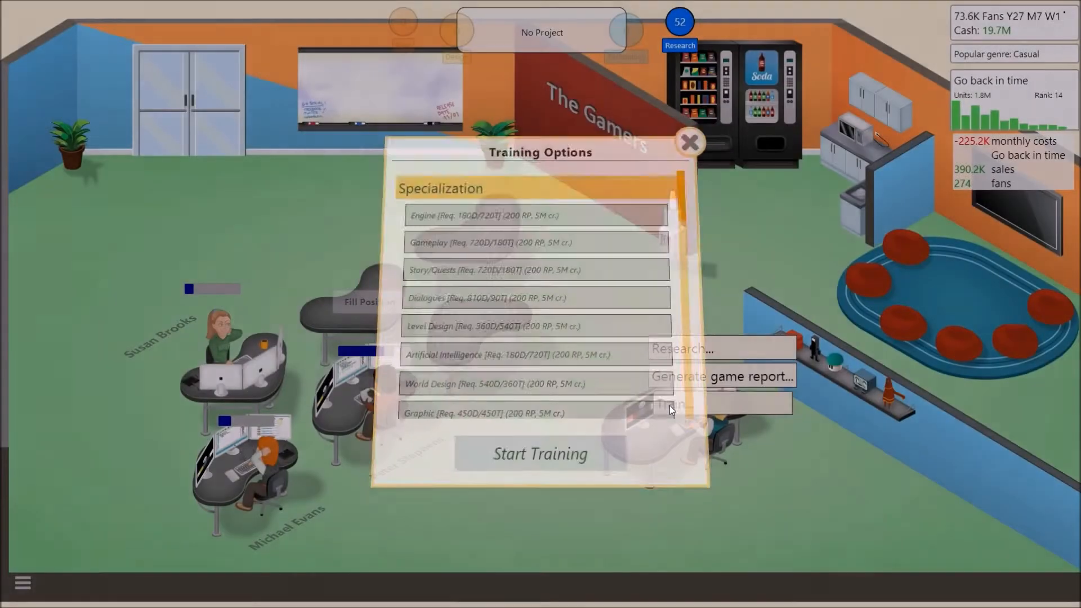
scroll(down, 3)
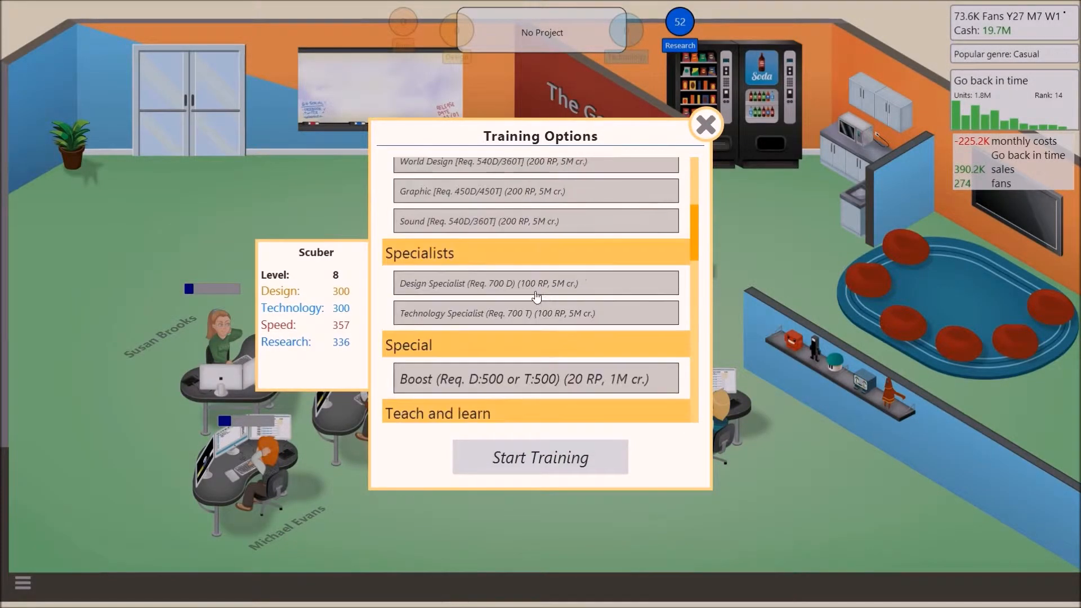
scroll(down, 3)
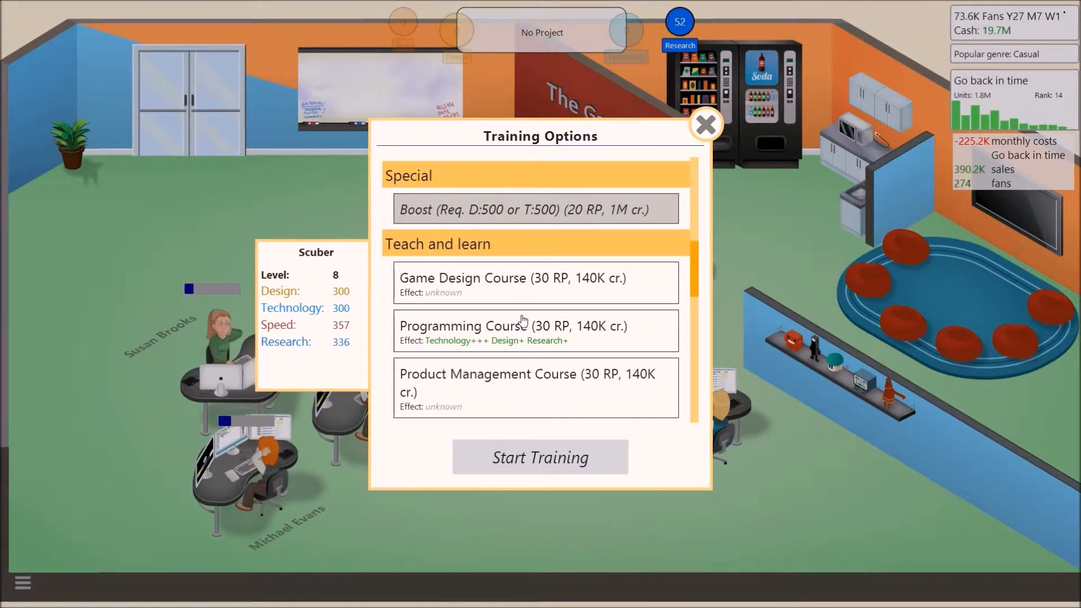
scroll(down, 3)
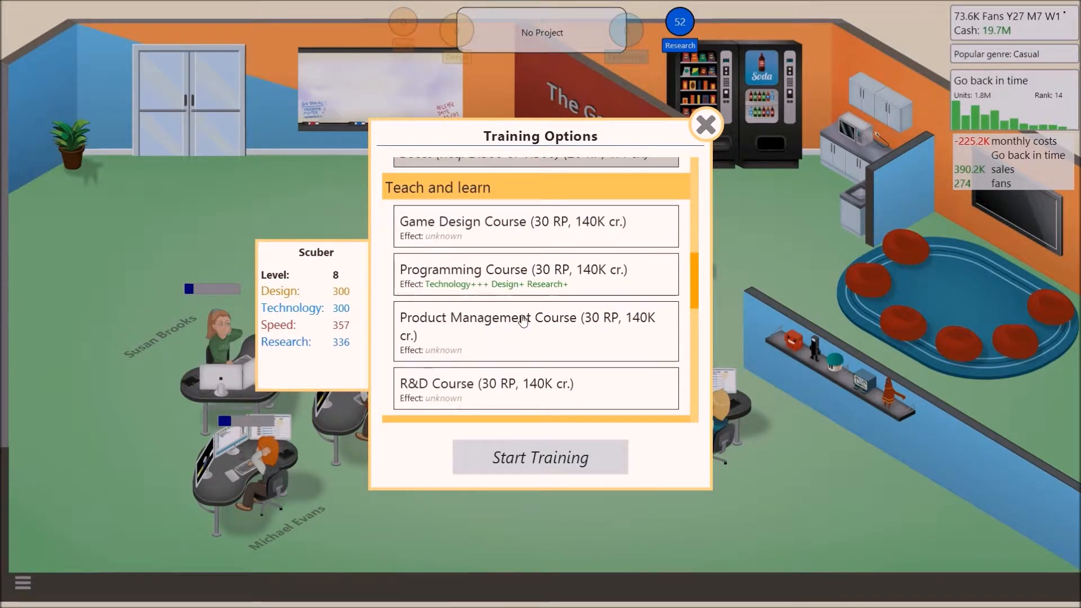
scroll(down, 3)
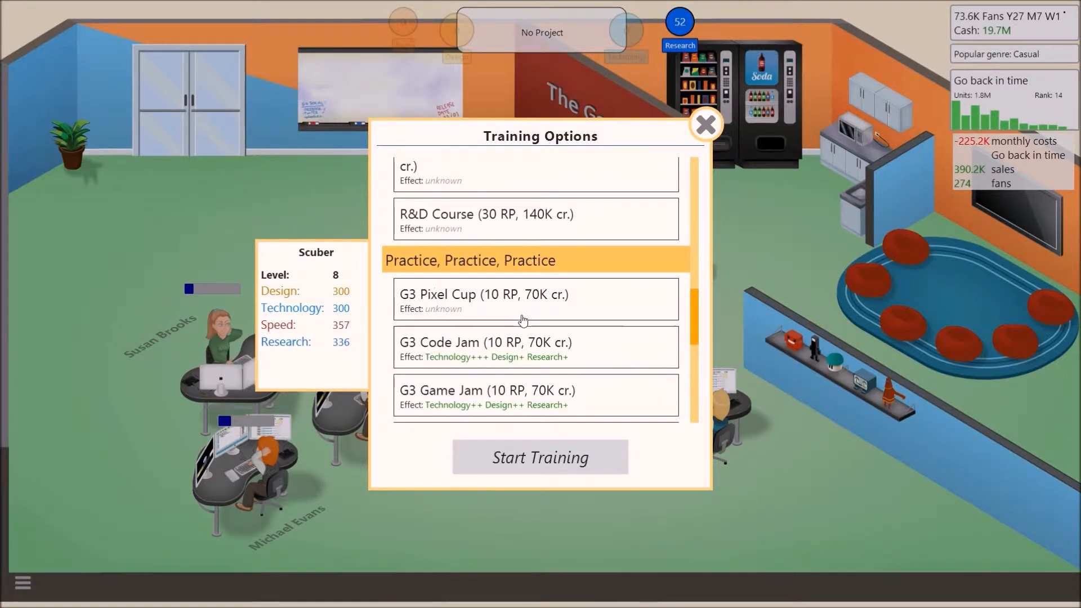
scroll(down, 3)
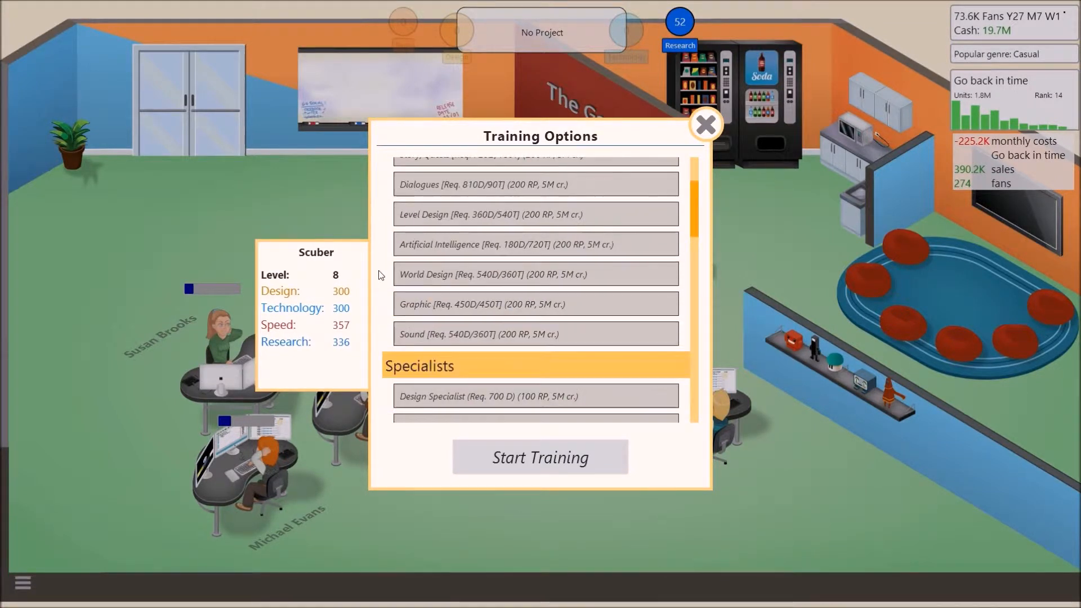
scroll(up, 3)
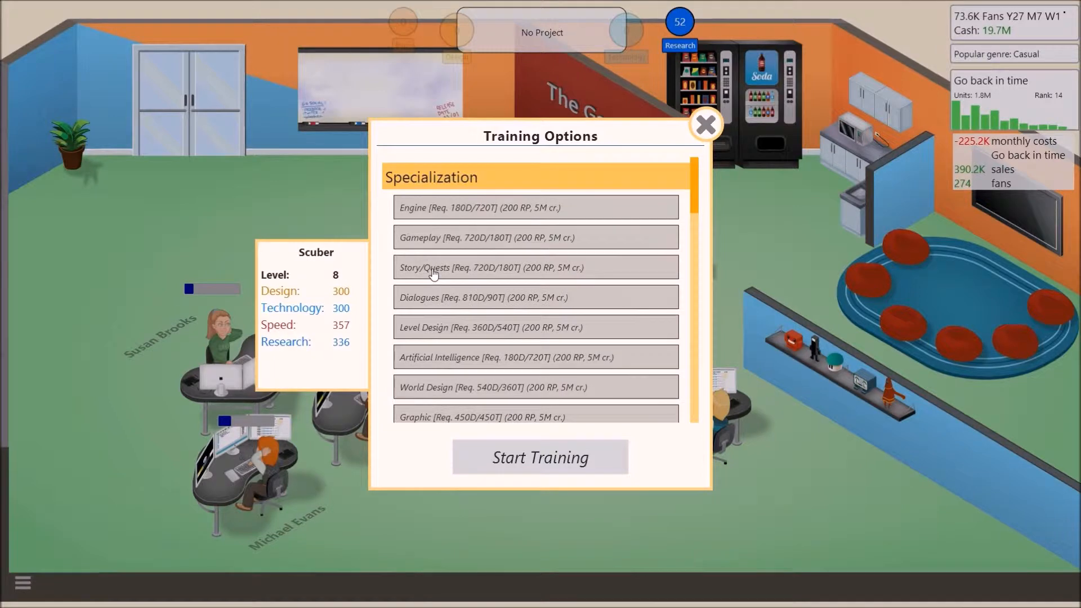
mouse_move(428, 320)
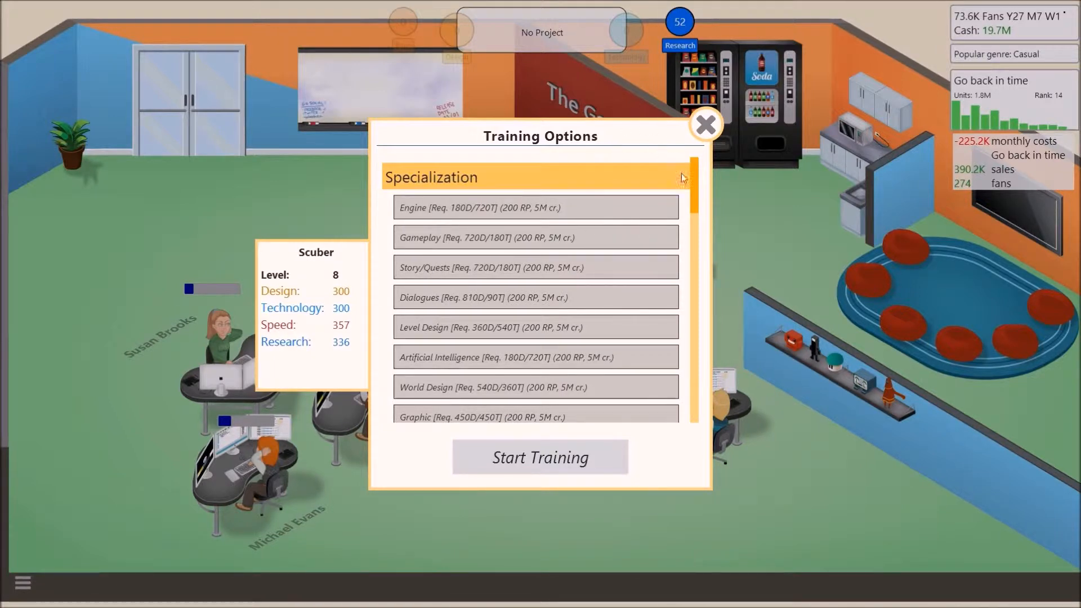
click(706, 124)
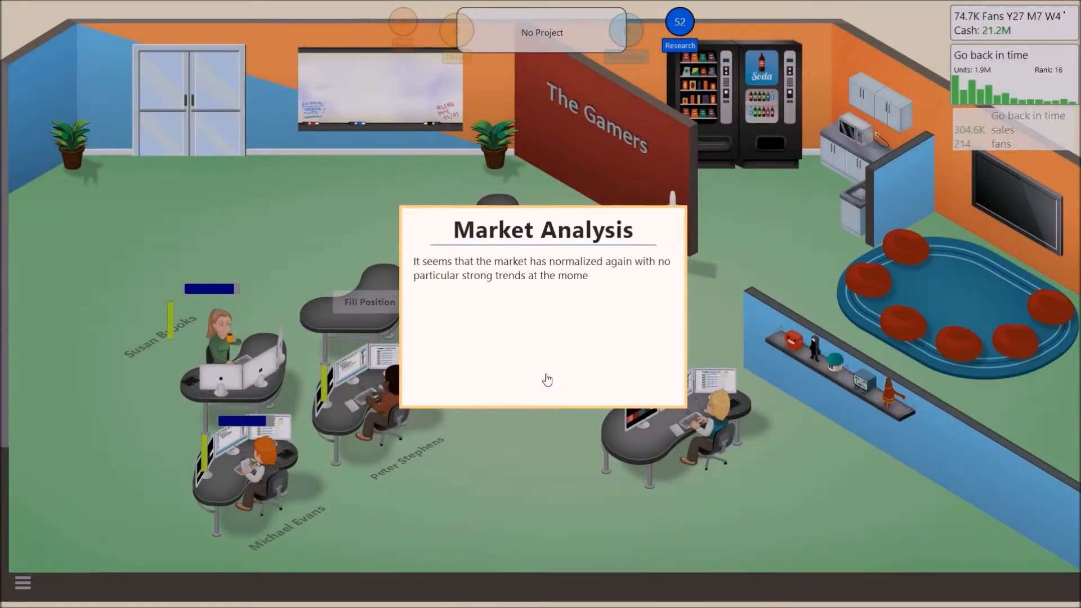
Dismiss the Market Analysis notice and open the action menu from the player's desk.
click(547, 380)
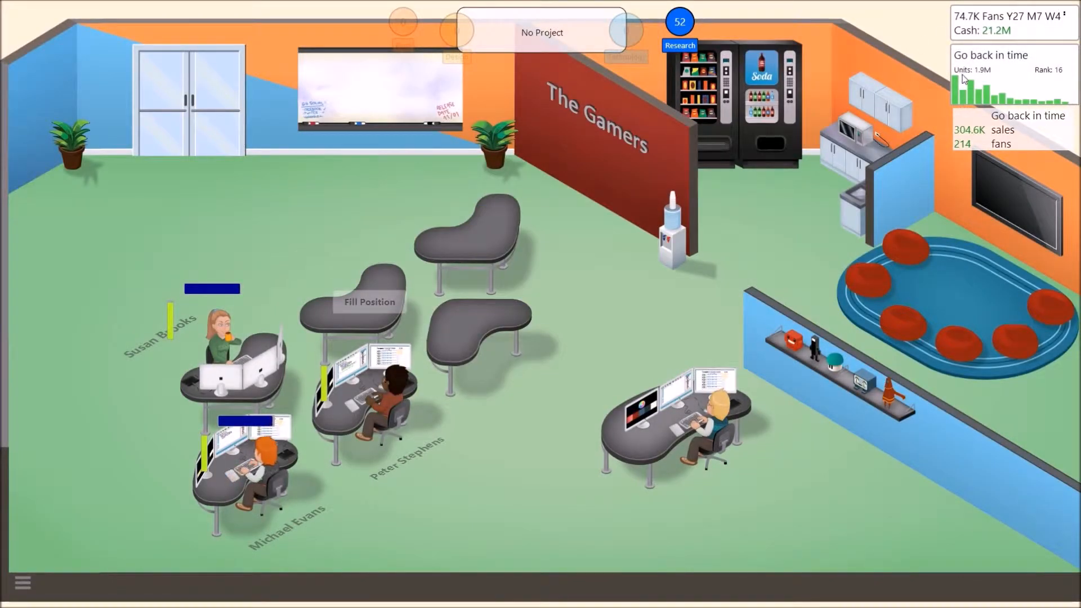
mouse_move(995, 77)
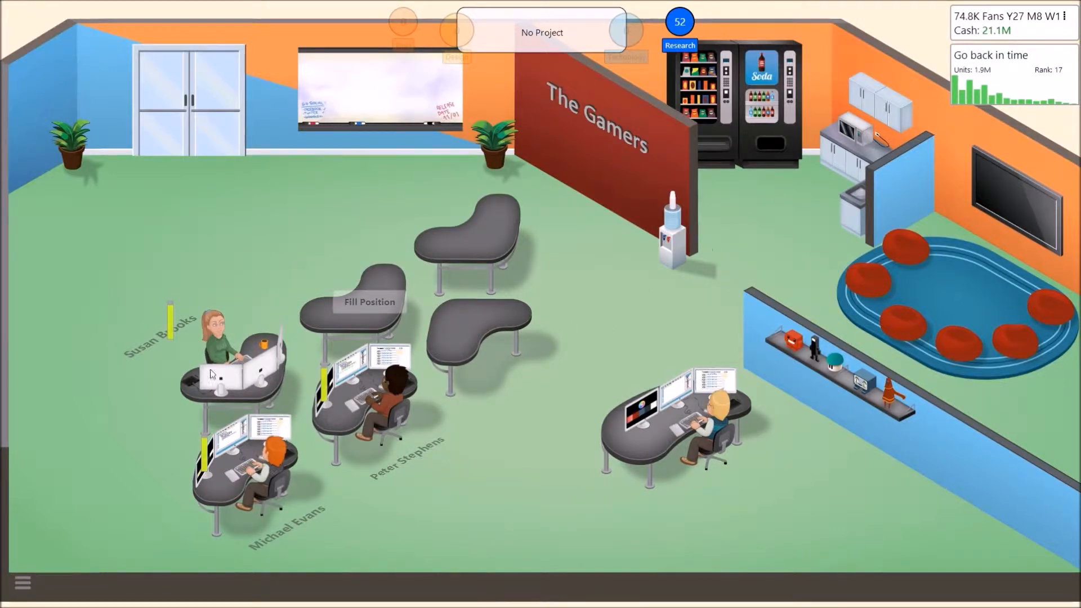
right_click(375, 394)
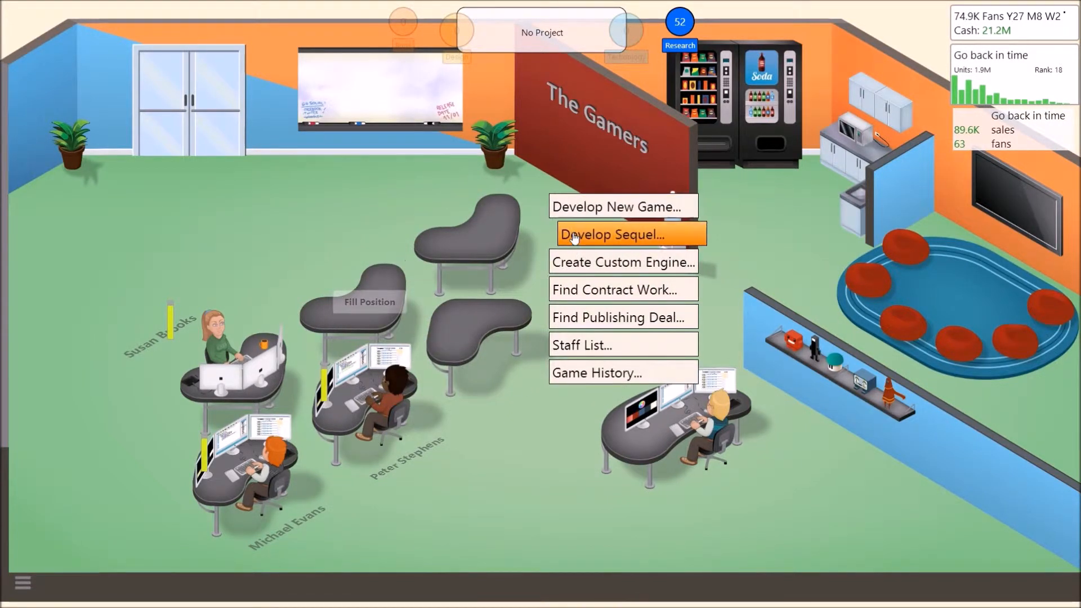
click(615, 234)
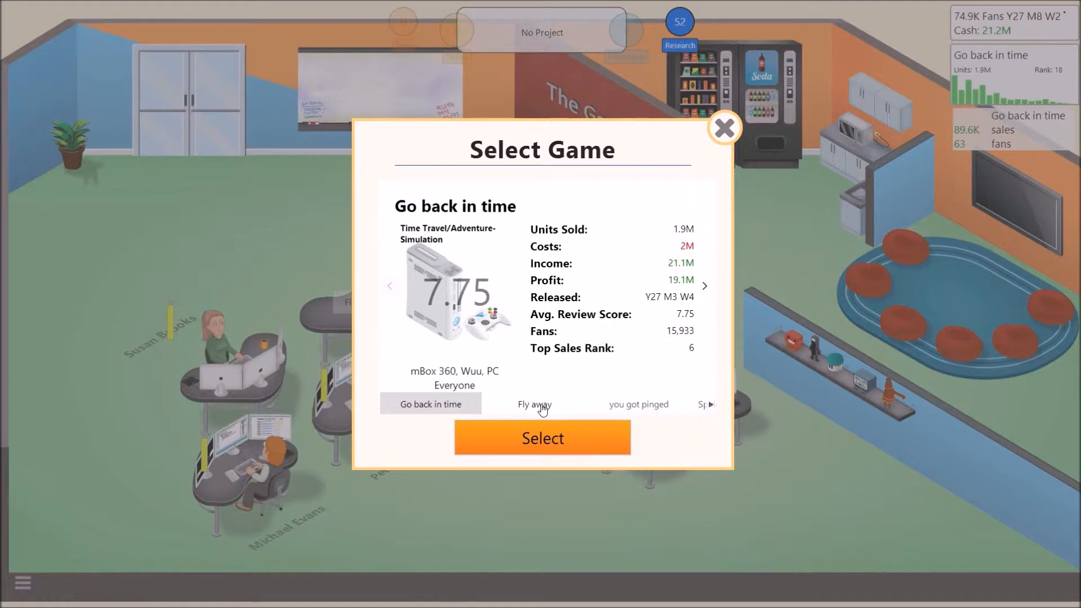
click(534, 404)
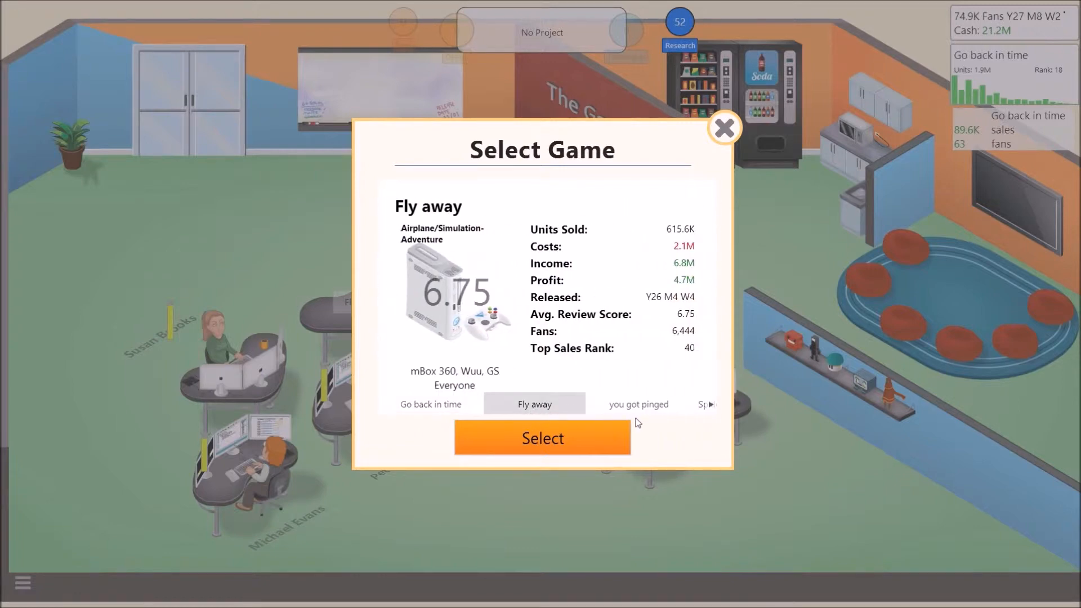
mouse_move(678, 431)
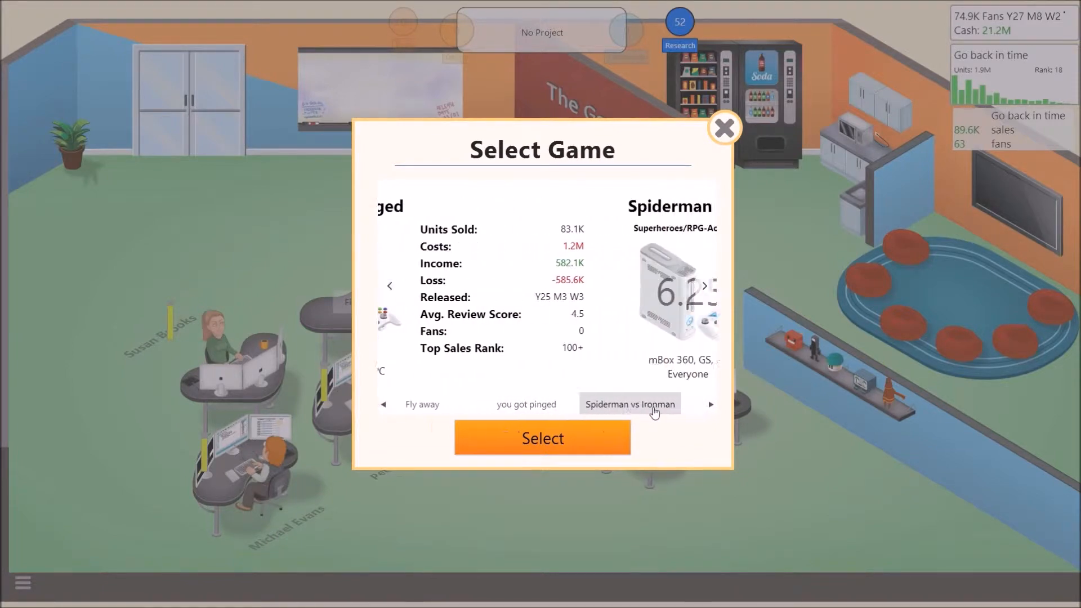
click(710, 404)
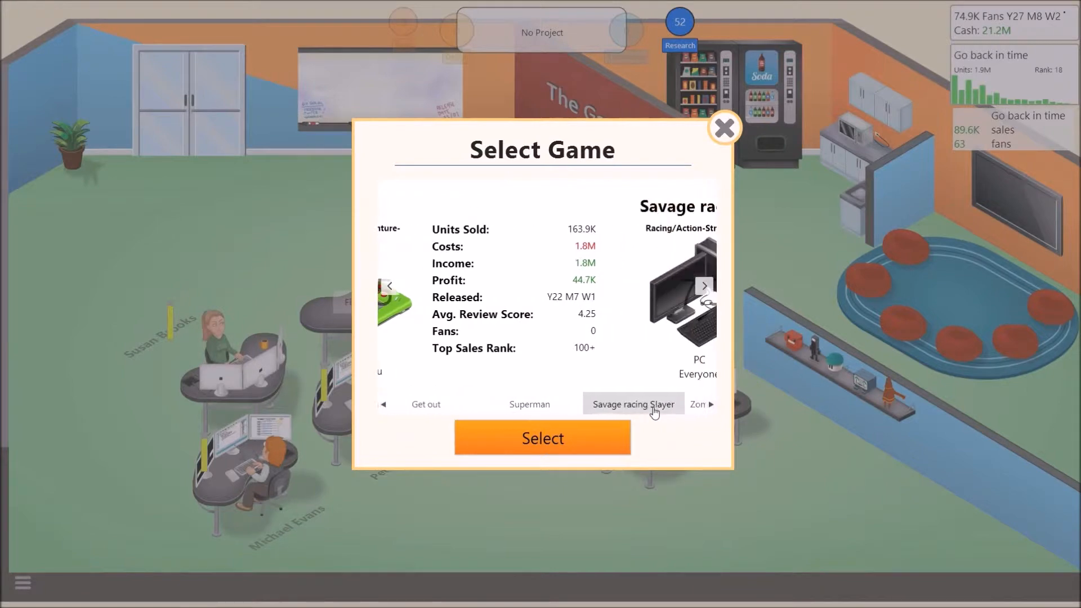
click(704, 286)
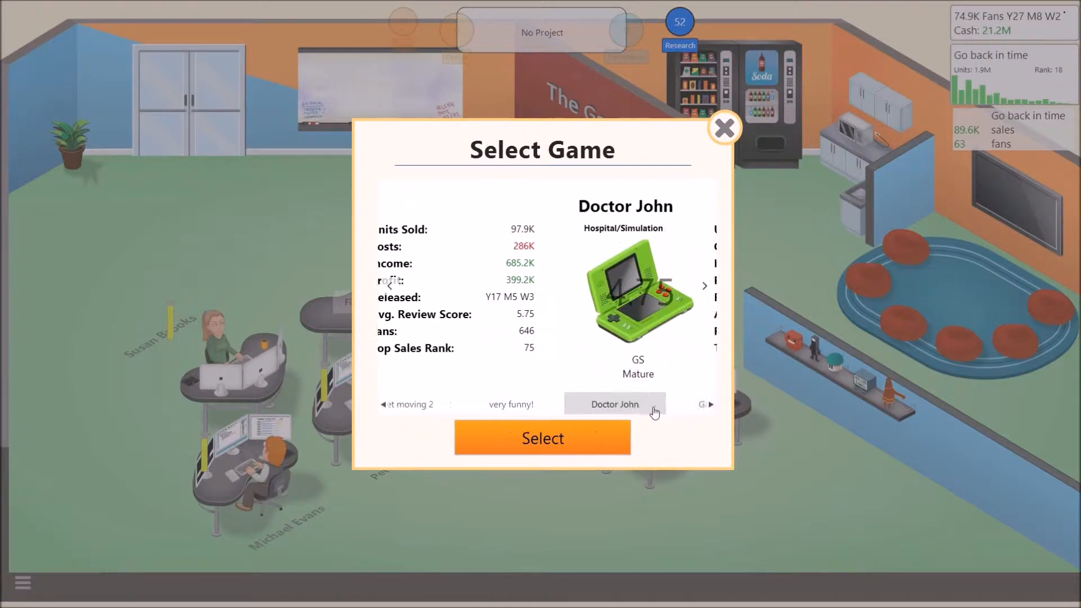
click(703, 286)
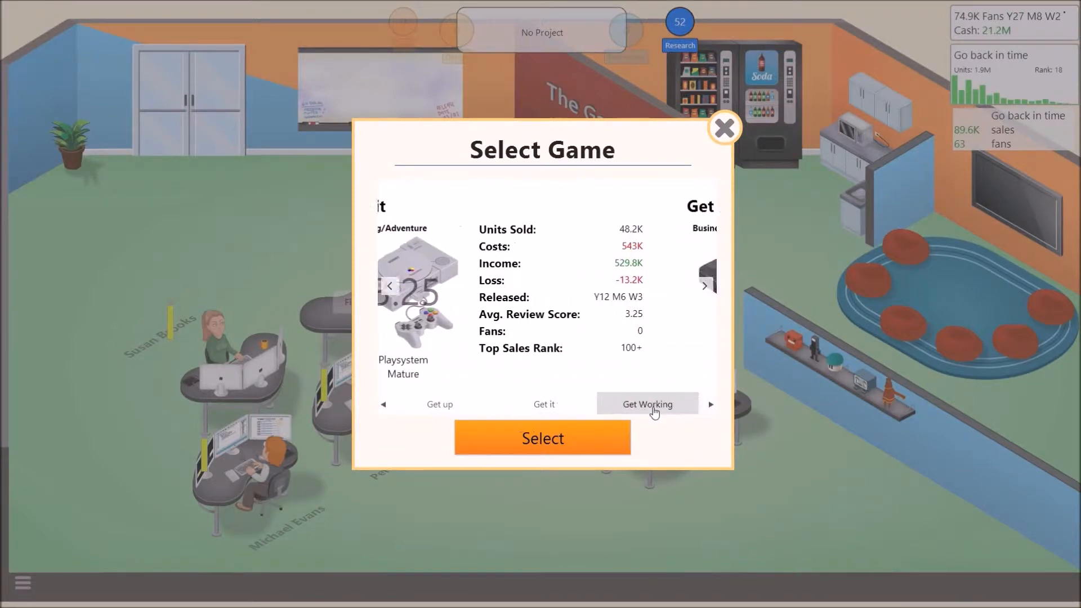
click(711, 405)
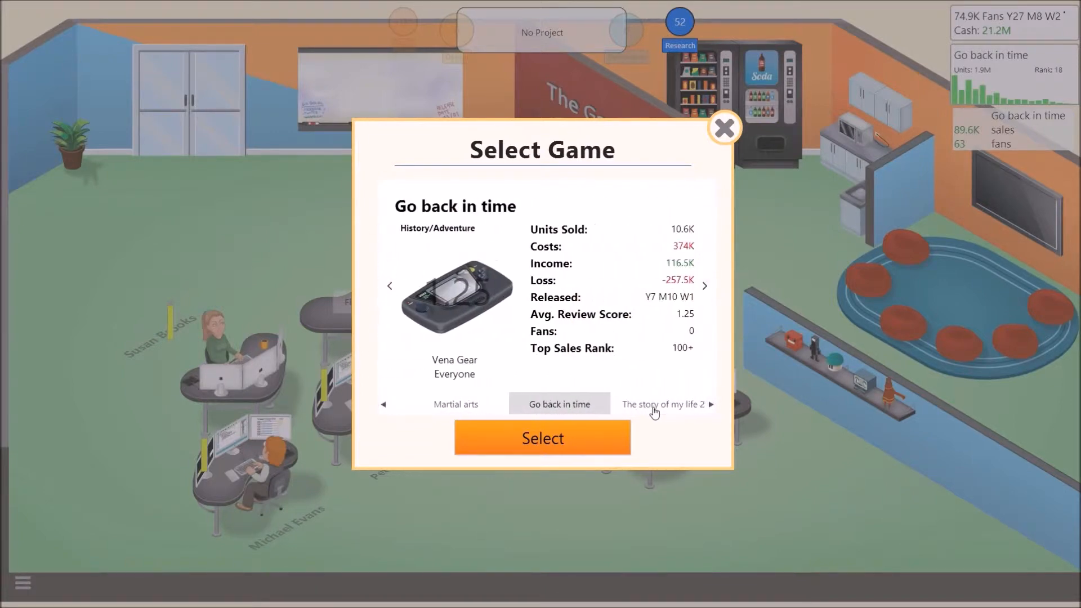
click(664, 404)
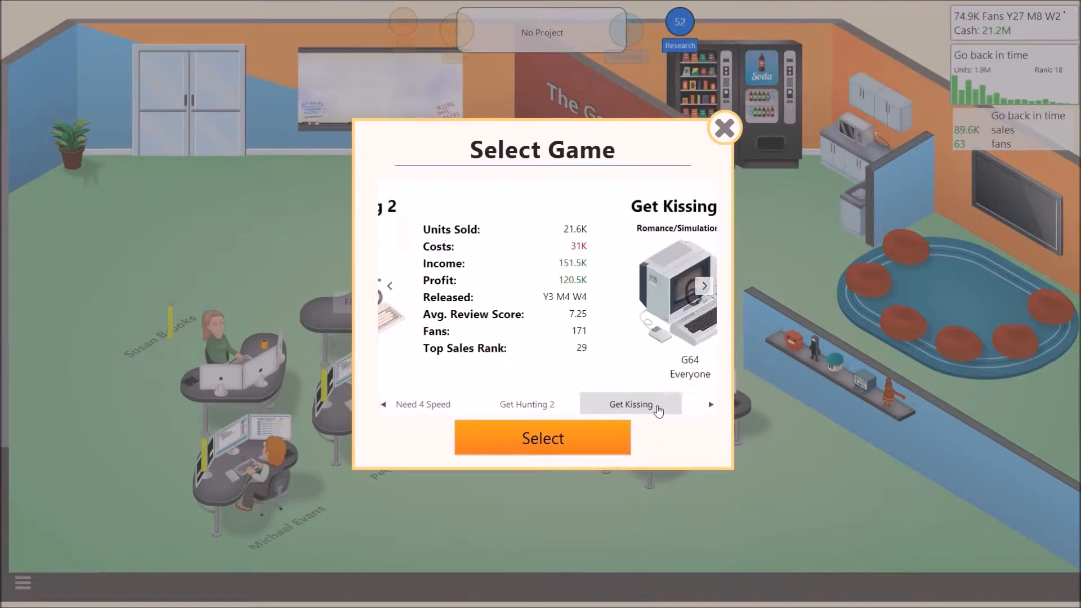
click(711, 404)
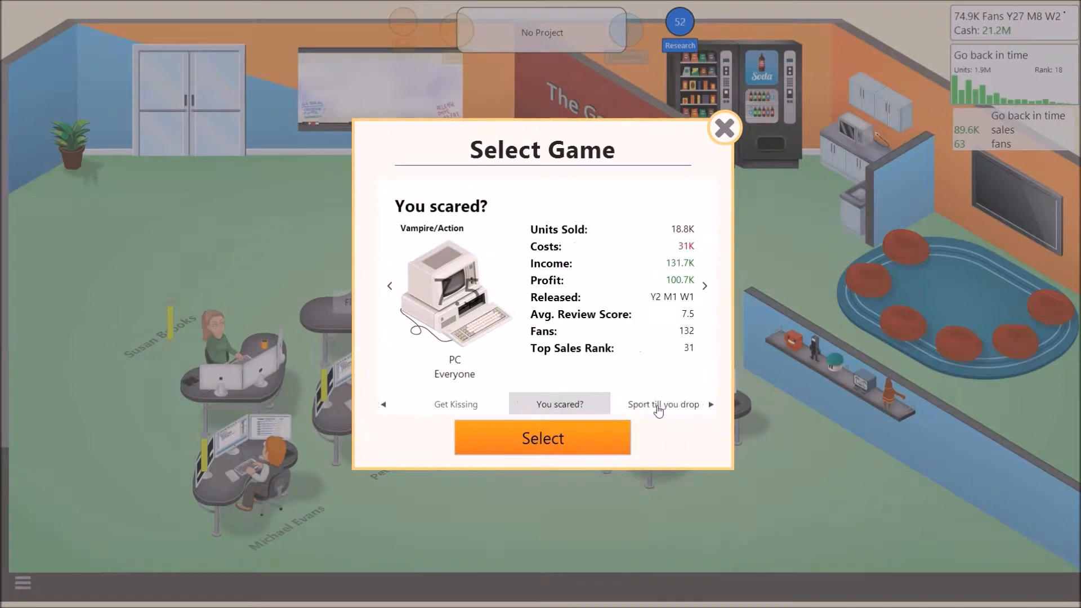
click(704, 286)
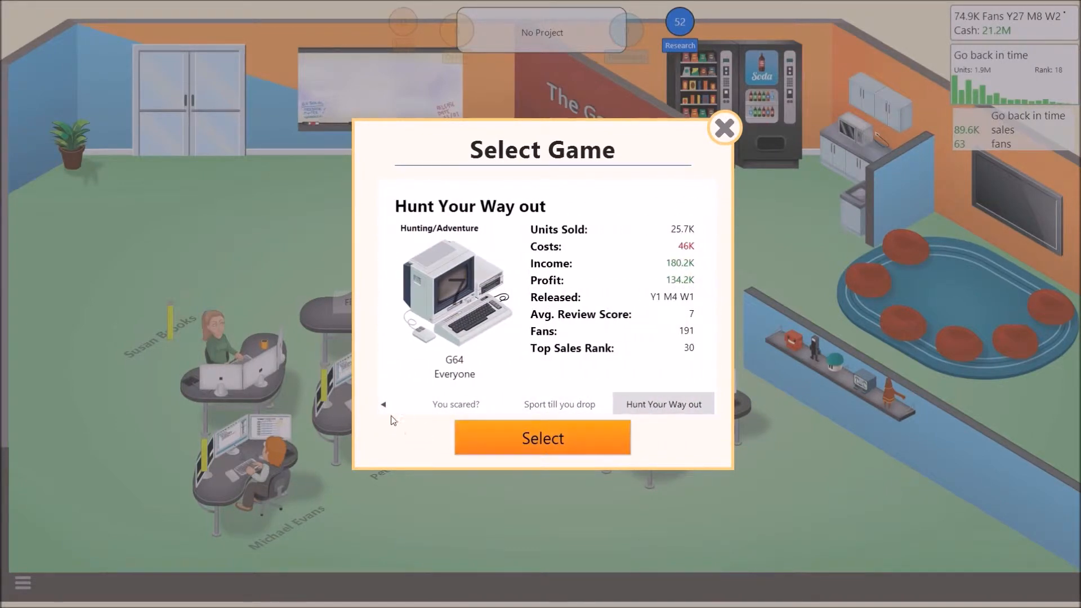
click(384, 404)
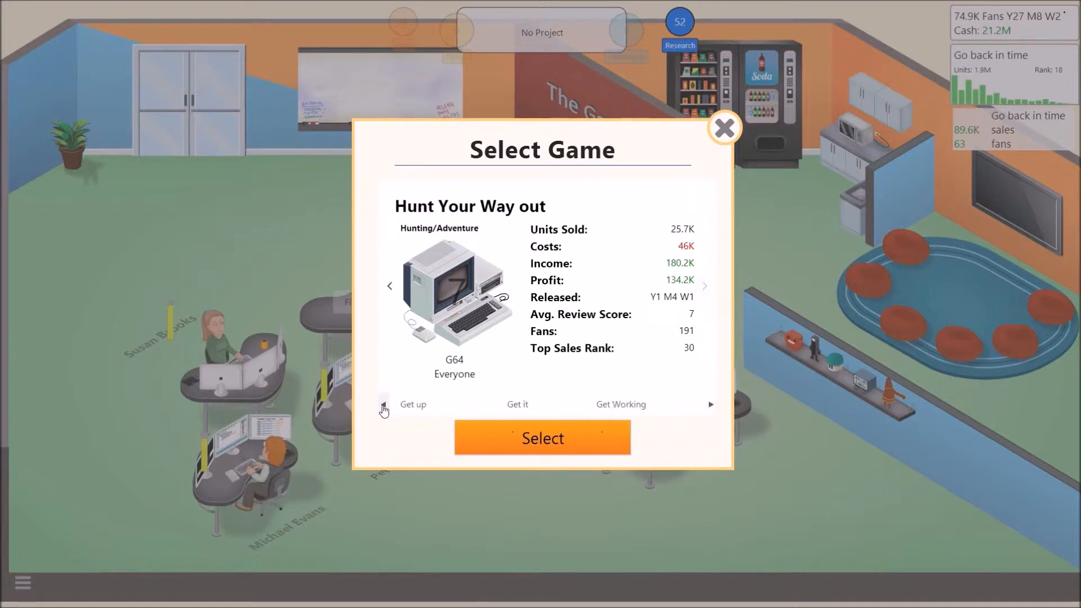
click(390, 286)
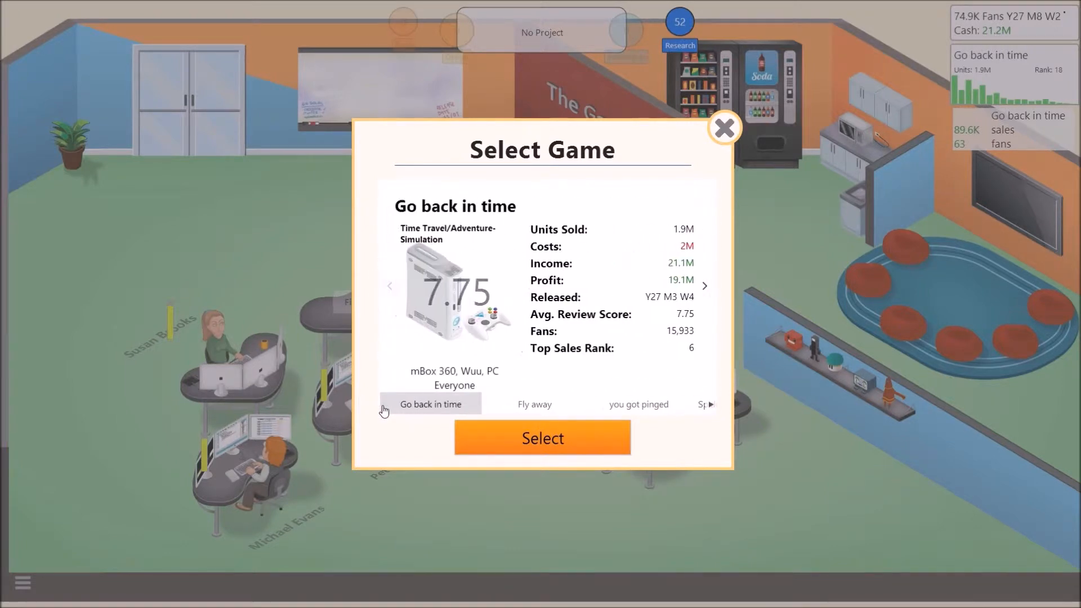
mouse_move(542, 439)
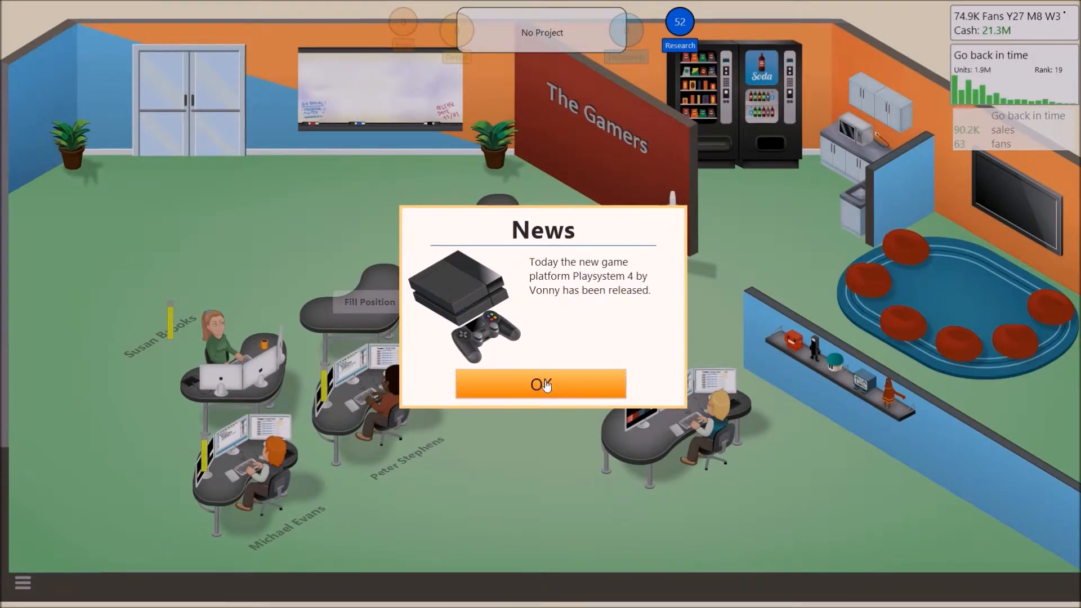
Acknowledge the Playsystem 4 release news and Go back in time leaving the market.
click(541, 384)
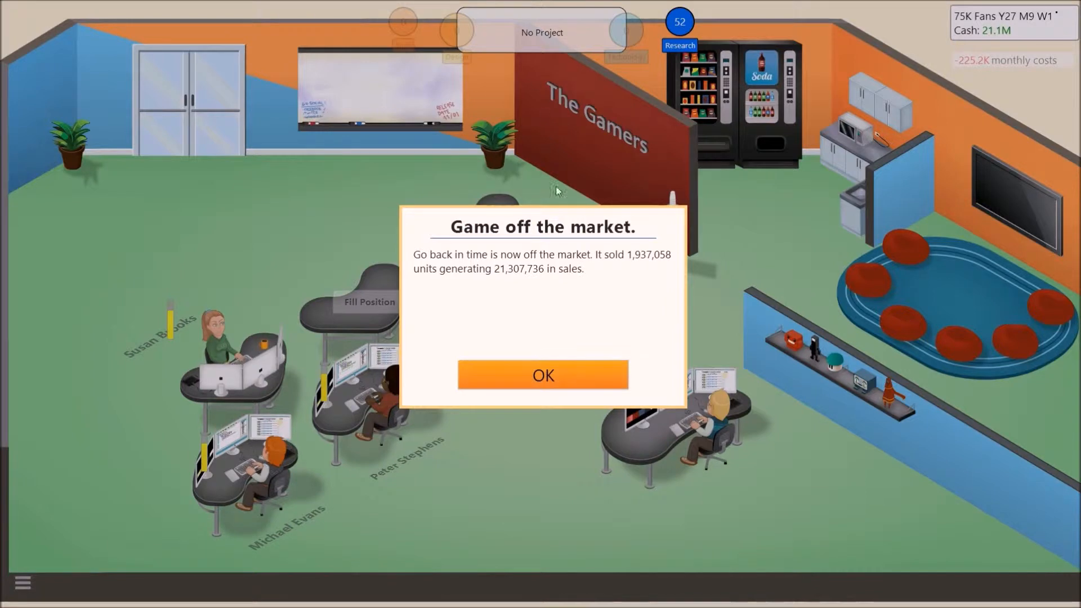
mouse_move(581, 260)
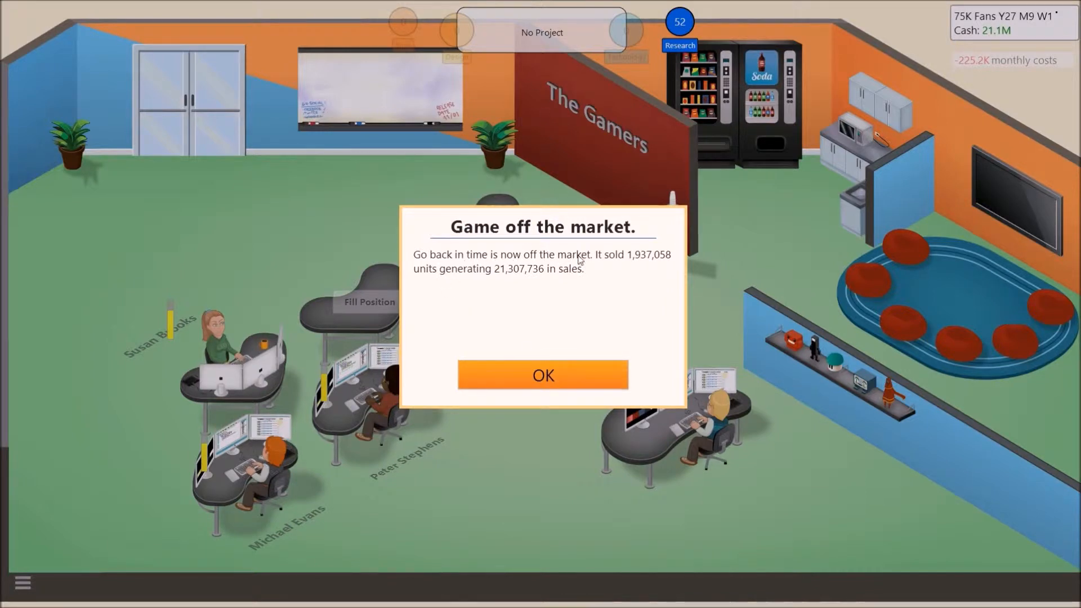
mouse_move(620, 261)
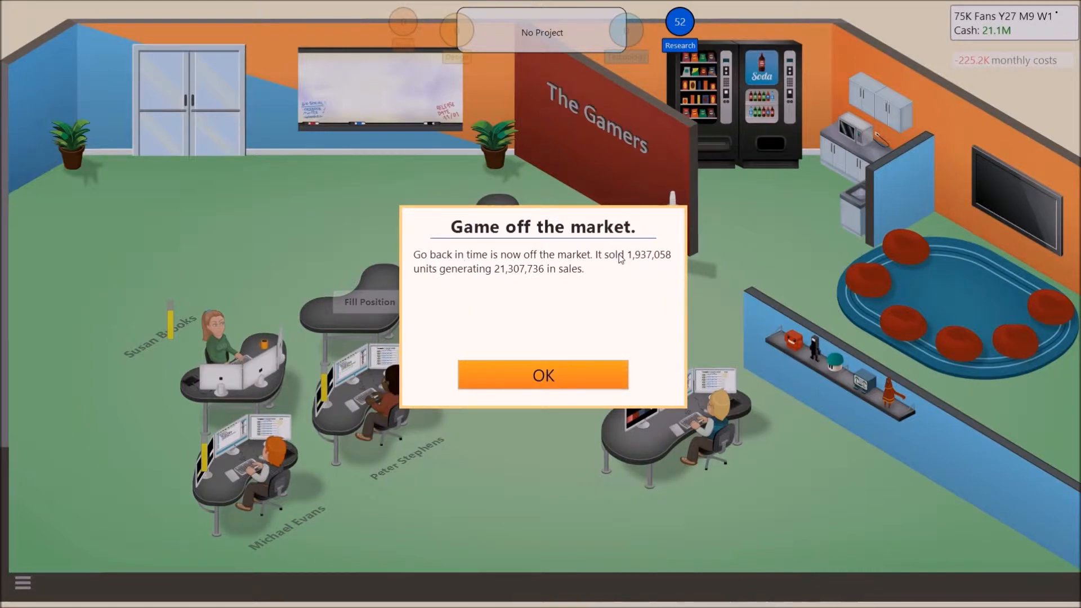
mouse_move(642, 262)
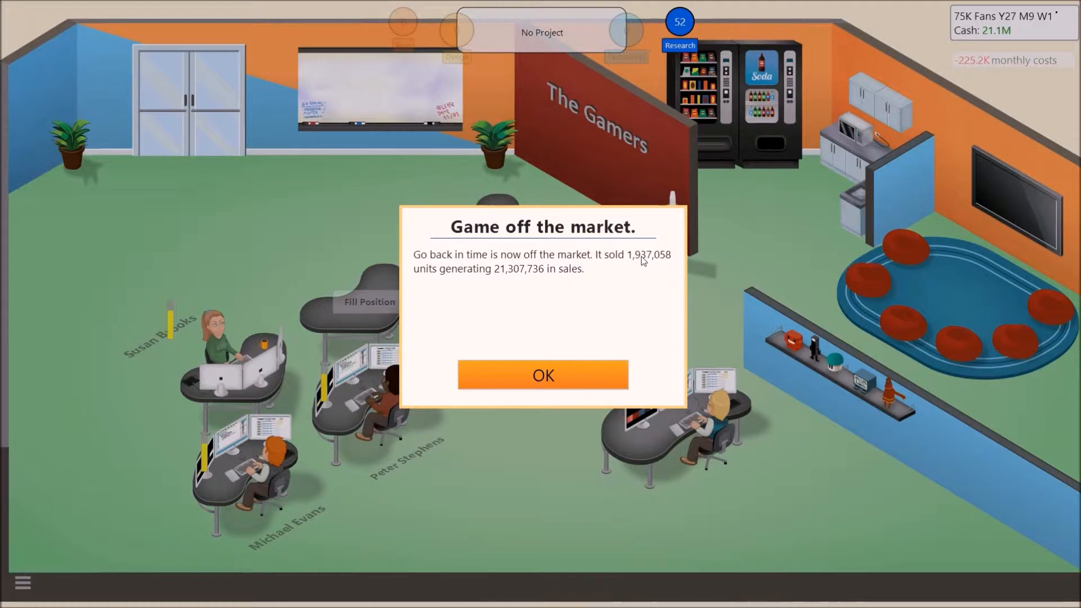
mouse_move(631, 263)
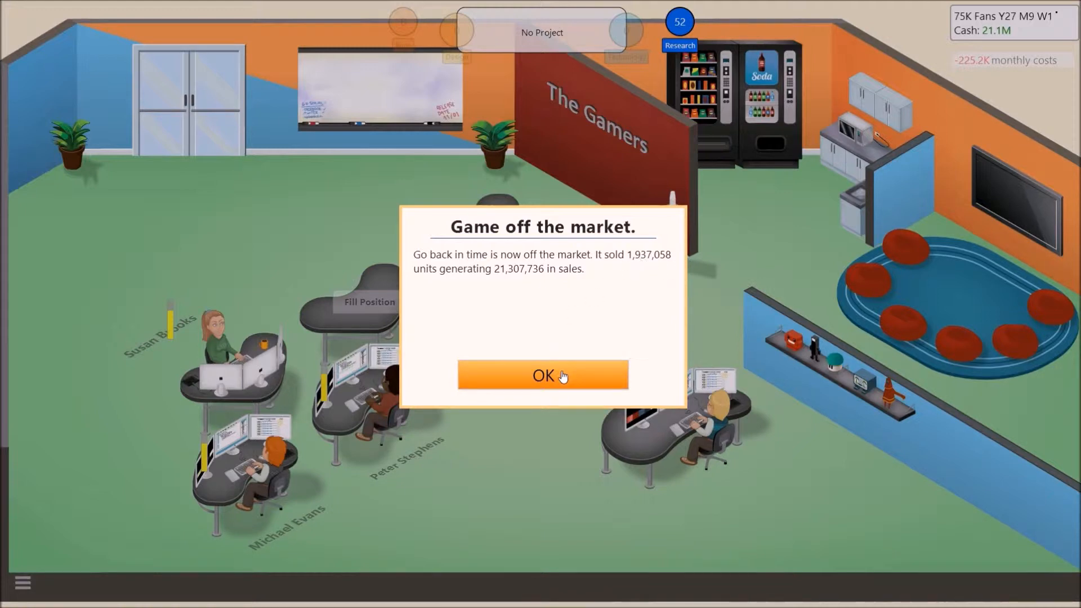
mouse_move(510, 384)
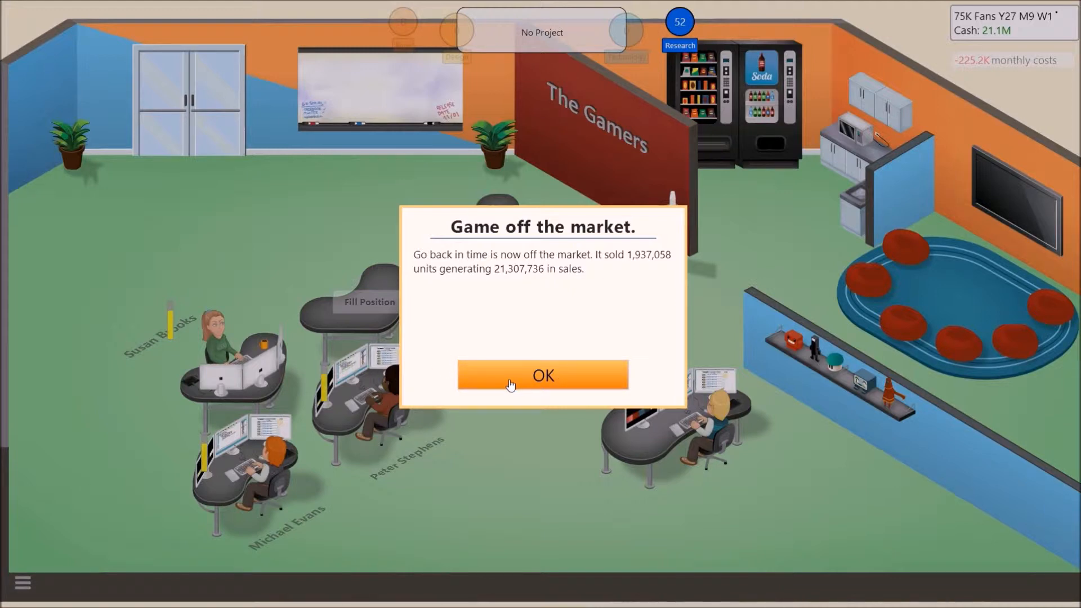
click(542, 375)
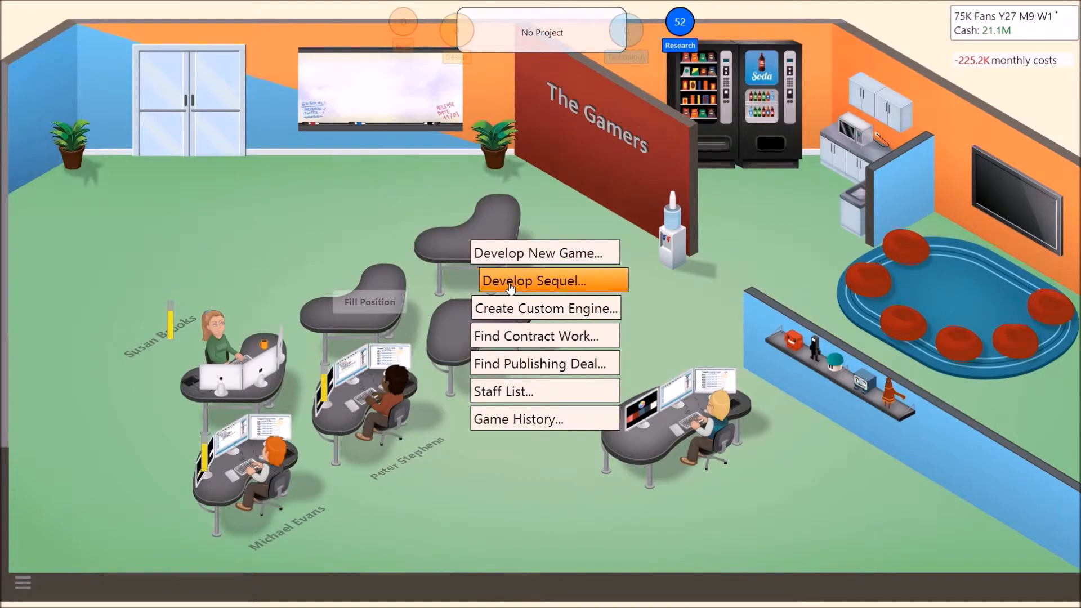
click(544, 280)
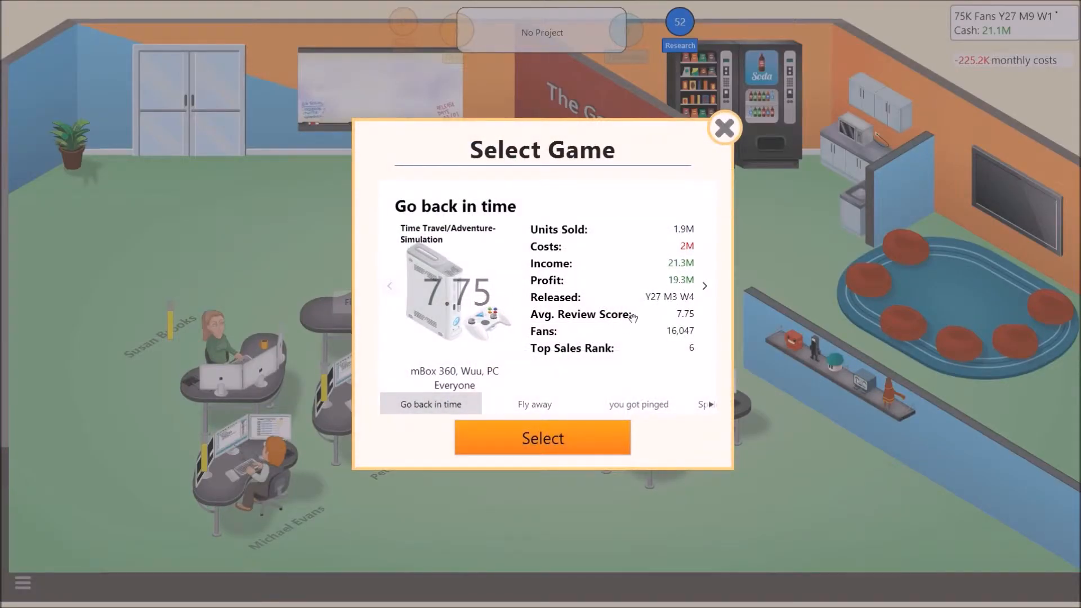
mouse_move(471, 462)
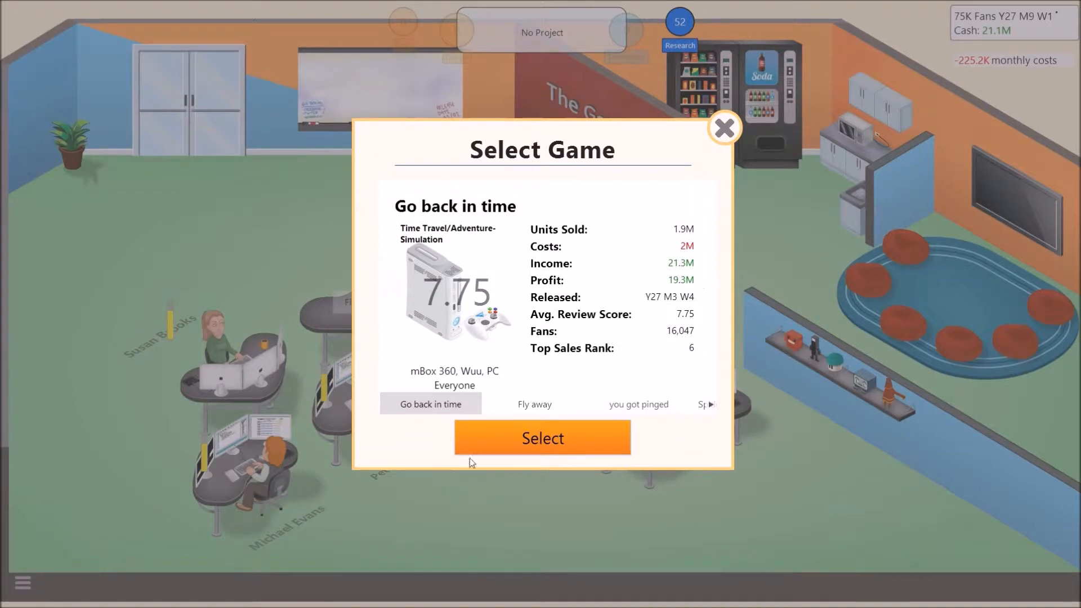
click(542, 438)
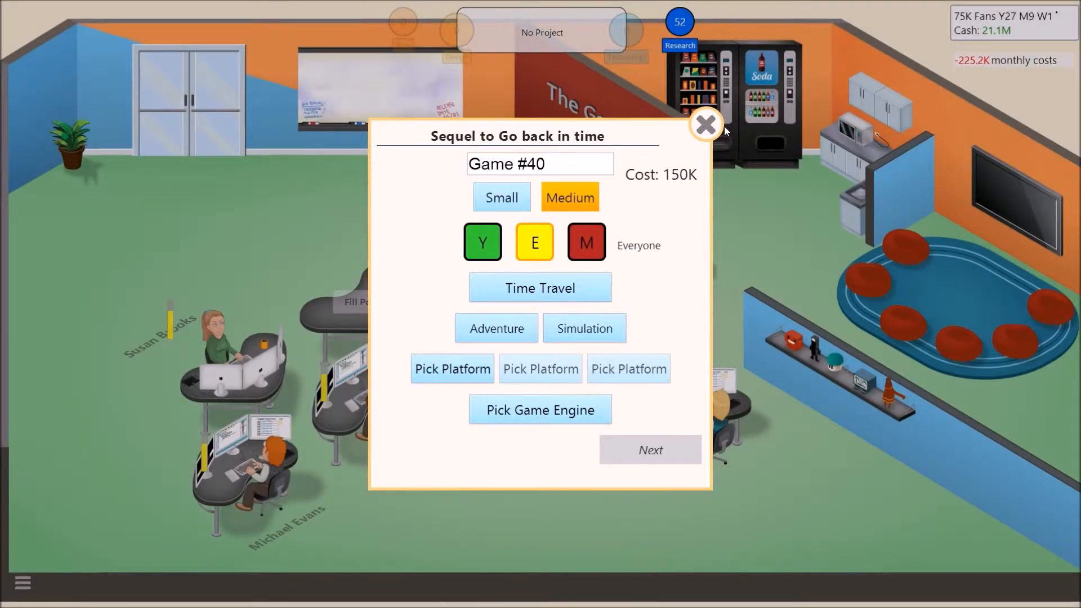
click(706, 125)
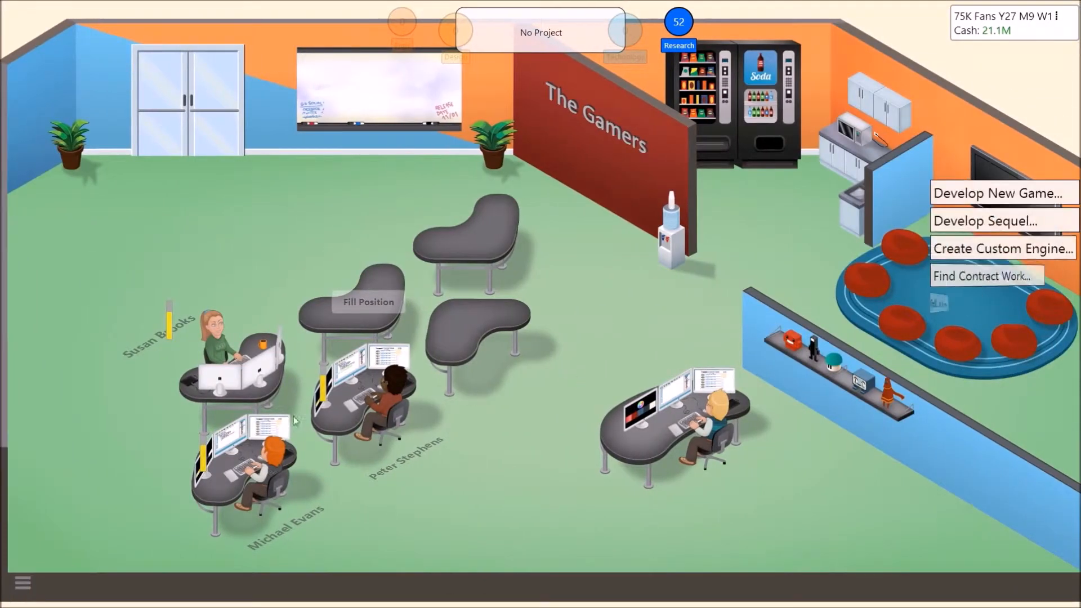
click(59, 423)
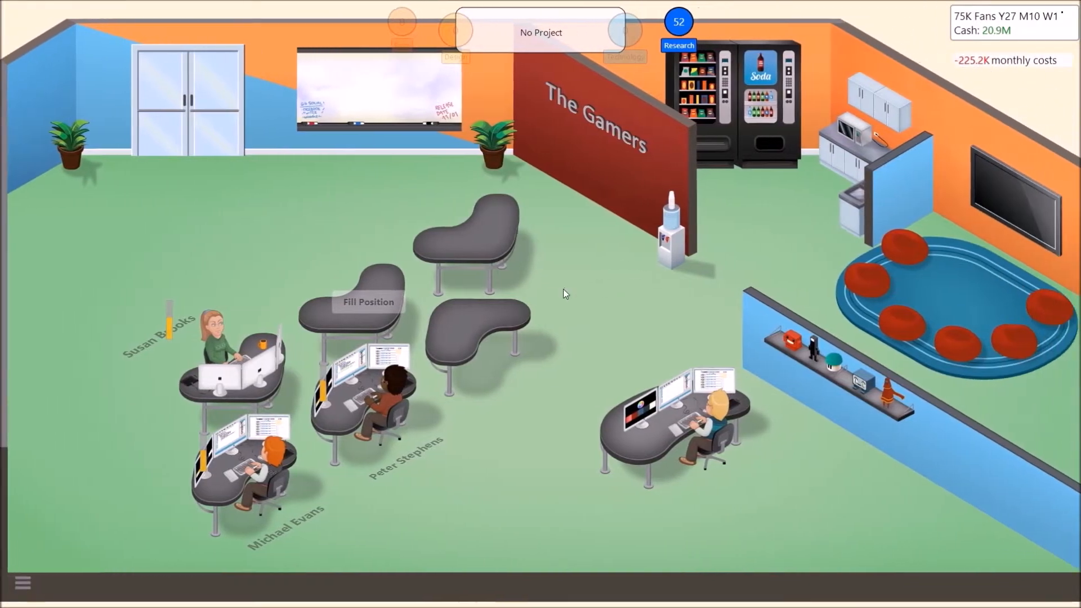
mouse_move(336, 494)
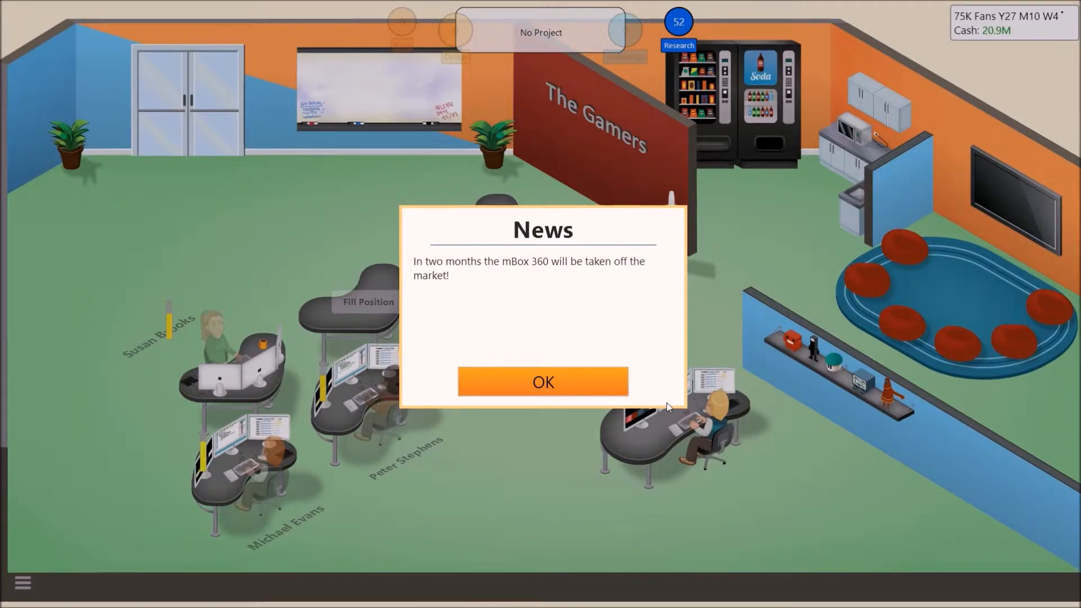
mouse_move(1026, 25)
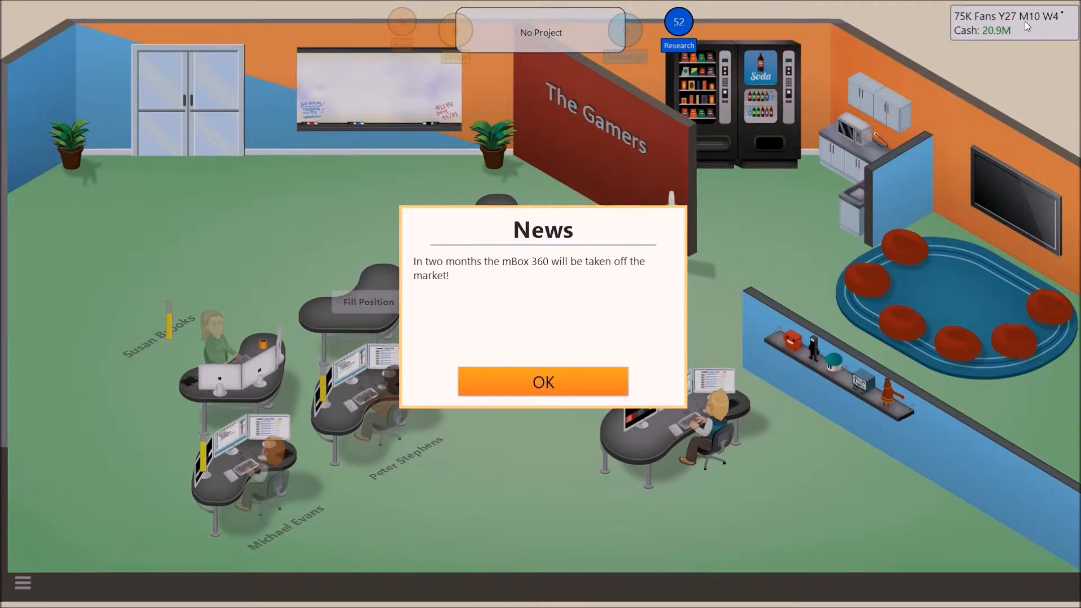
mouse_move(559, 381)
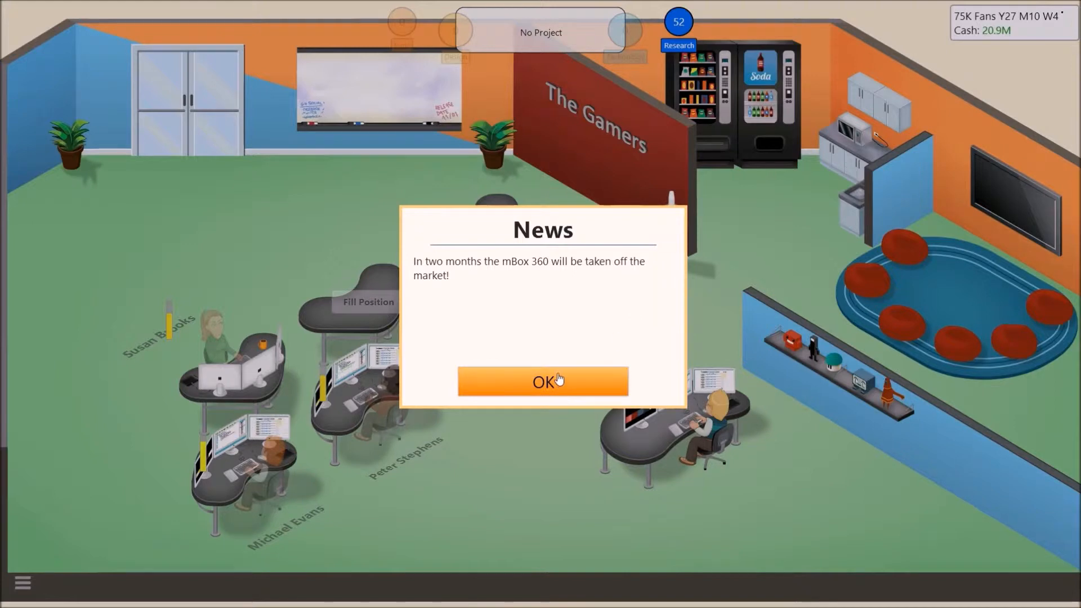
click(542, 382)
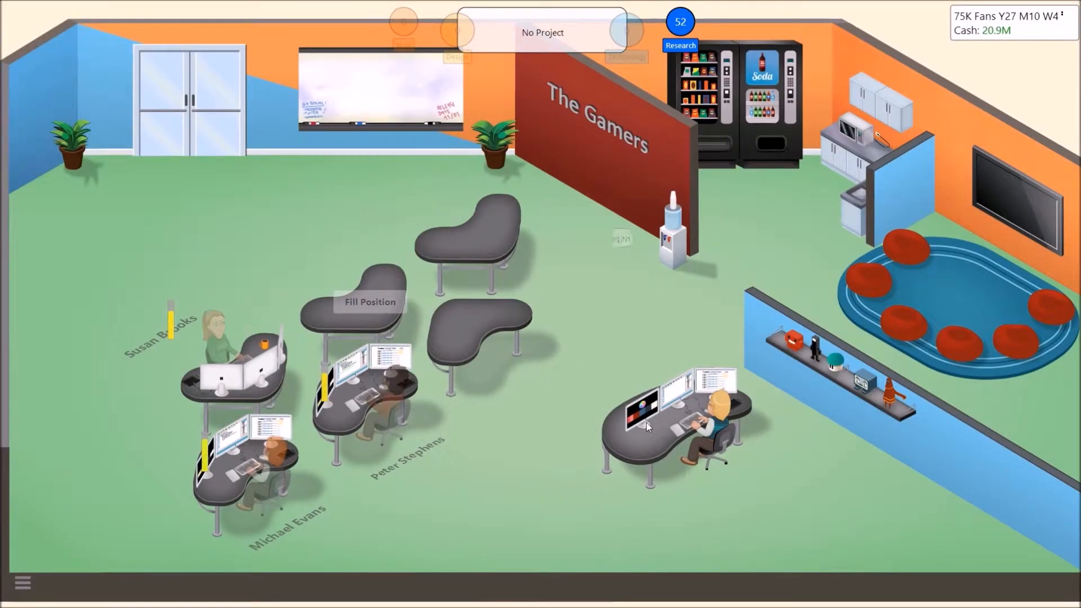
Create custom Game Engine #8 for 1.2M from the office action menu.
click(693, 425)
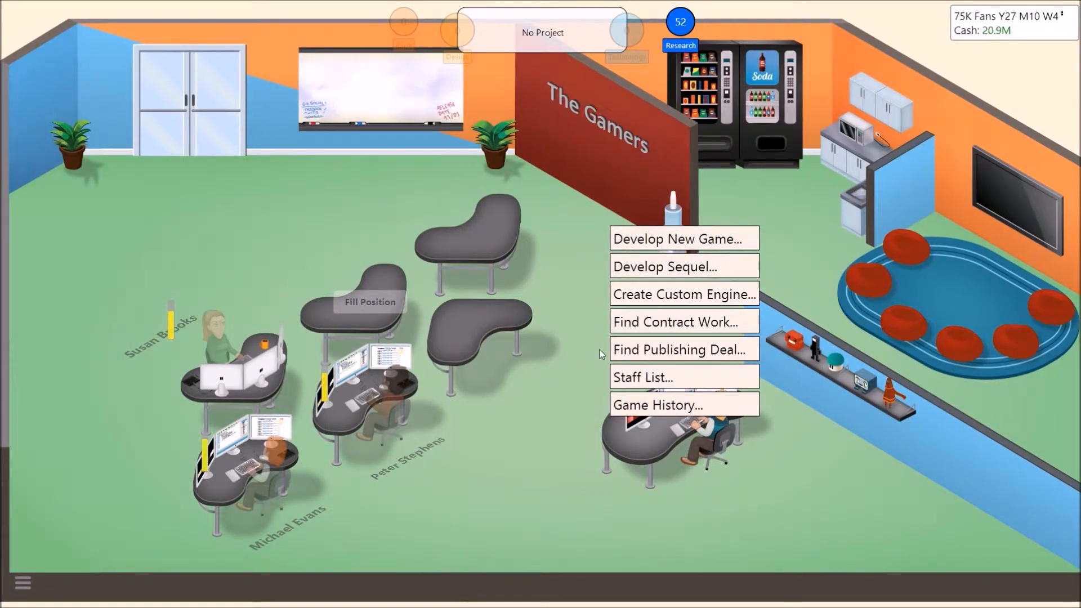
mouse_move(685, 238)
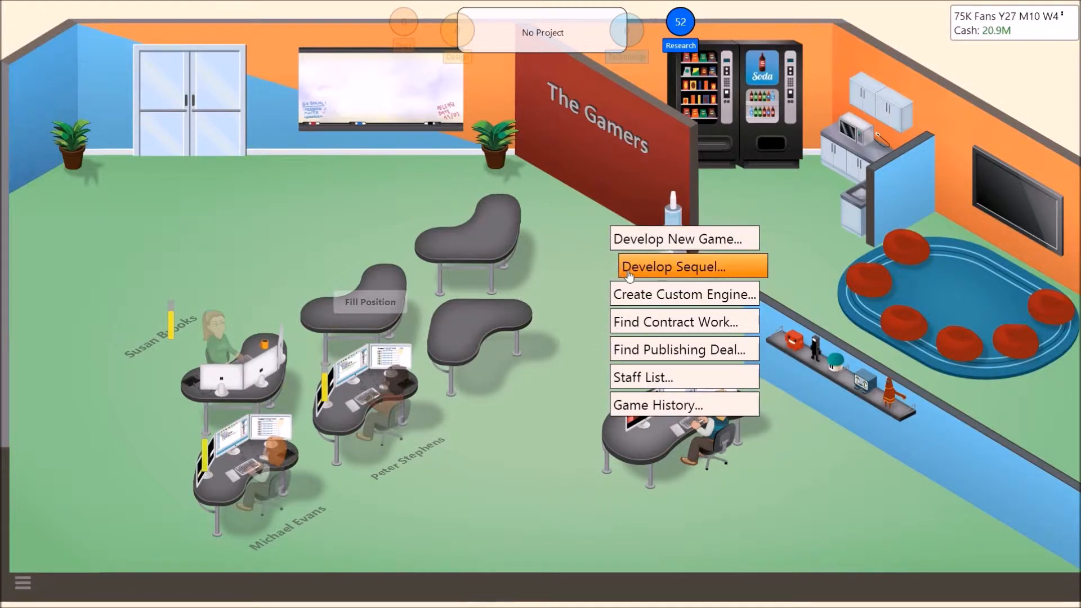
mouse_move(617, 304)
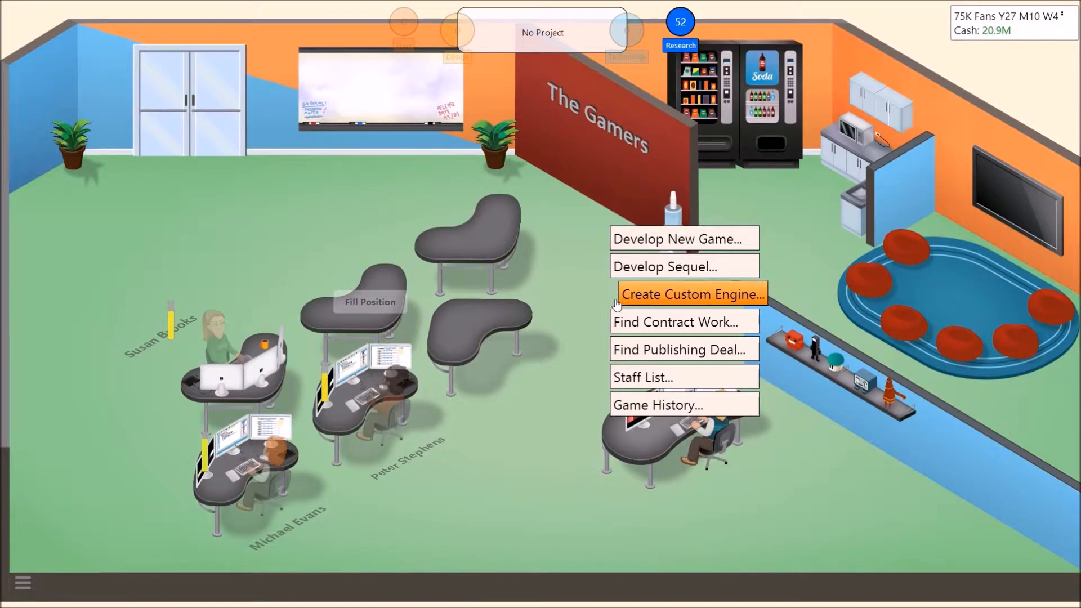
click(691, 294)
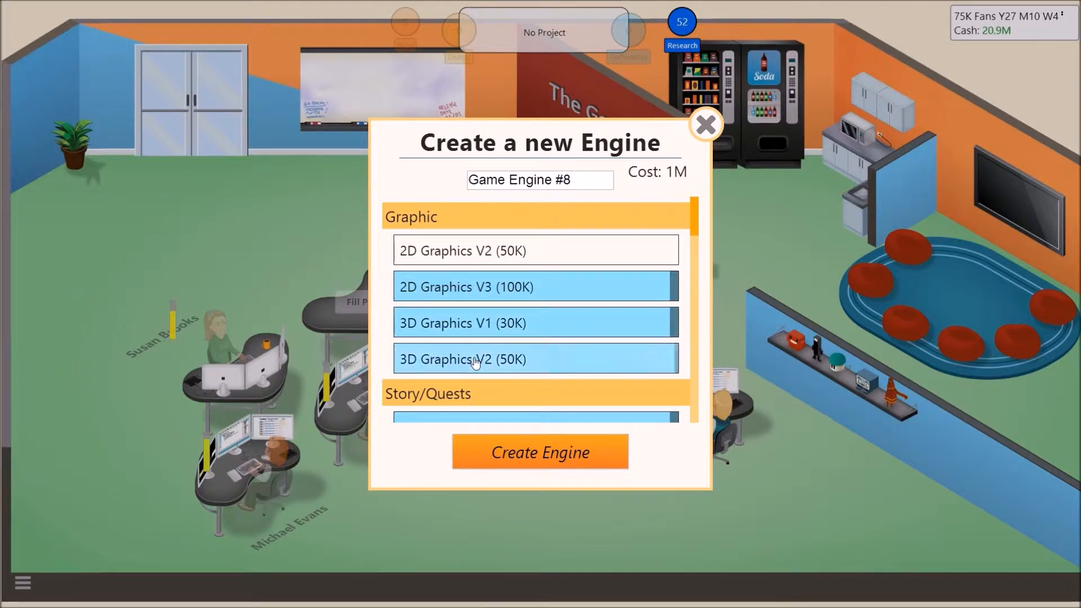
scroll(down, 3)
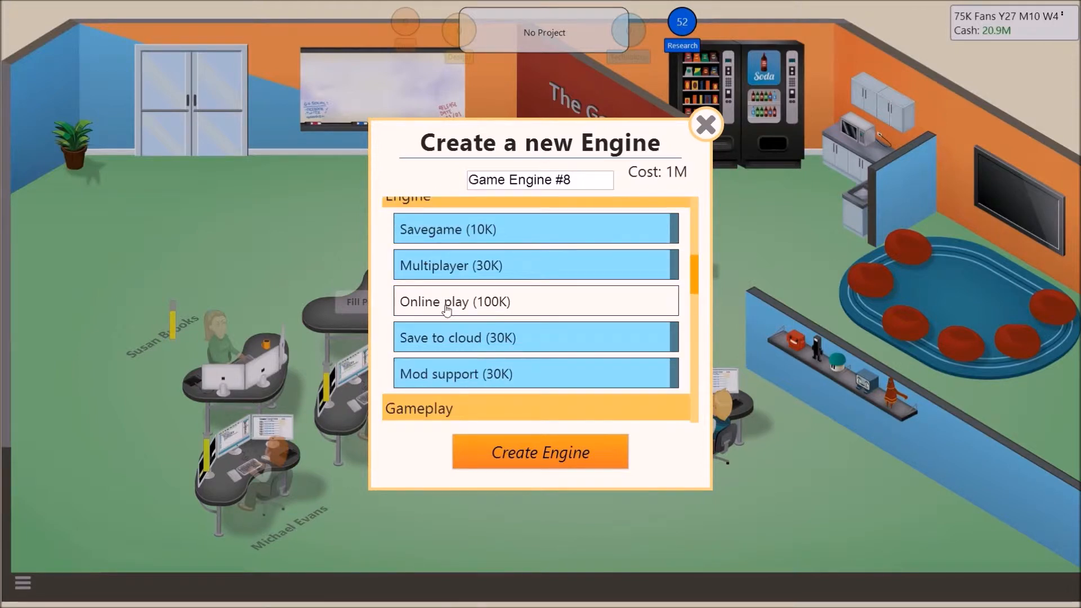
scroll(down, 3)
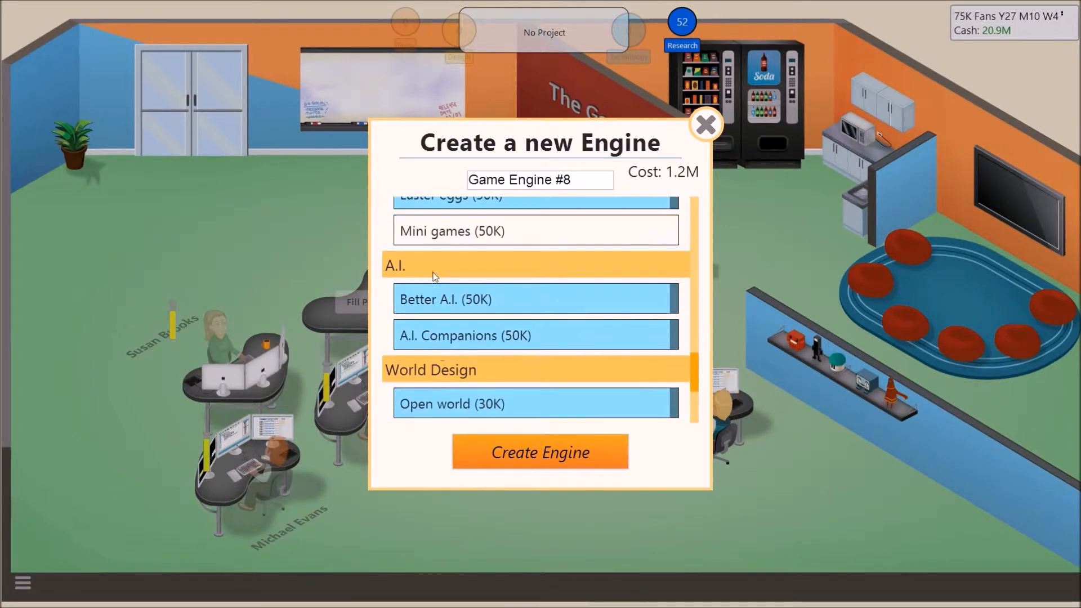
scroll(down, 3)
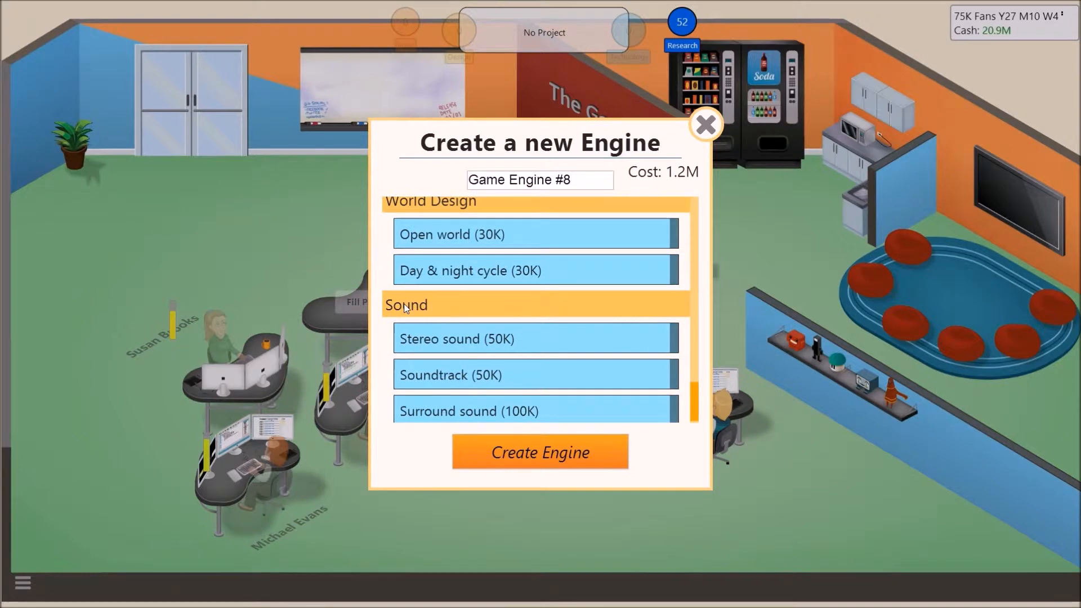
click(539, 453)
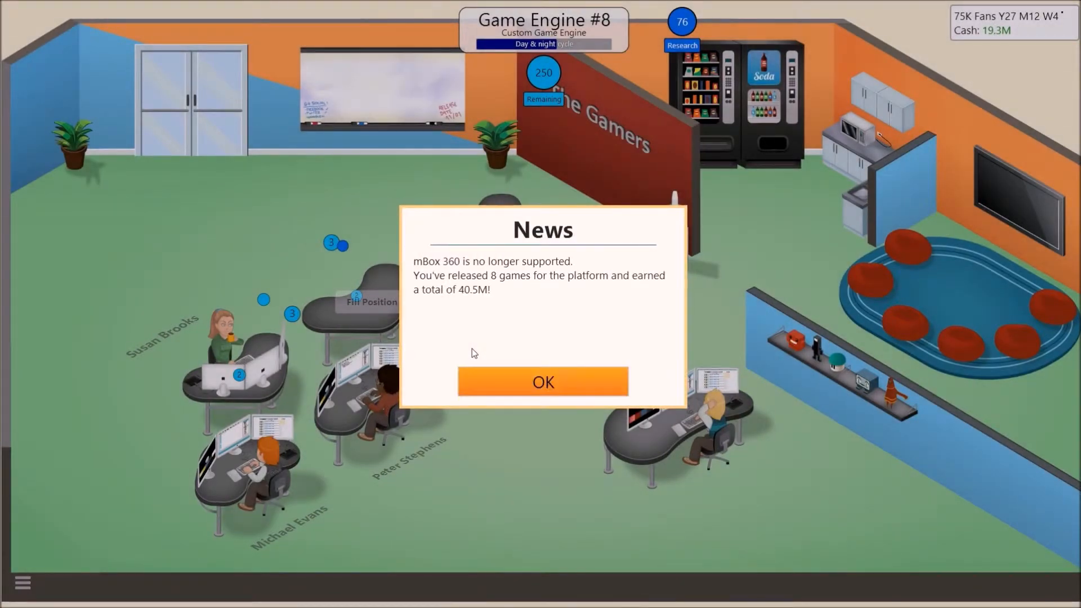
mouse_move(357, 298)
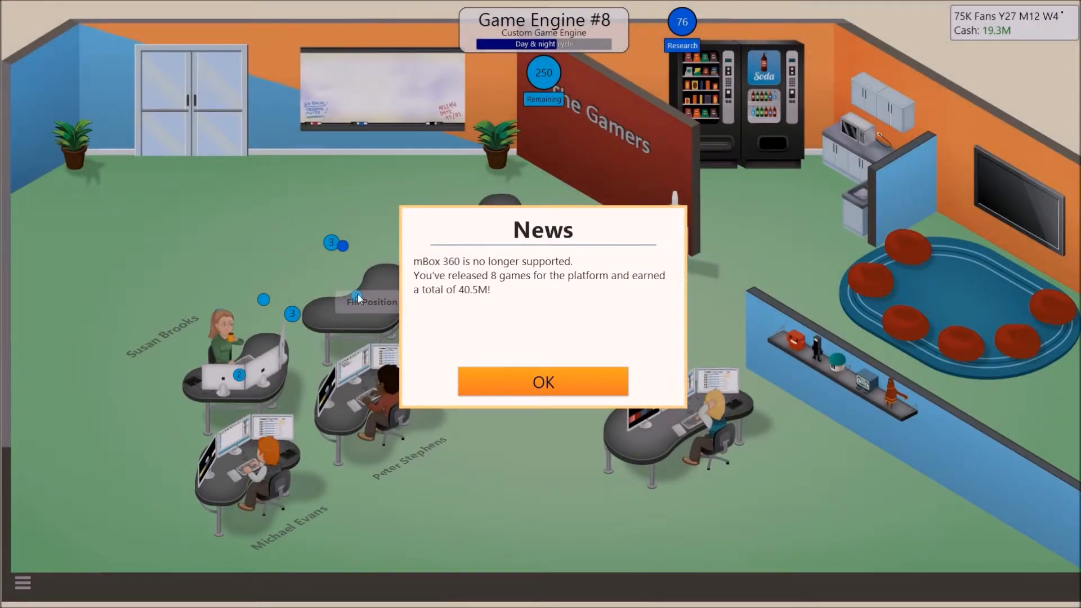
Dismiss the mBox 360 support news and Engine #8 completion, then close an employee menu.
click(543, 382)
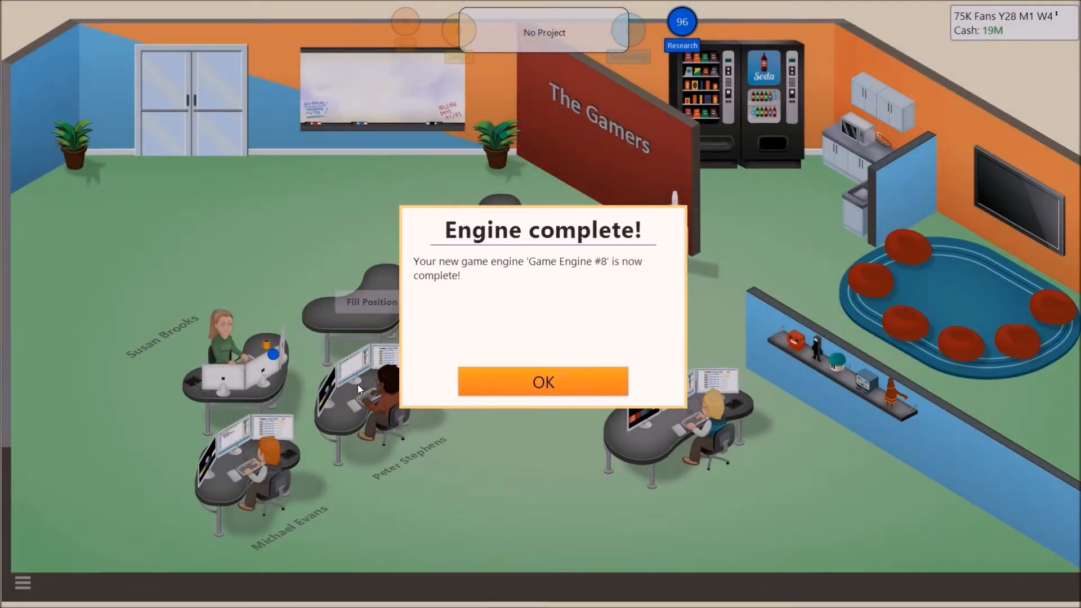
mouse_move(454, 423)
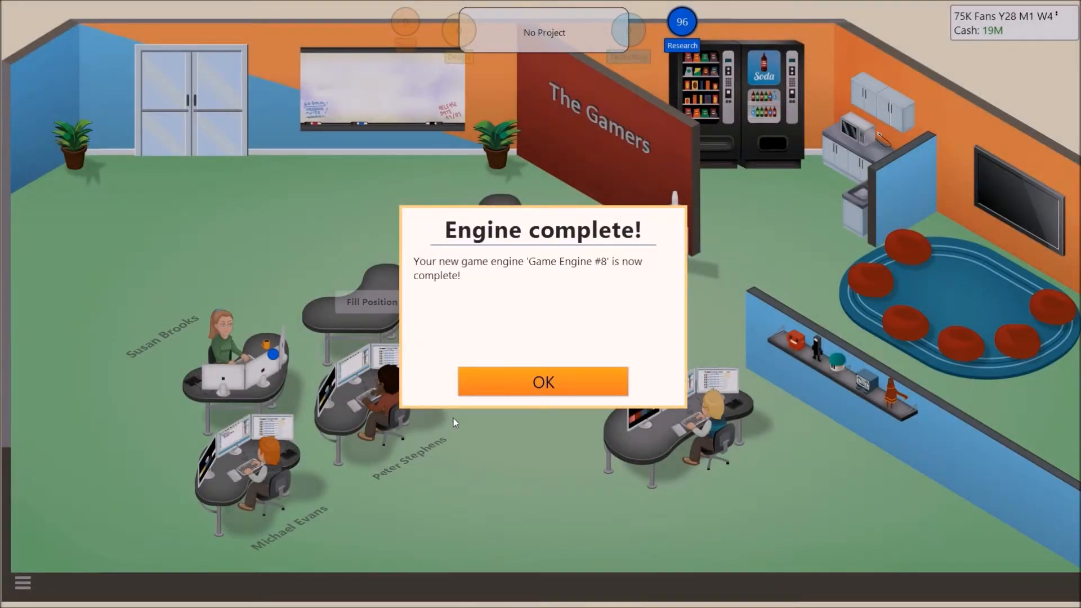
mouse_move(492, 383)
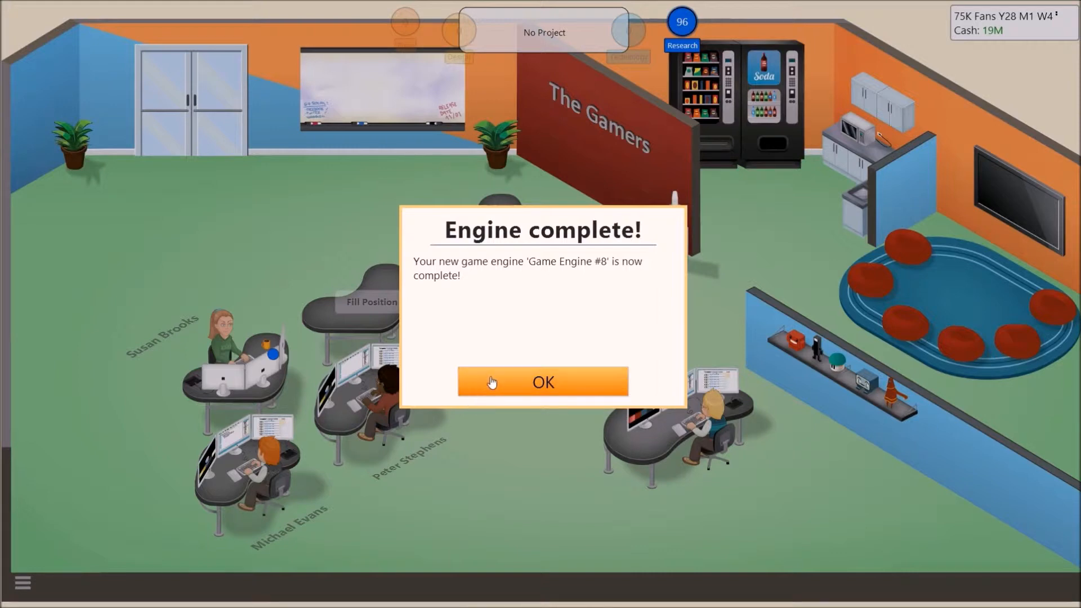
click(543, 382)
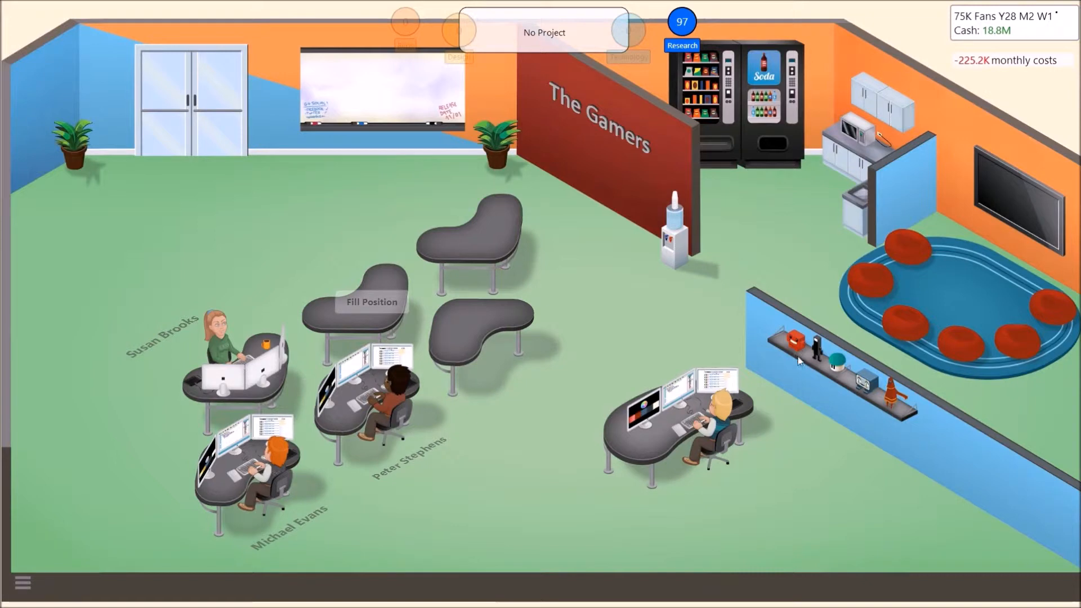
click(698, 417)
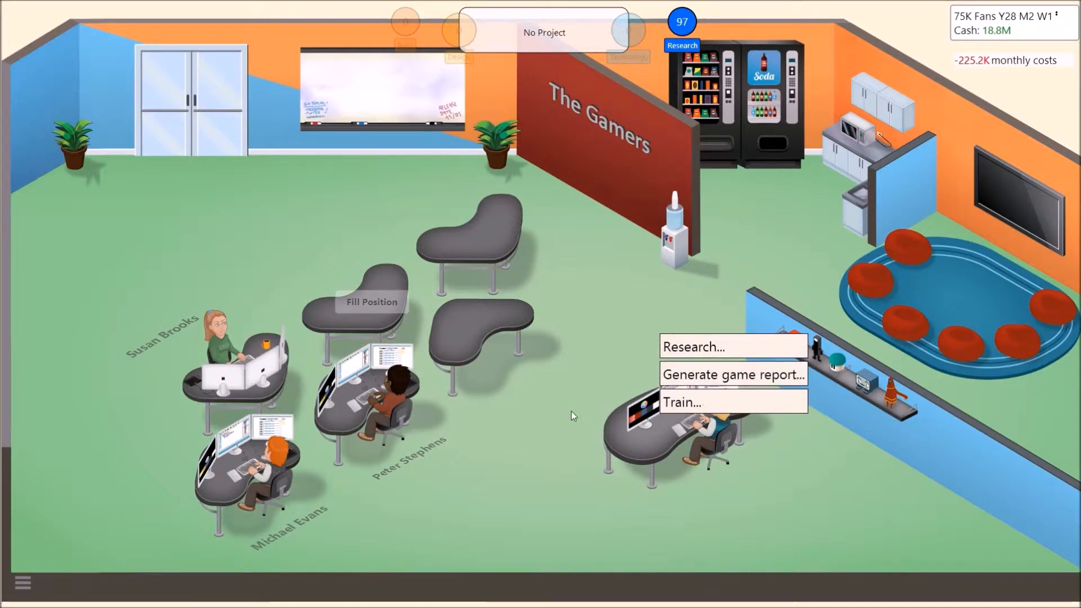
click(345, 330)
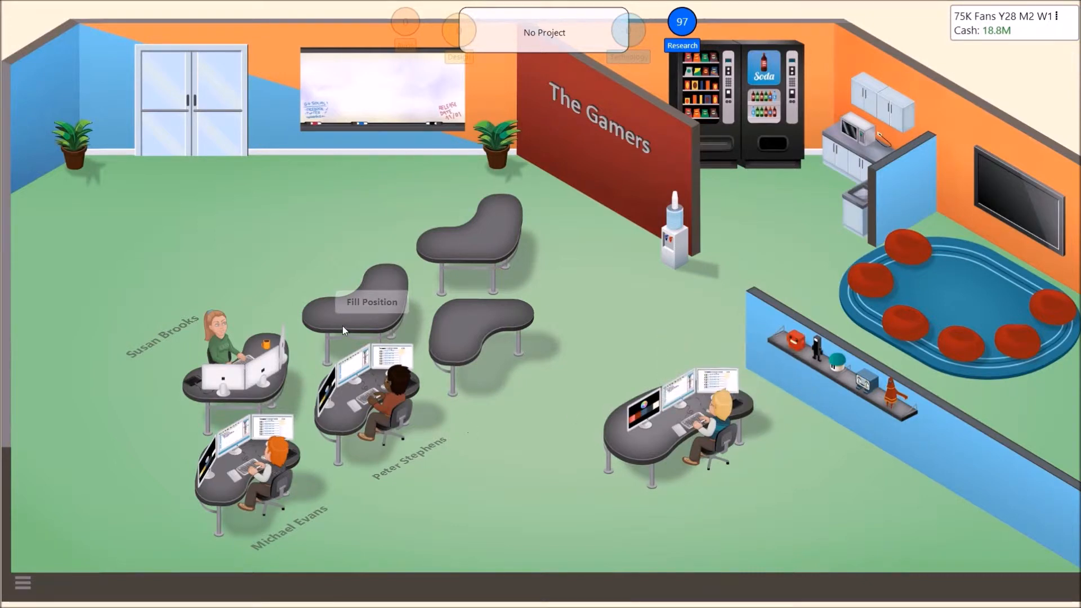
Fill the empty desk by starting a staff search with a 1M budget.
click(371, 302)
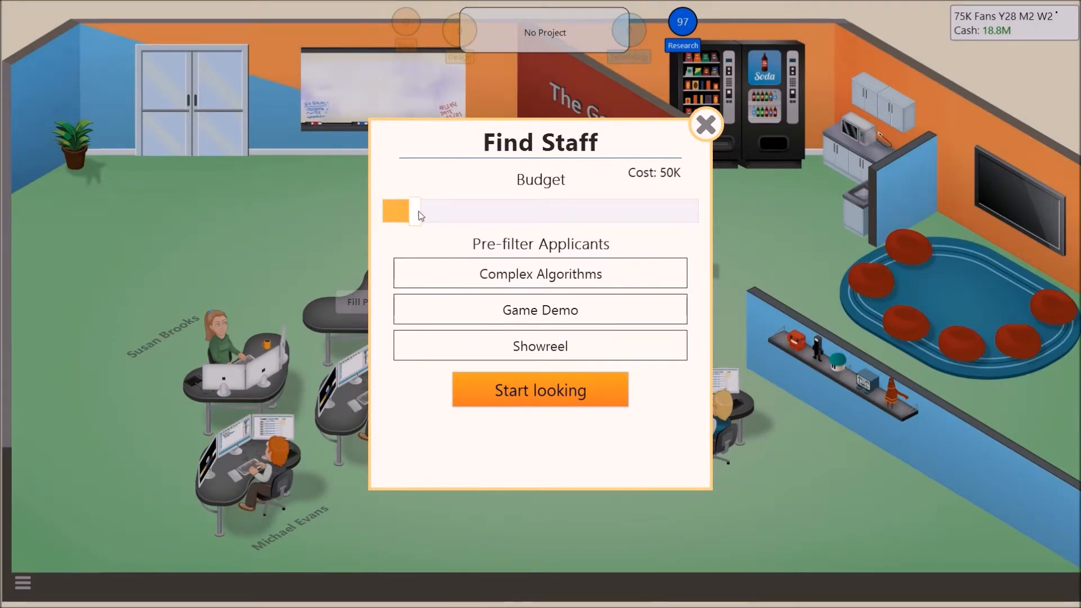
drag(396, 212, 472, 211)
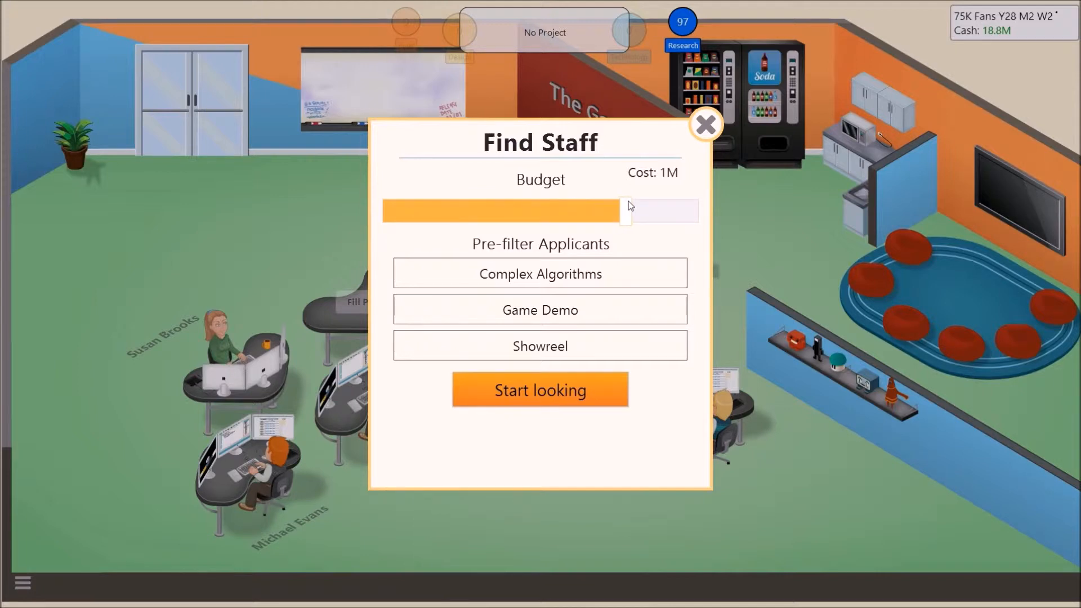
click(540, 389)
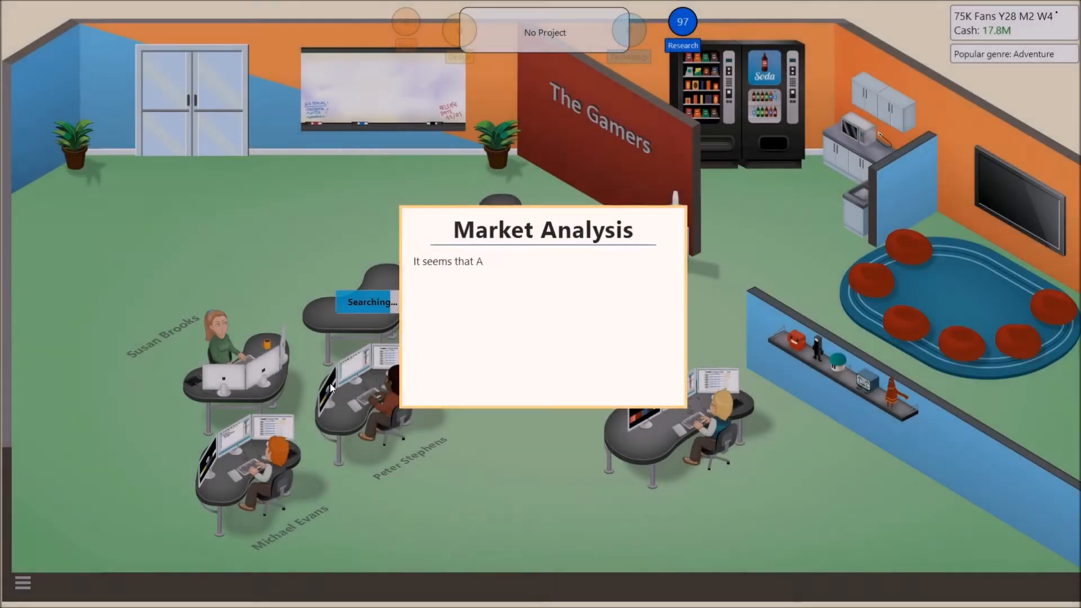
Compare applicants Dino Watty, Trevor Barrett and Colby Stone, then hire Dino Watty.
click(541, 307)
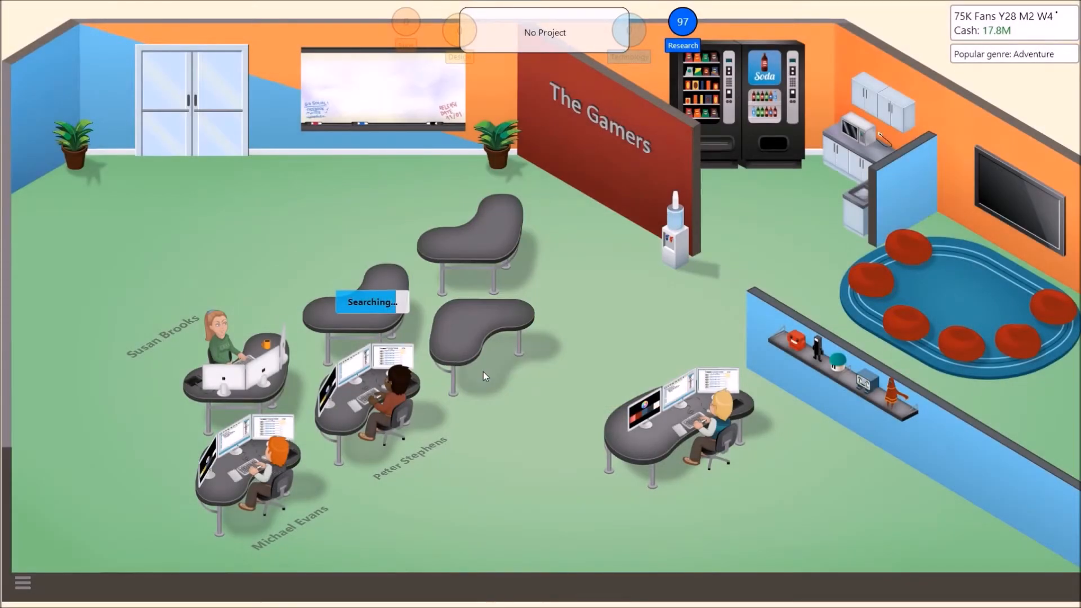
mouse_move(436, 391)
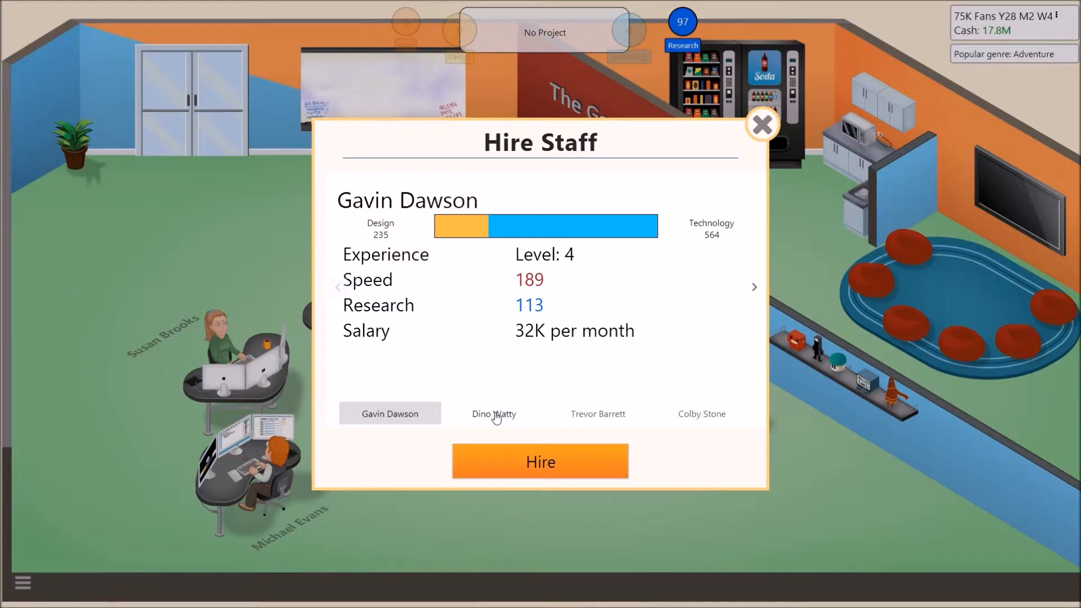
click(494, 414)
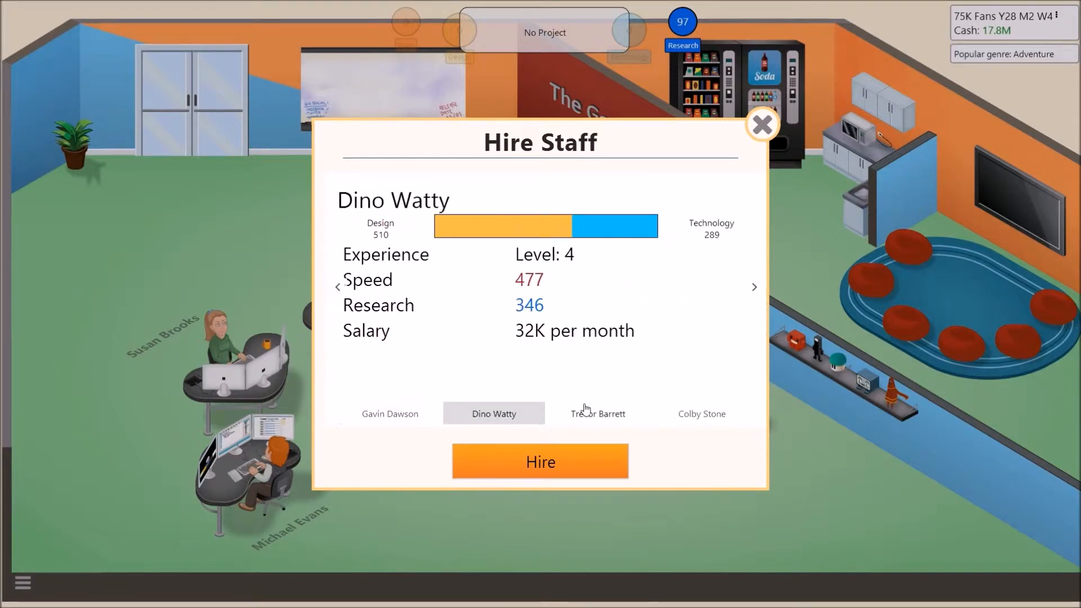
mouse_move(580, 451)
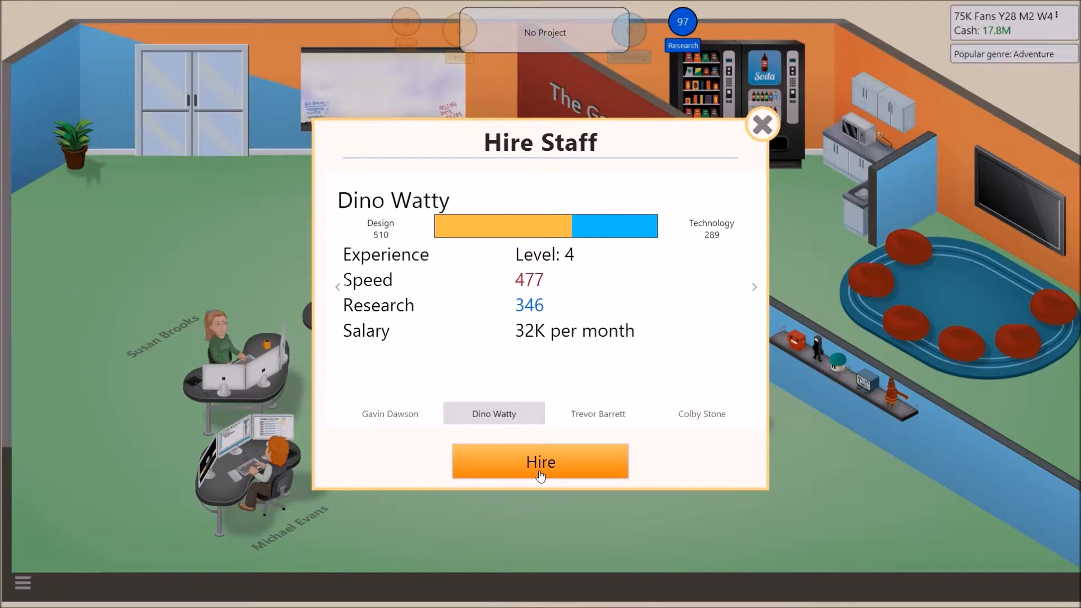
click(597, 414)
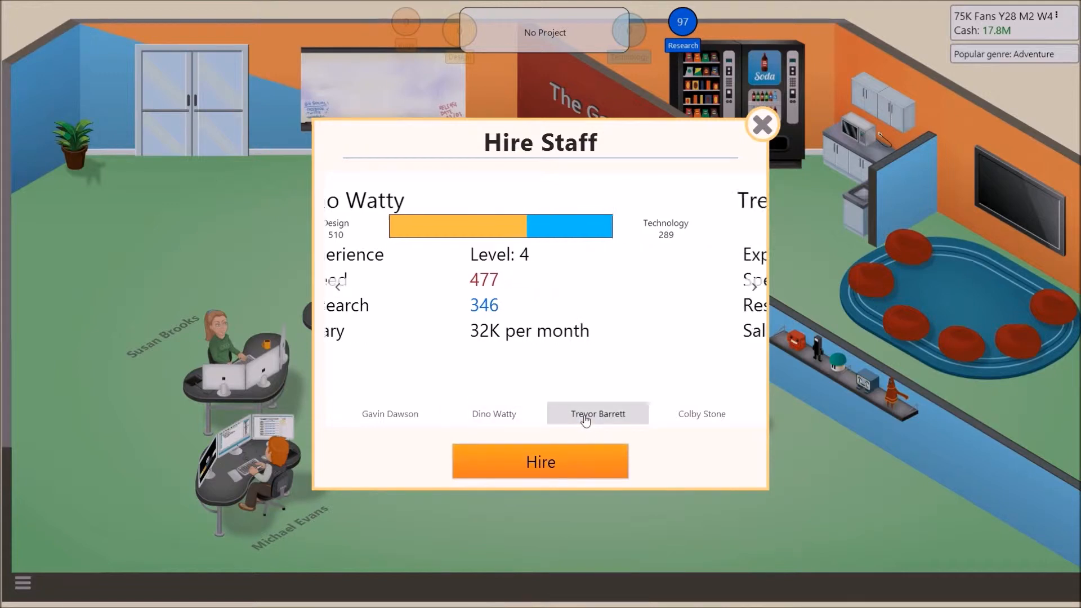
click(701, 414)
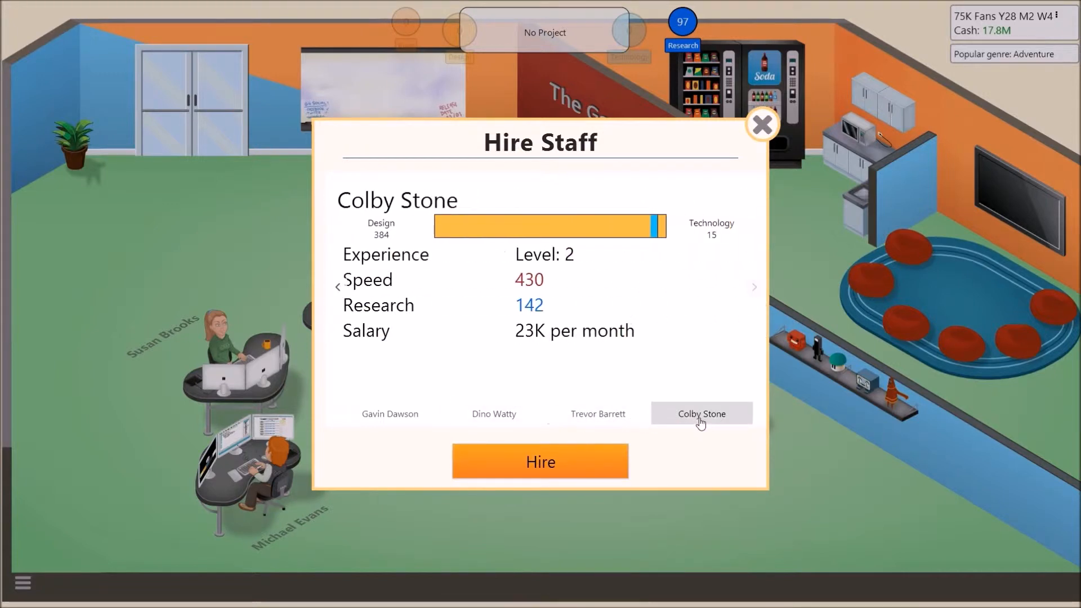
click(494, 414)
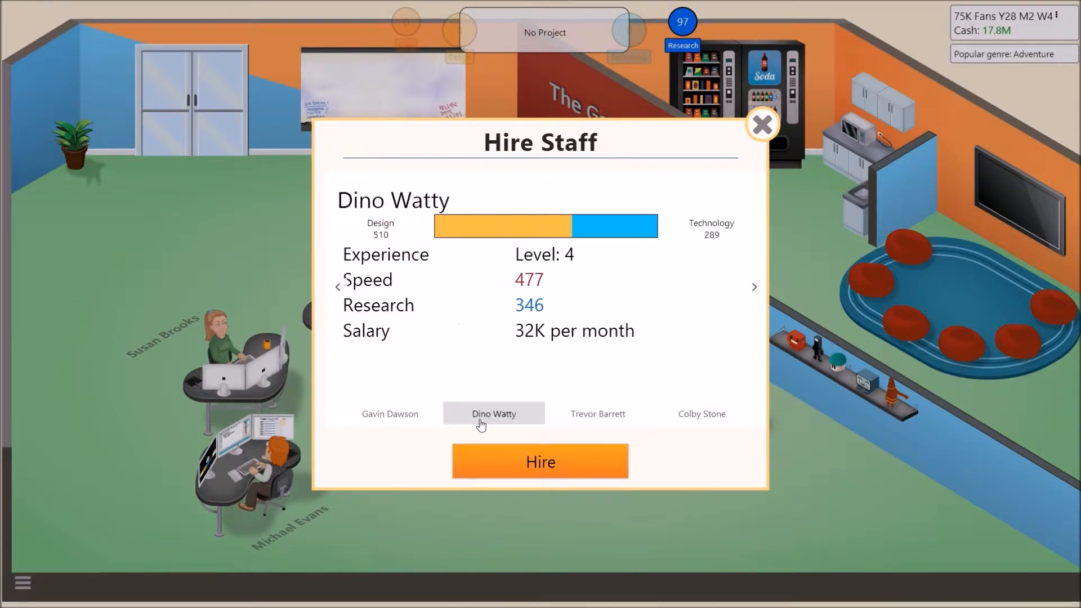
click(540, 460)
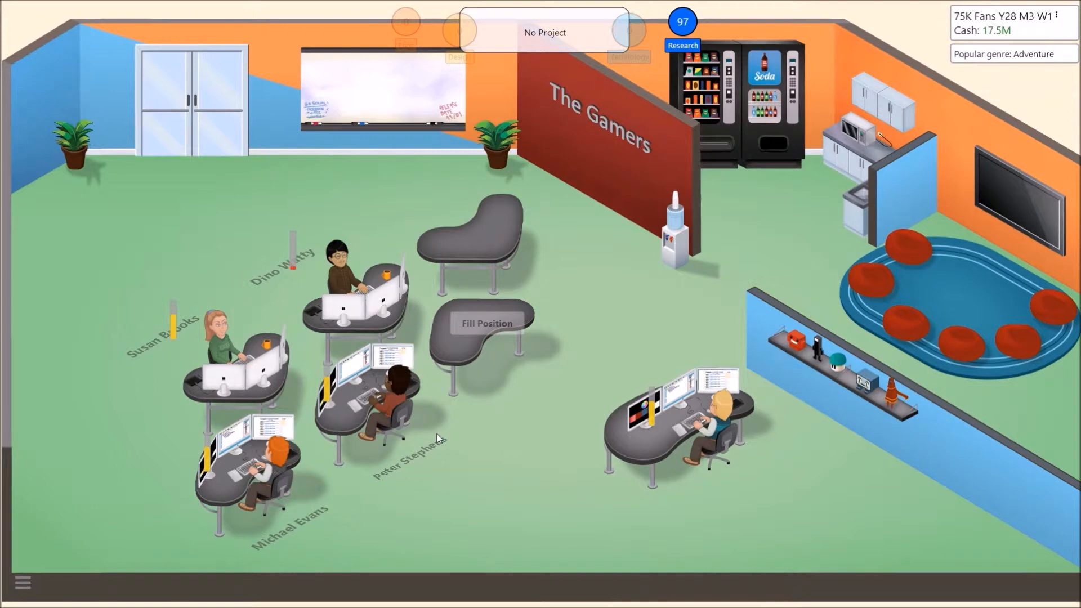
Train Dino Watty with the Game Design Course (30 RP, 140K cr.).
click(338, 262)
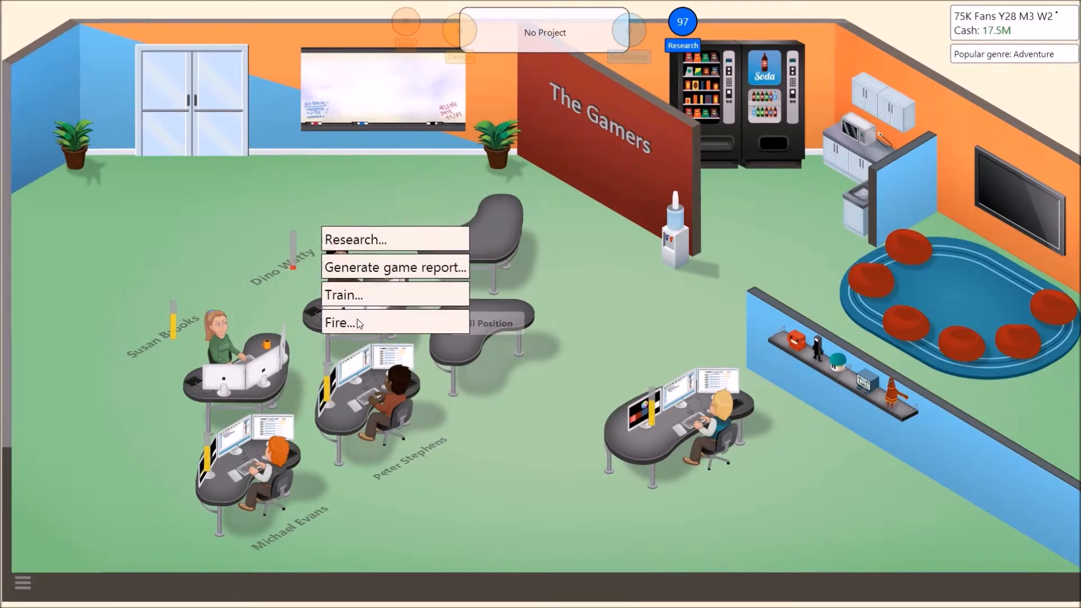
click(344, 294)
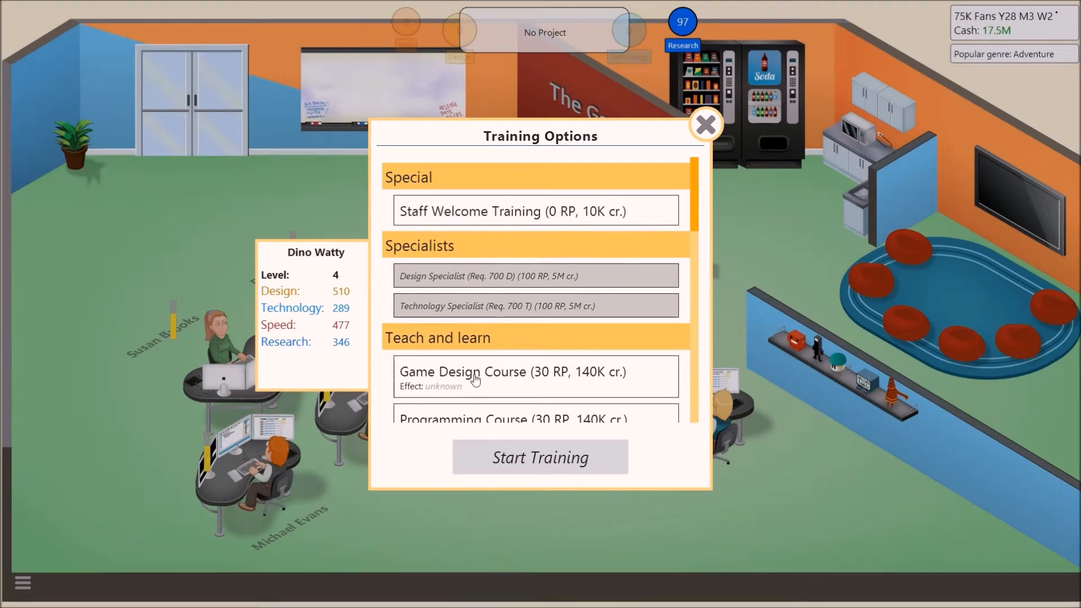
click(540, 458)
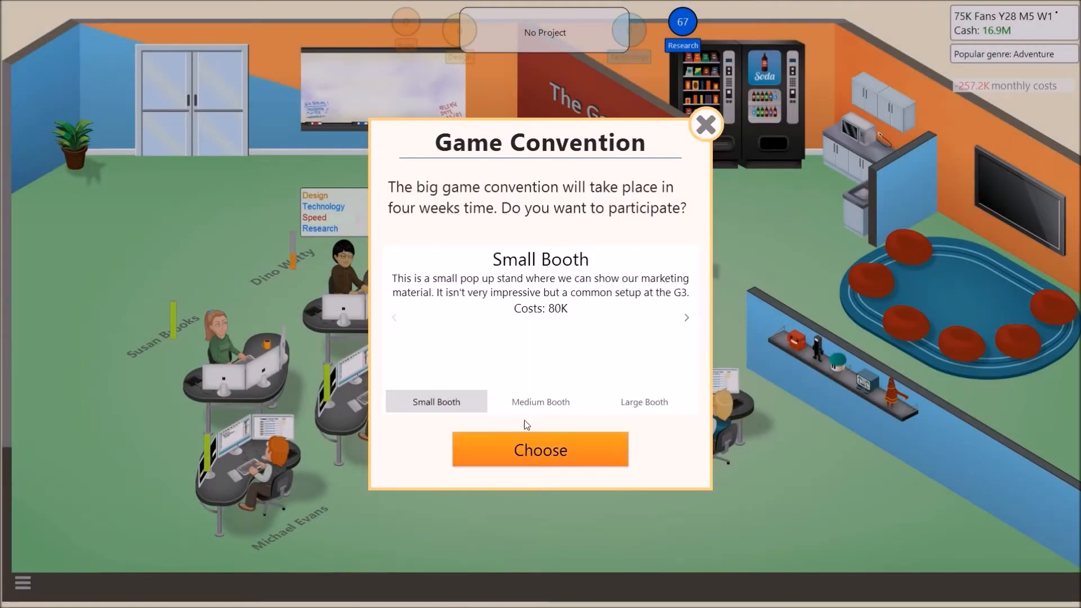
Book a Small Booth at G3 and close the 275,916-visitor results.
click(540, 450)
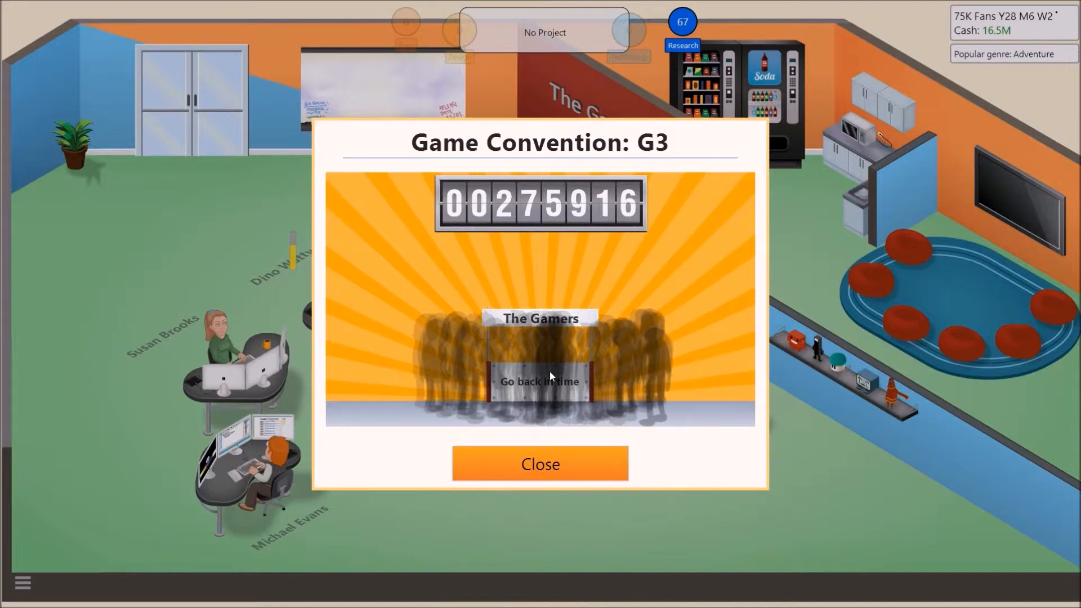
mouse_move(540, 463)
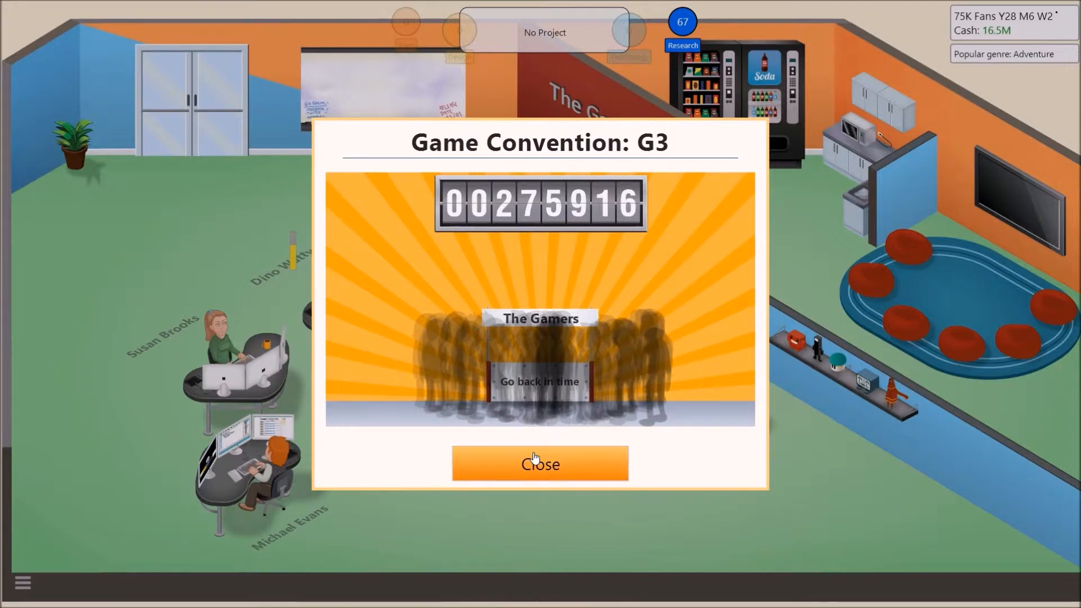
click(540, 463)
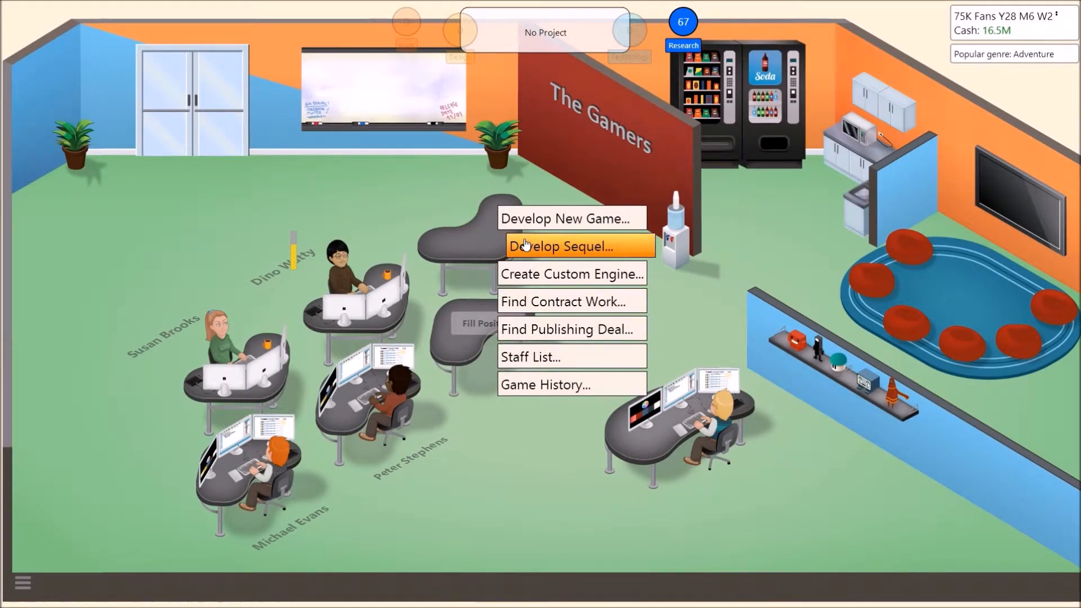
Start a sequel to Go back in time titled 'you there yet?'.
click(559, 246)
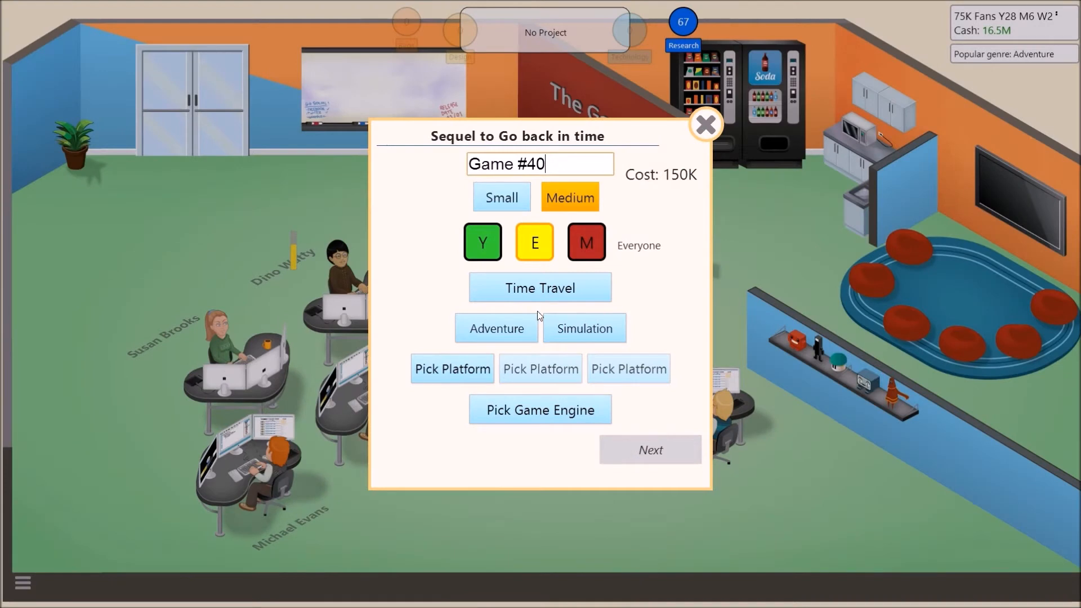
triple_click(540, 164)
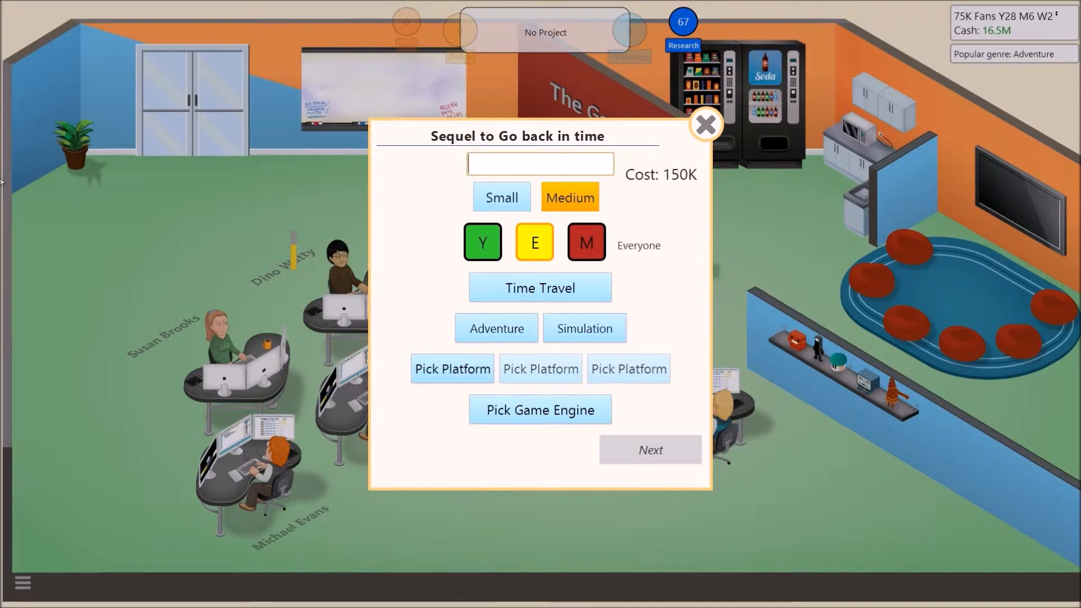
text(you)
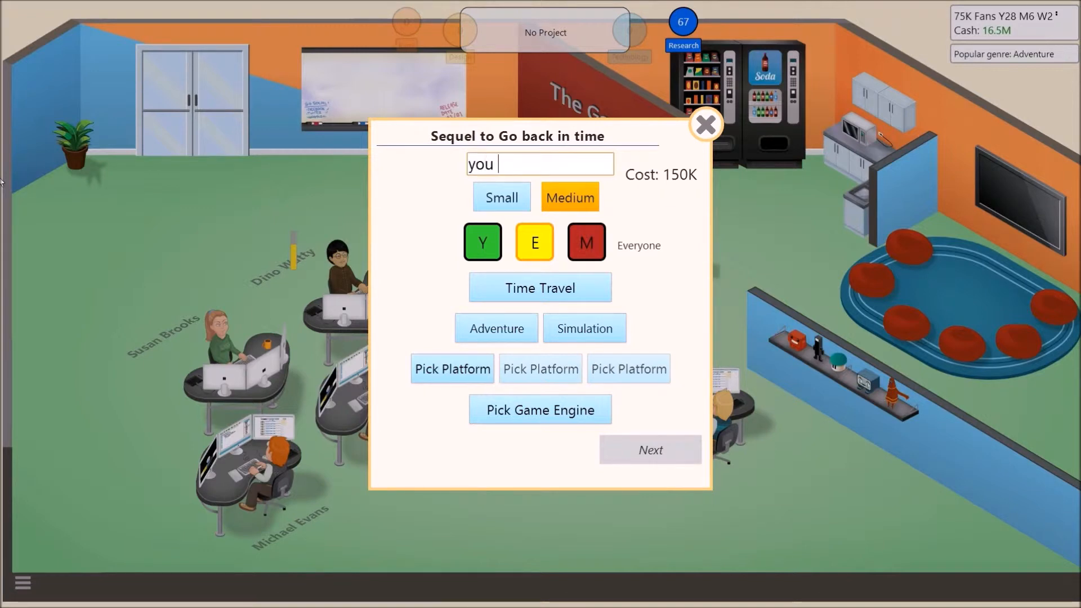
text(there)
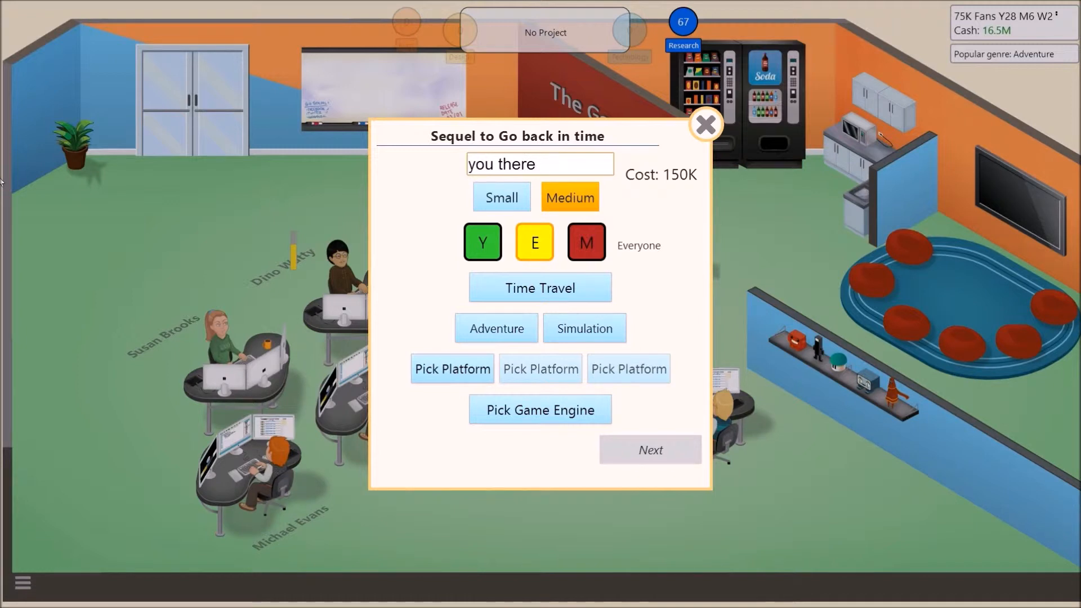
text(yet)
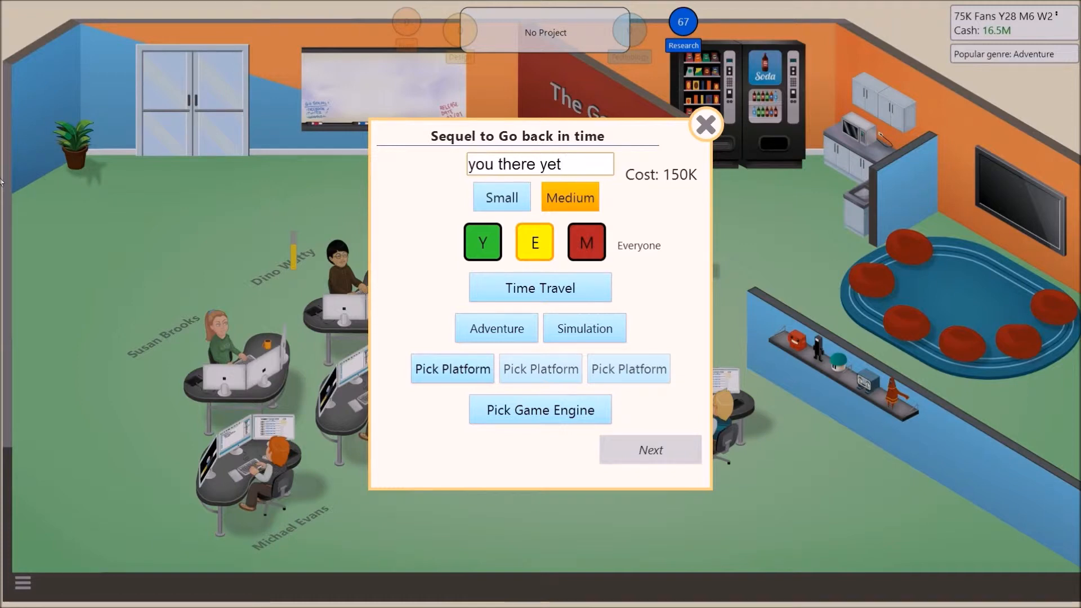
text(?)
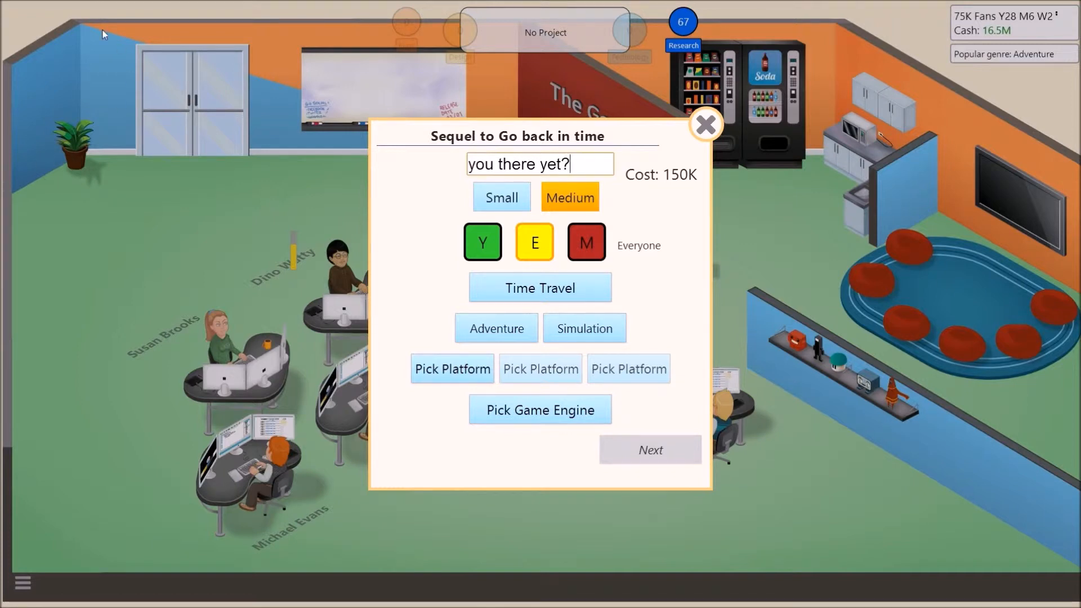
mouse_move(445, 384)
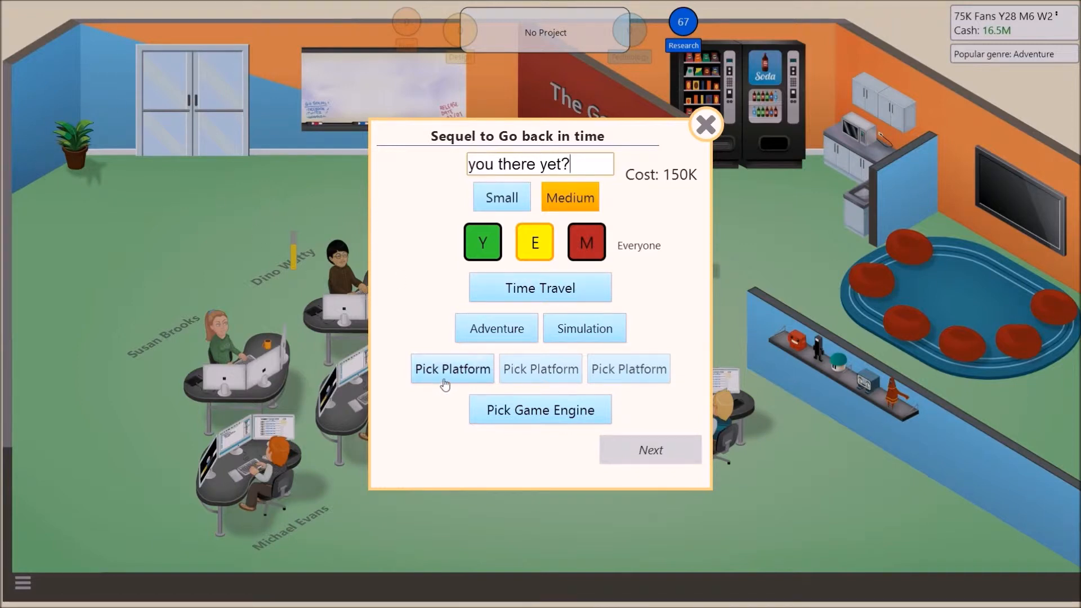
Choose PC, Playsystem 4 (buying its license) and Wuu with Game Engine #8.
click(452, 368)
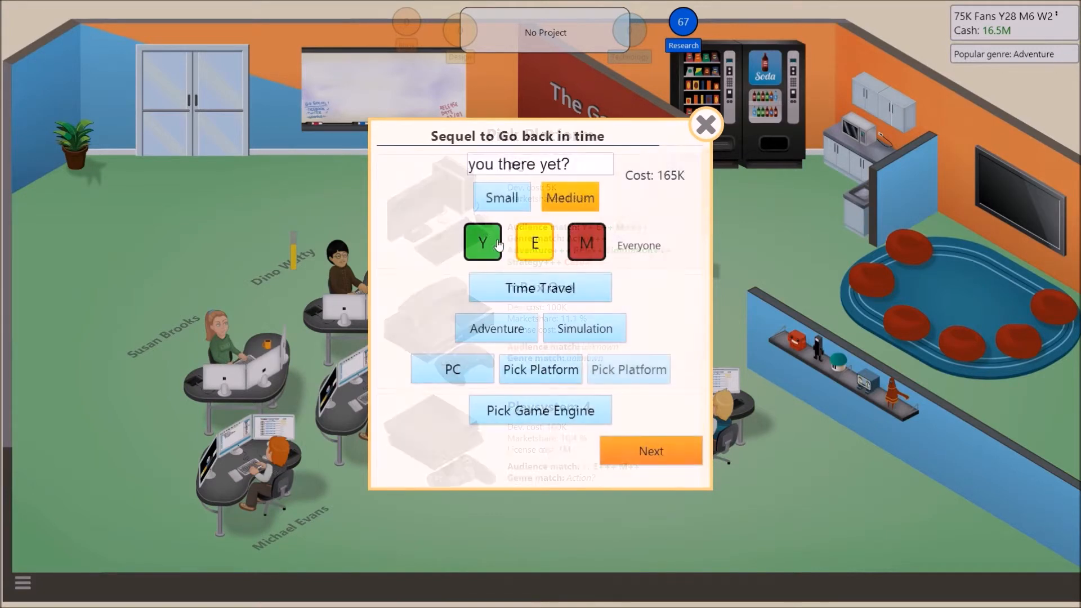
click(541, 369)
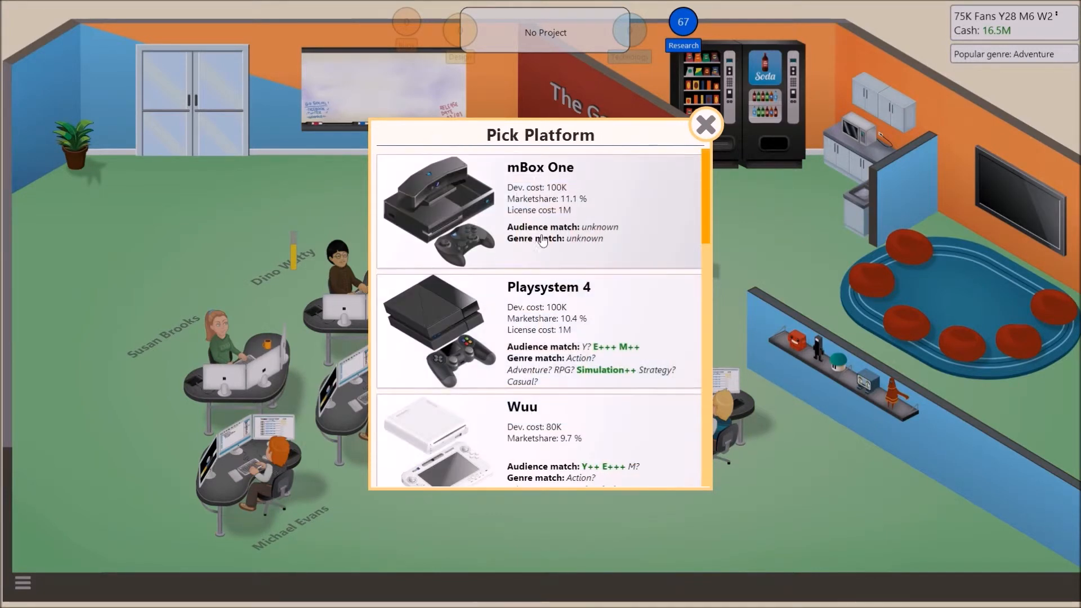
click(538, 331)
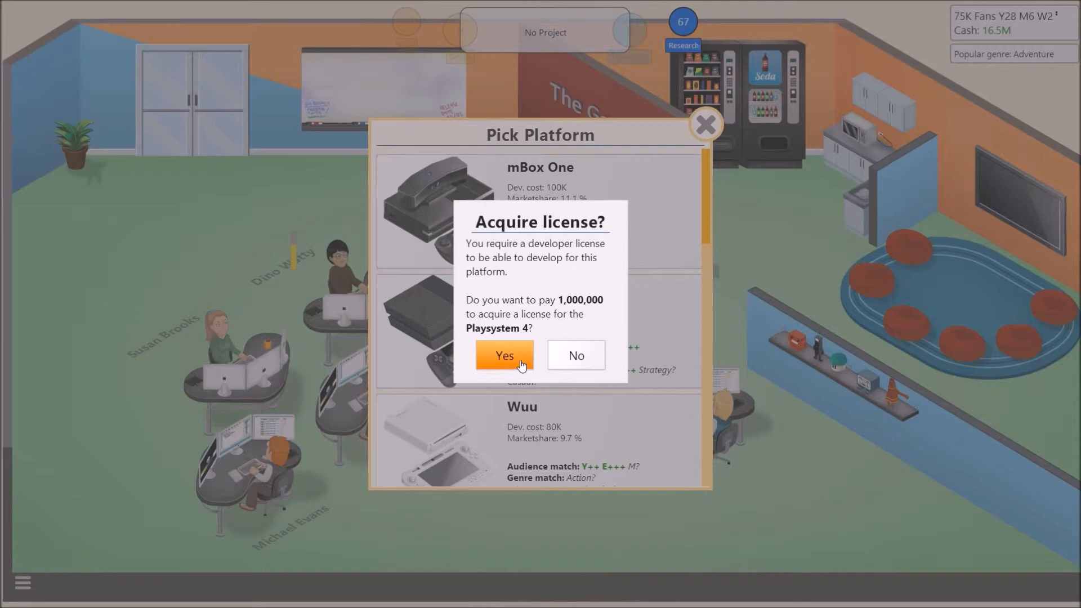
click(504, 356)
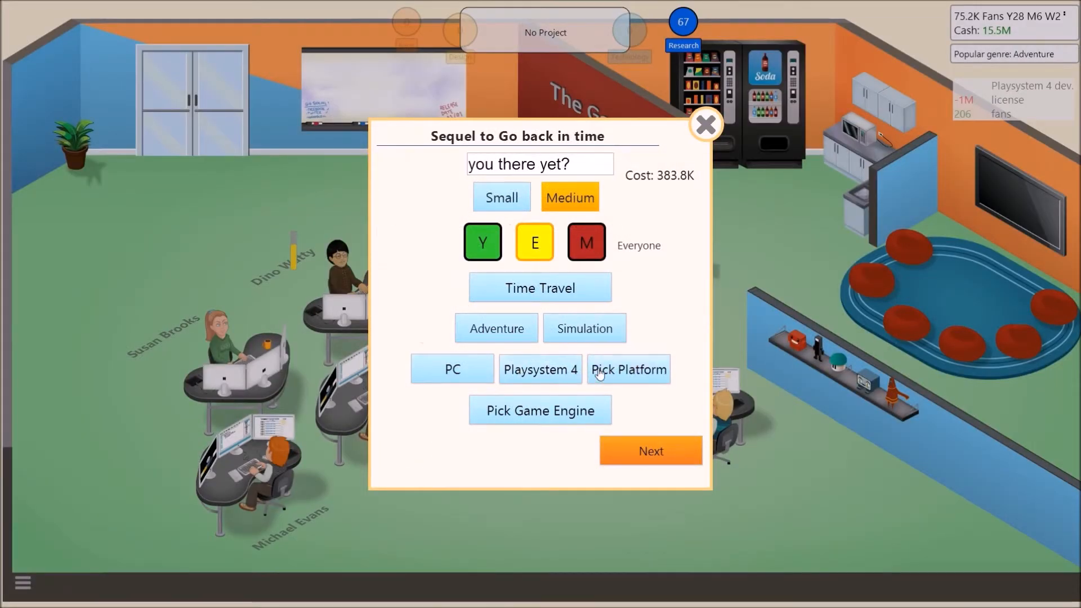
click(627, 369)
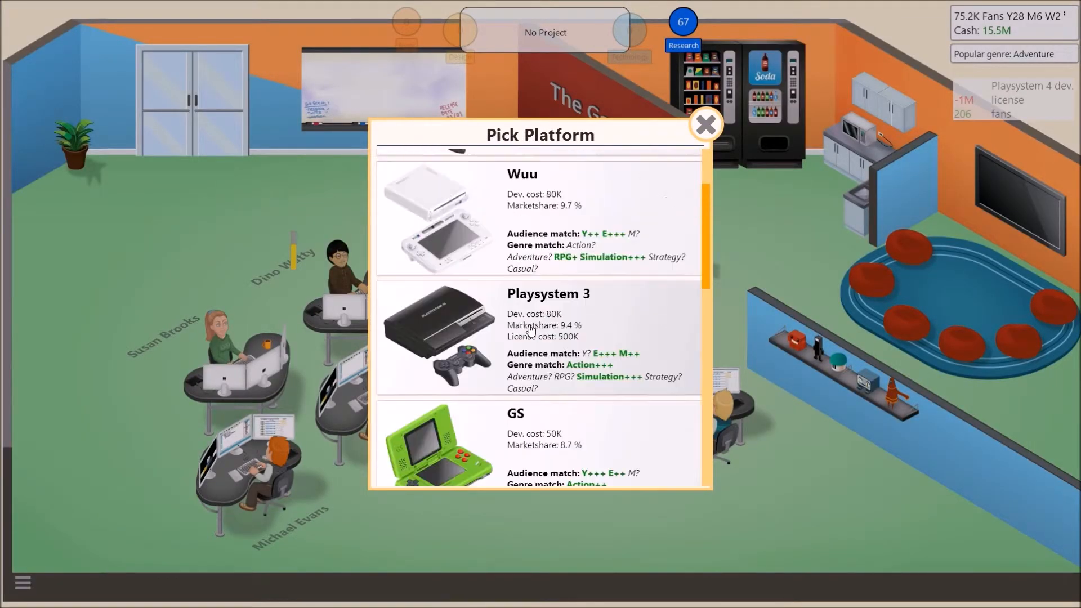
mouse_move(569, 373)
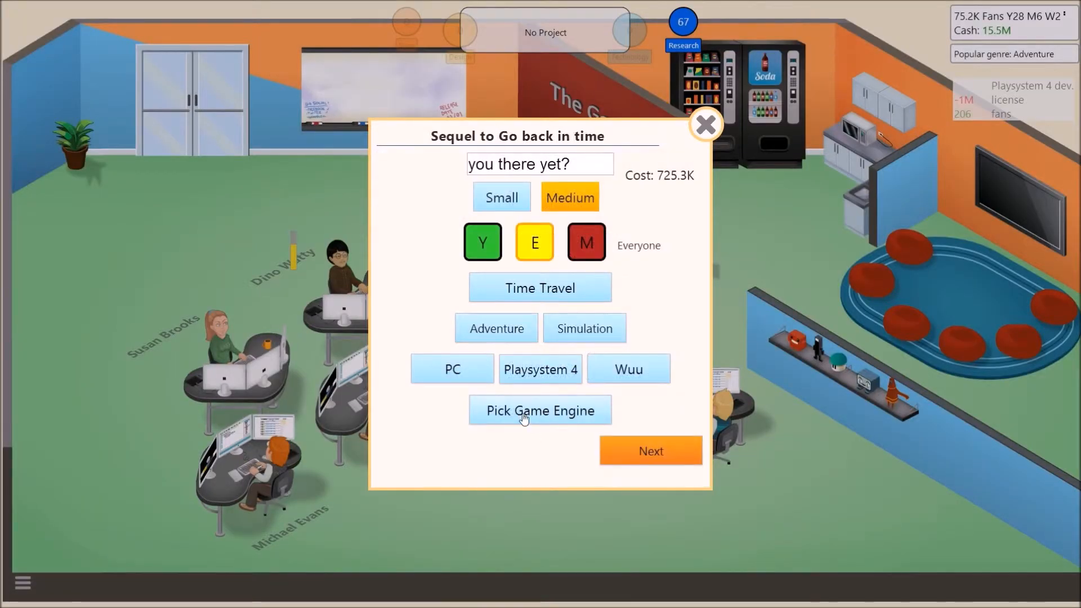
click(540, 411)
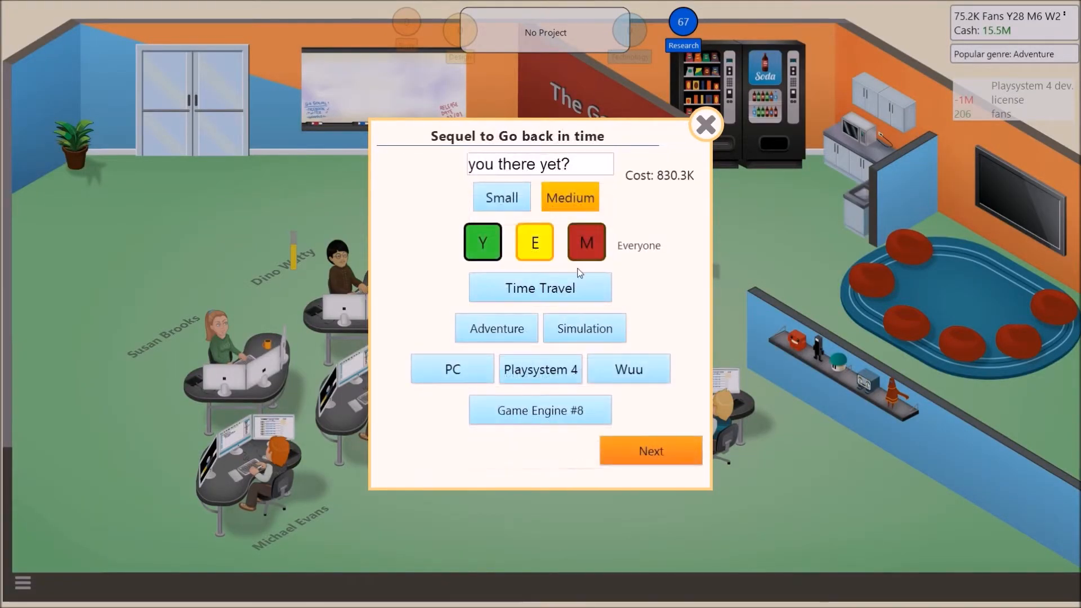
click(649, 451)
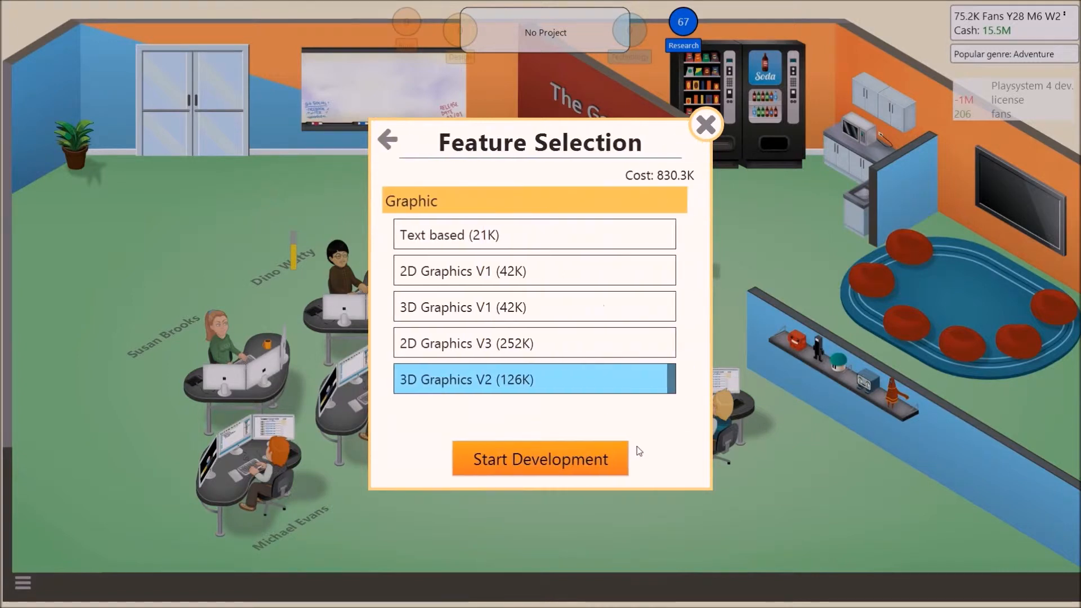
mouse_move(610, 467)
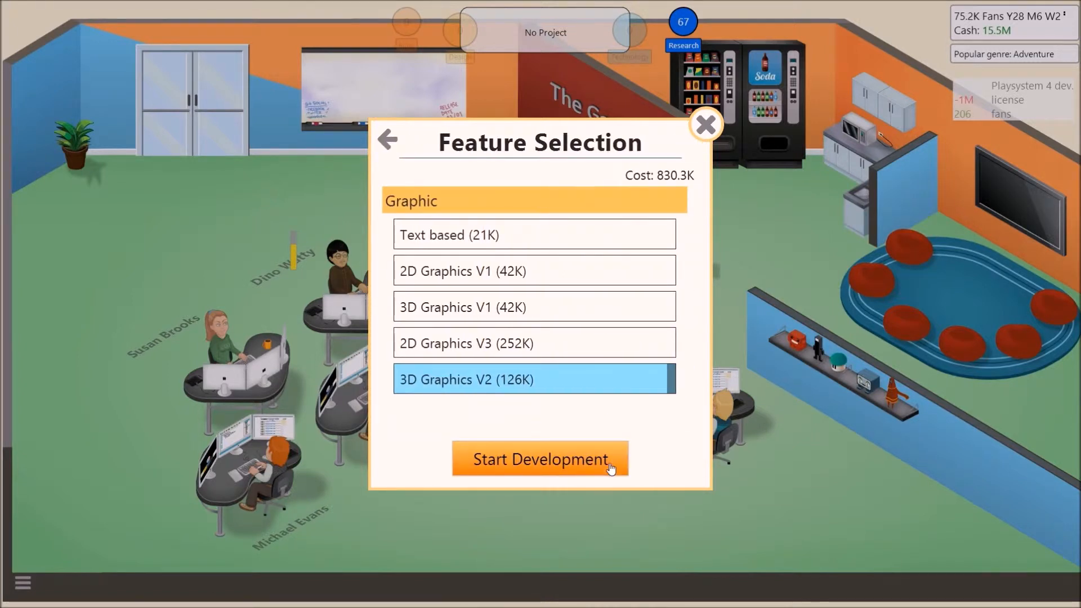
Start development of 'you there yet?' keeping 3D Graphics V2 selected.
click(540, 459)
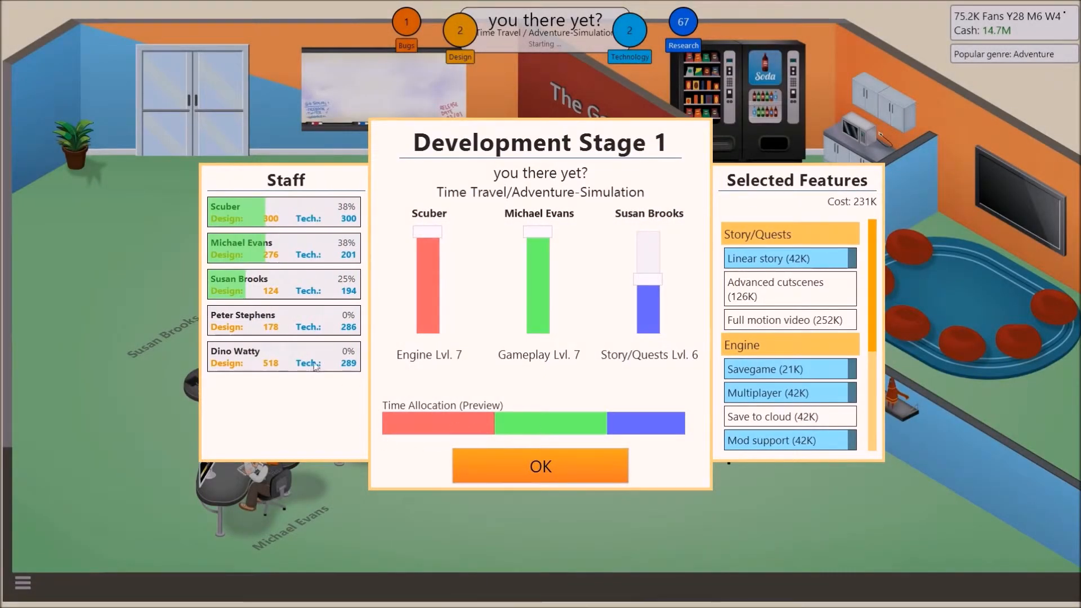
Assign Dino Watty to Engine and Peter Stephens to Gameplay, confirming Stage 1 staffing.
click(283, 356)
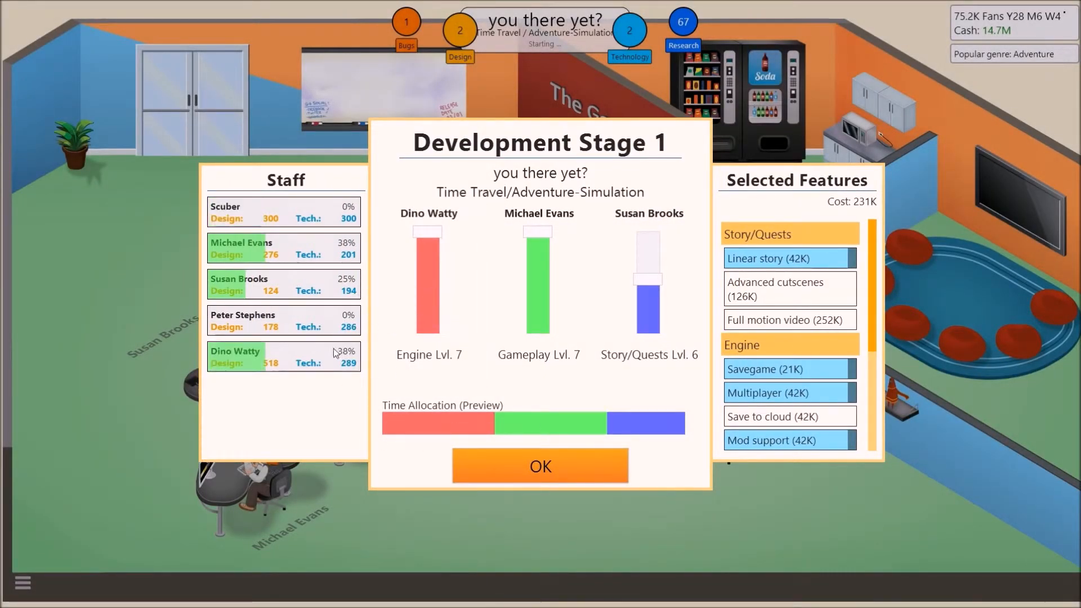
click(283, 320)
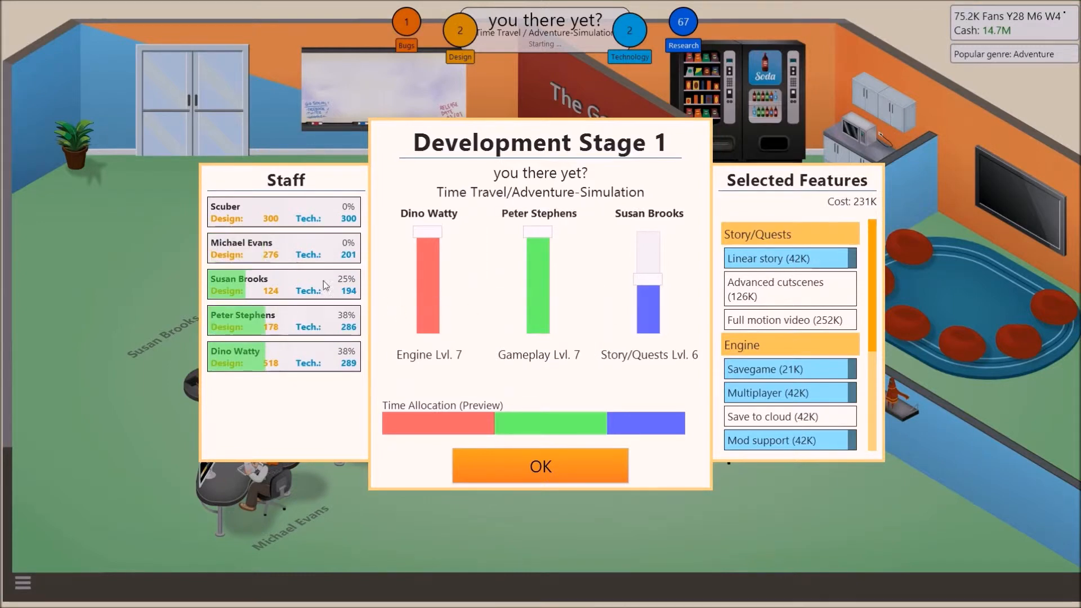
mouse_move(627, 264)
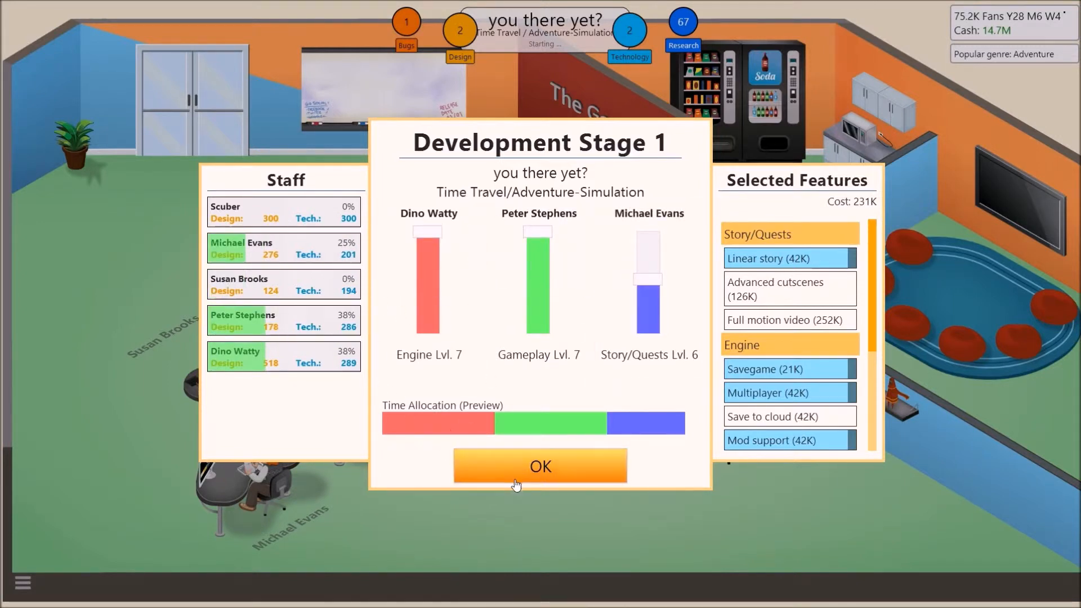
click(540, 466)
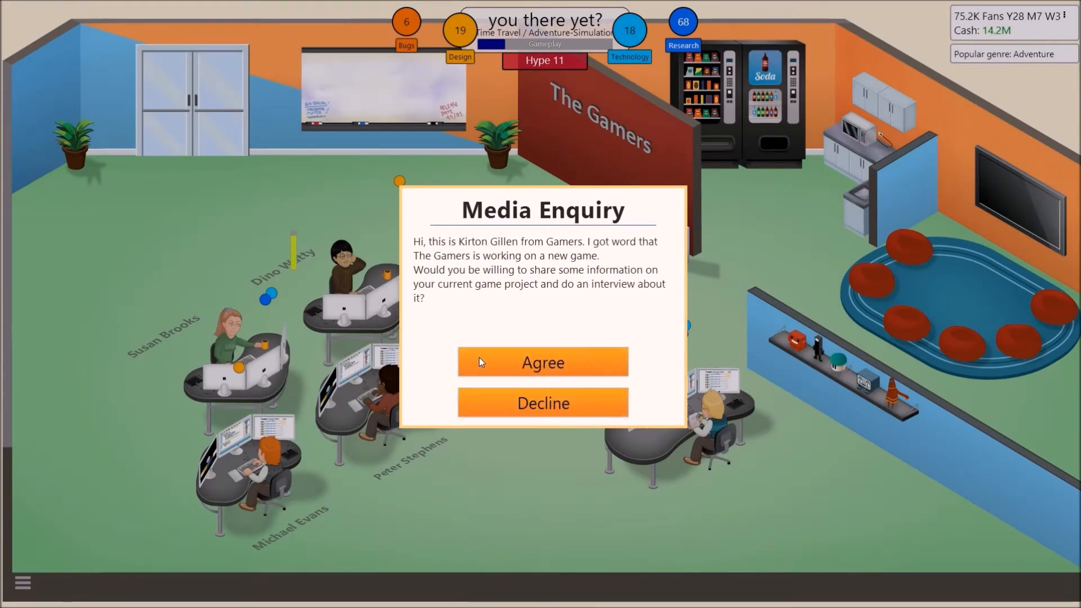
mouse_move(442, 250)
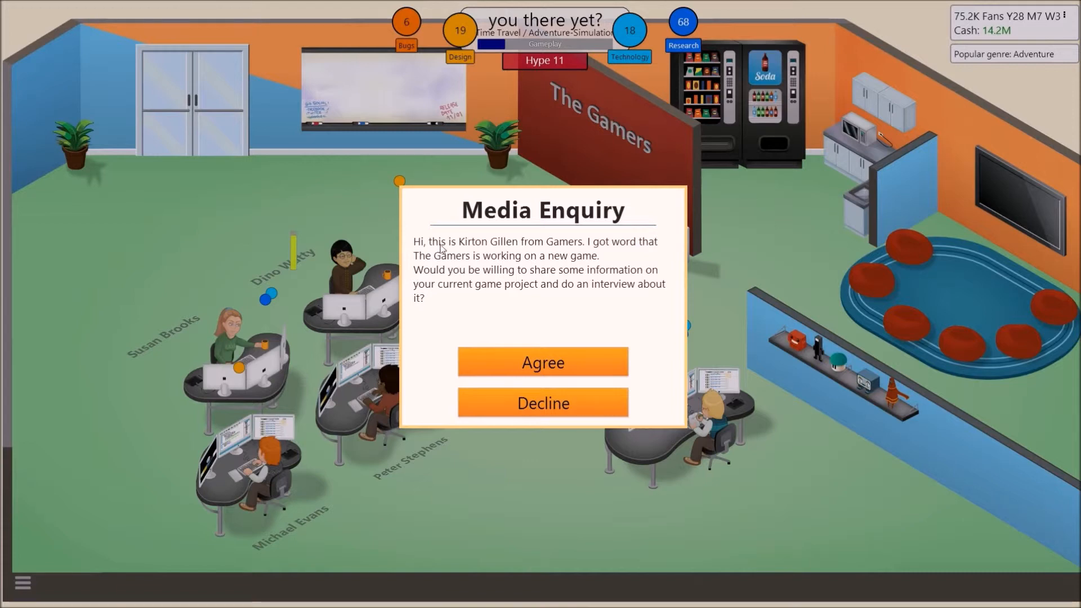
mouse_move(623, 258)
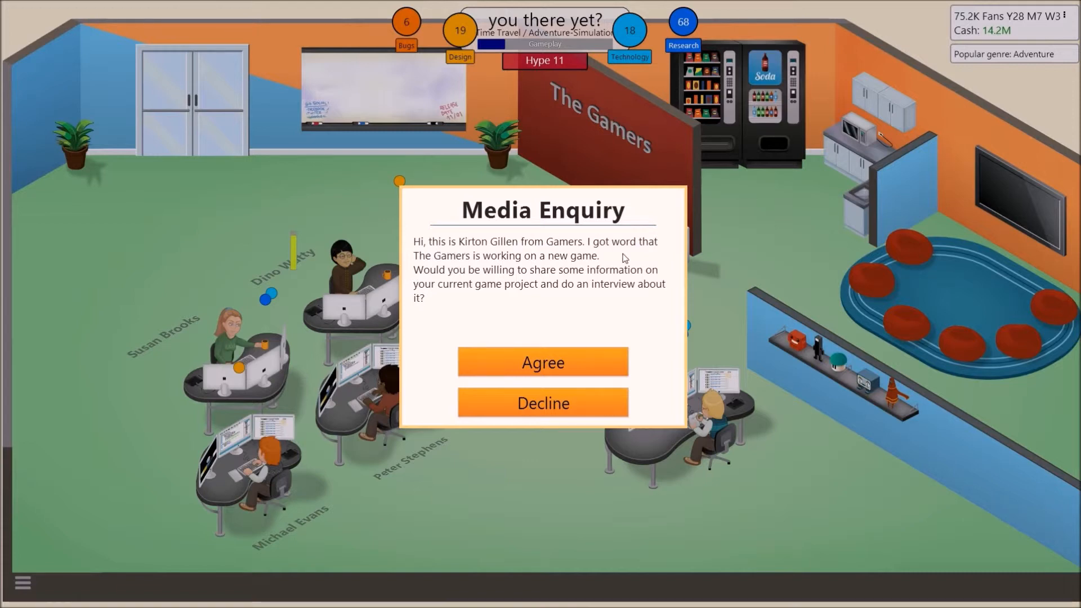
mouse_move(469, 258)
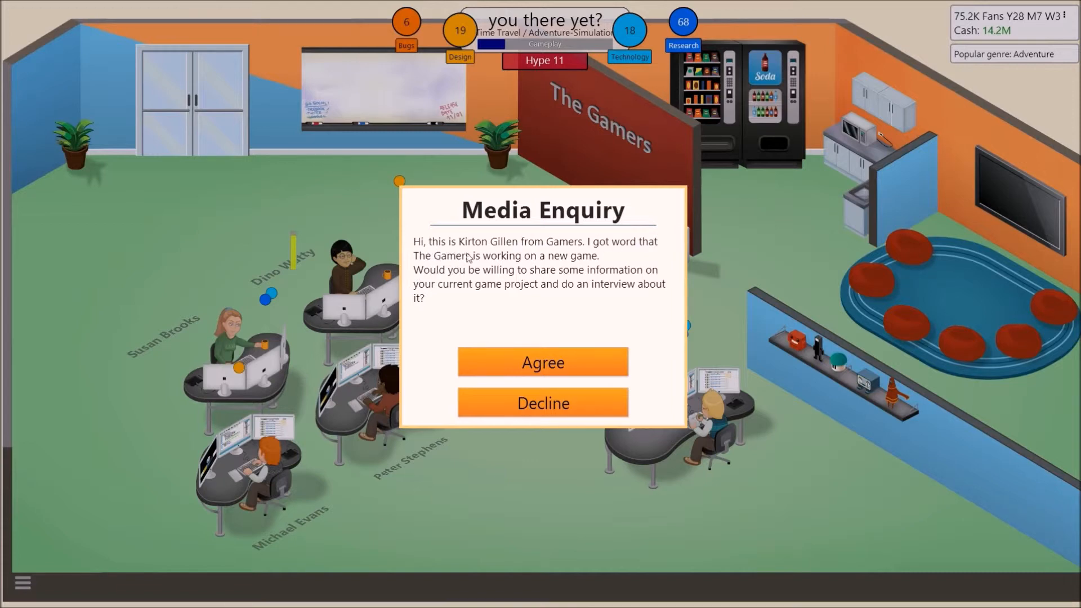
mouse_move(515, 326)
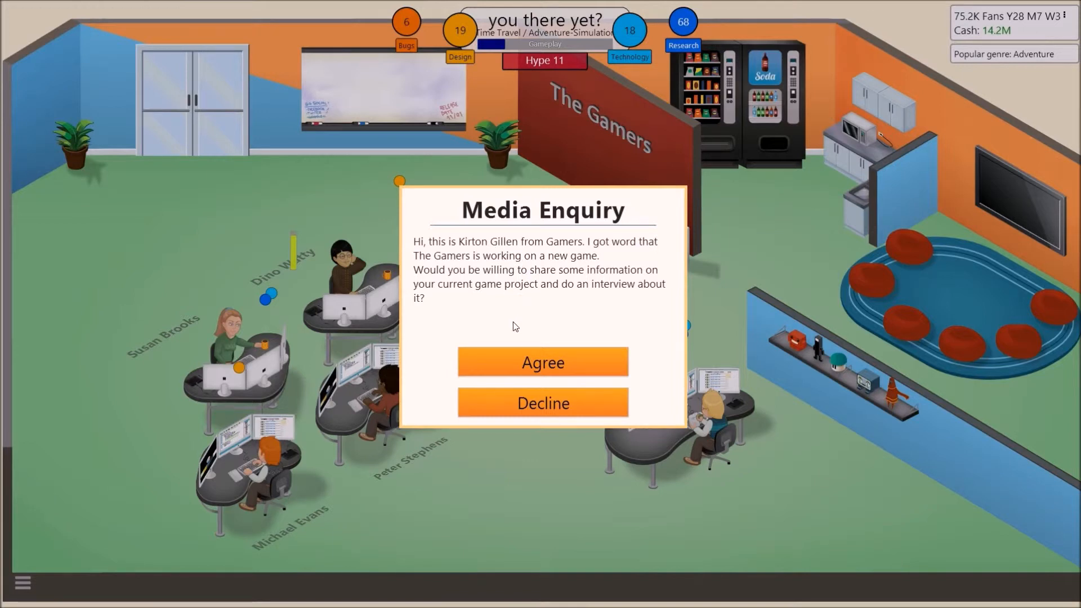
mouse_move(543, 362)
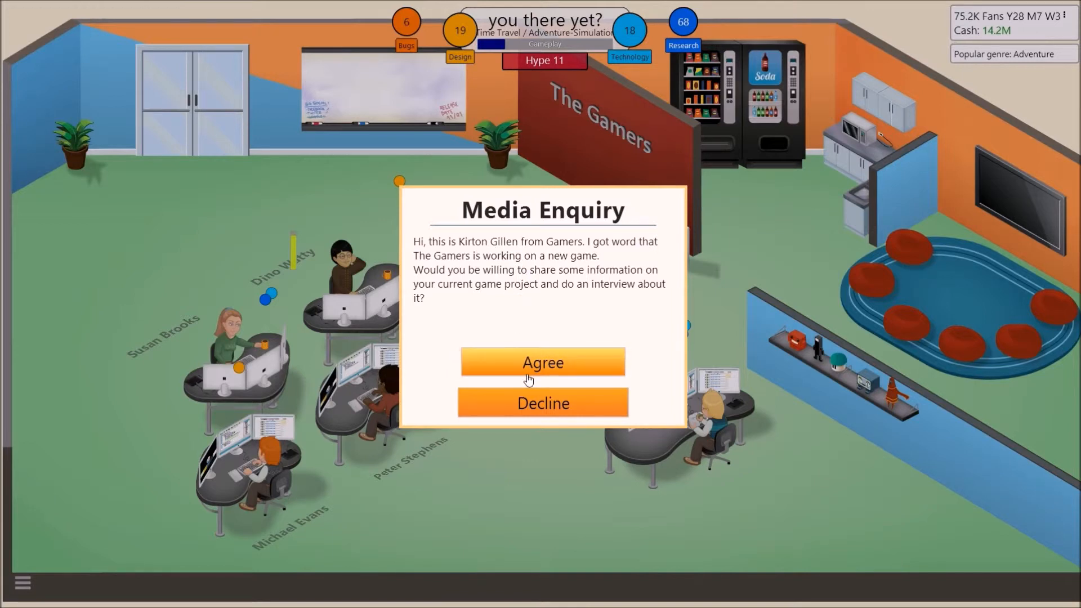
Agree to the Gamers interview and answer 'More on Gameplay'.
click(543, 362)
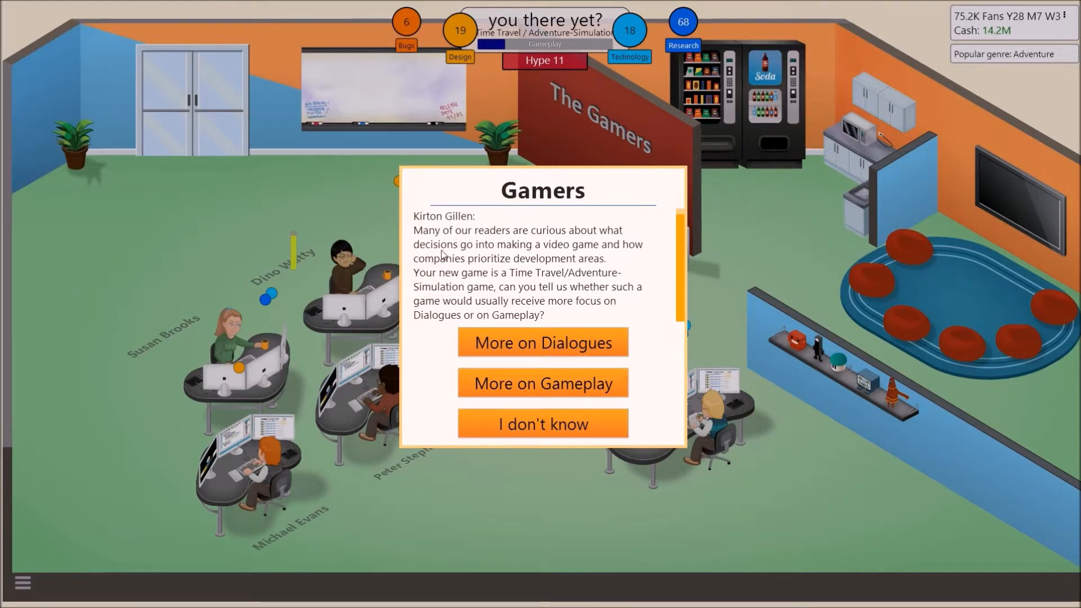
mouse_move(479, 273)
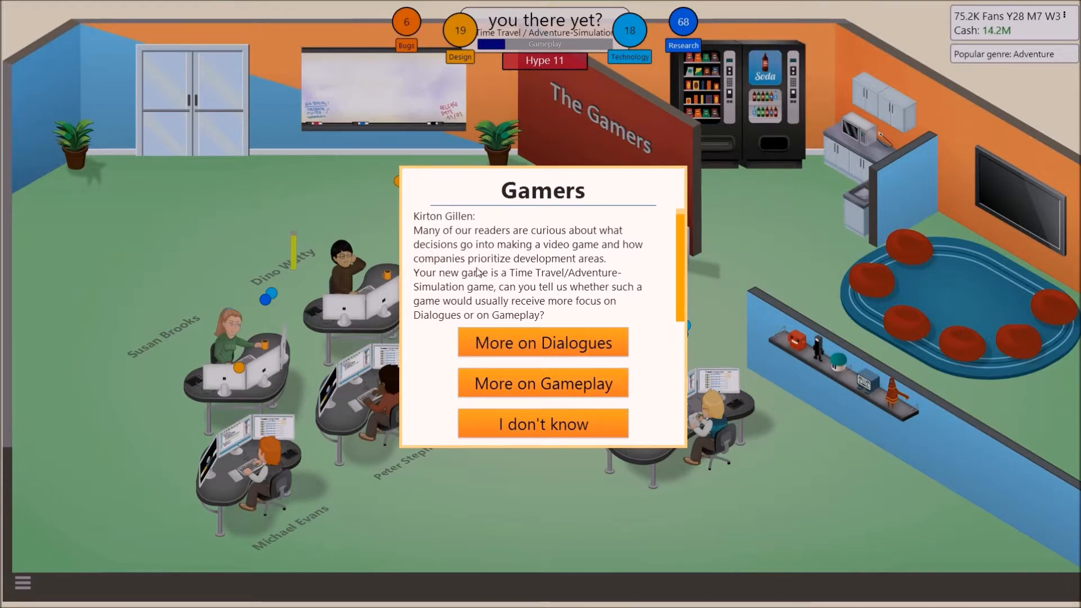
mouse_move(493, 281)
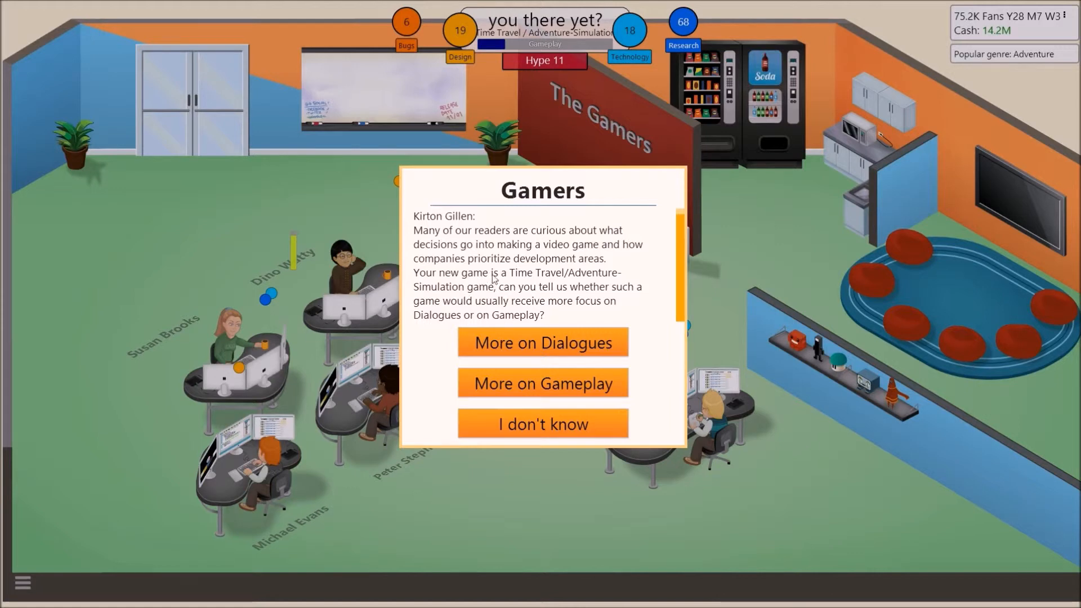
mouse_move(473, 291)
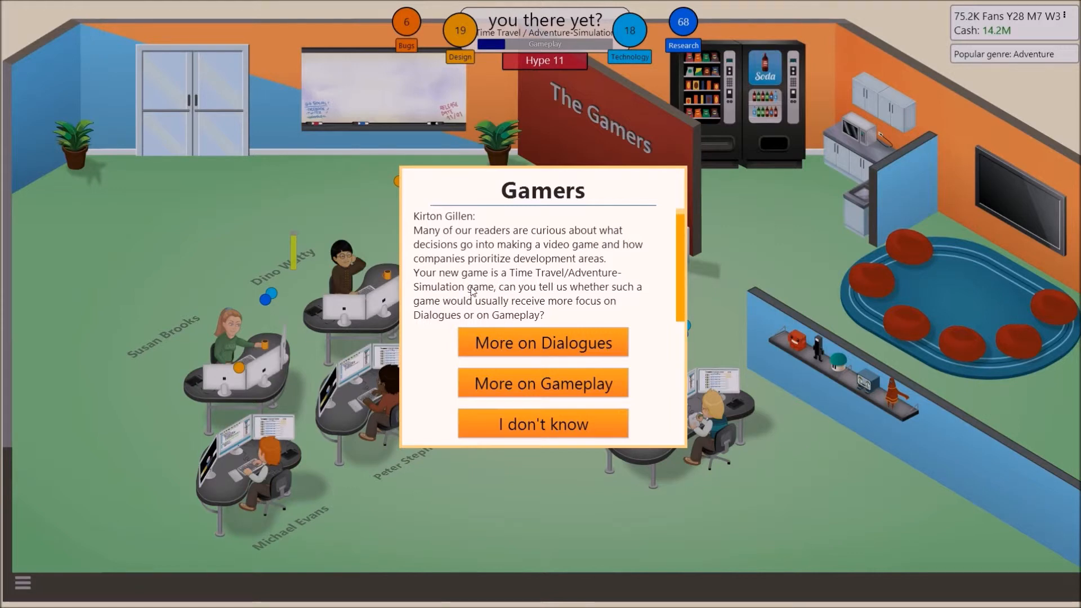
mouse_move(537, 305)
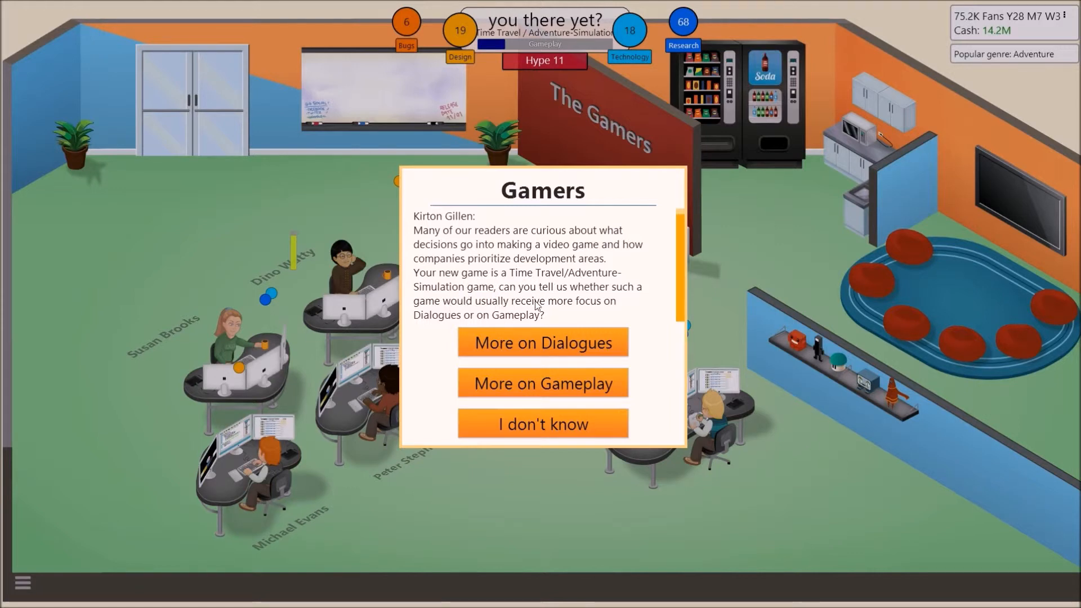
mouse_move(512, 373)
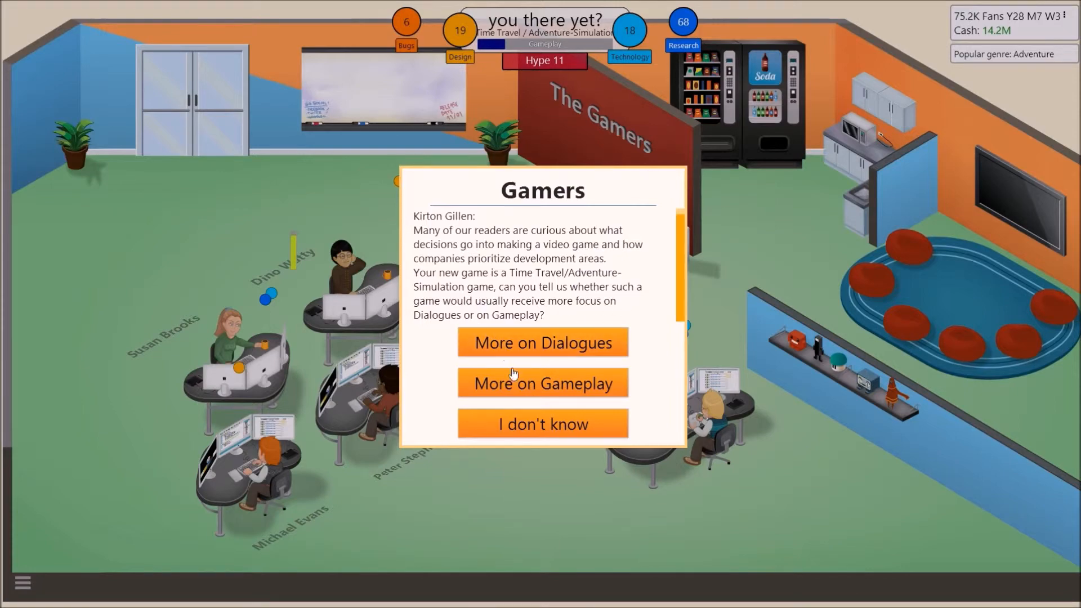
click(543, 383)
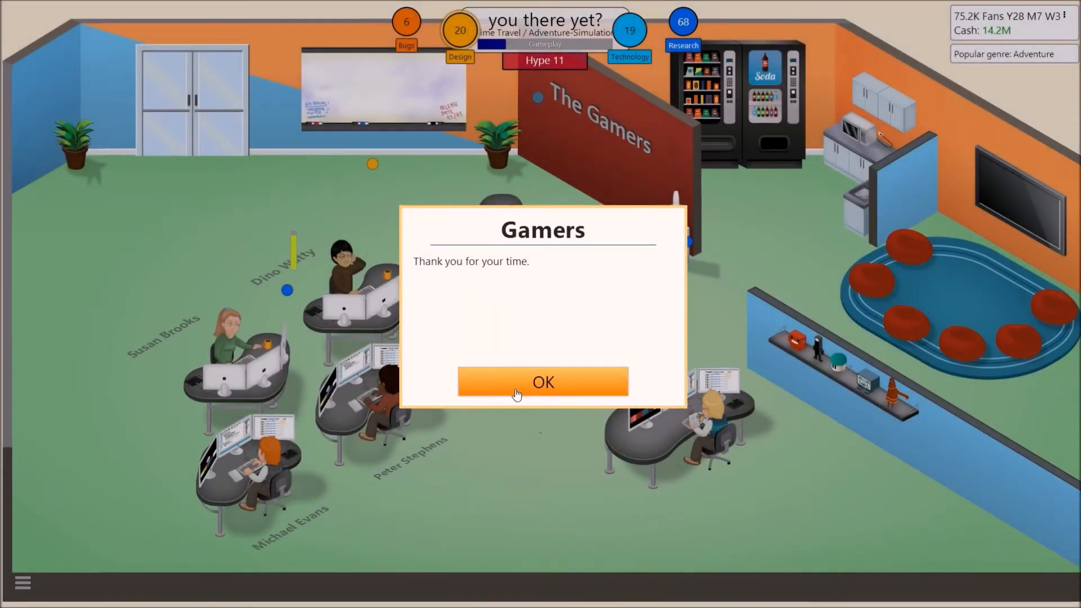
Close the thank-you message and read and dismiss the Gameplay-versus-Dialogues interview report.
click(543, 382)
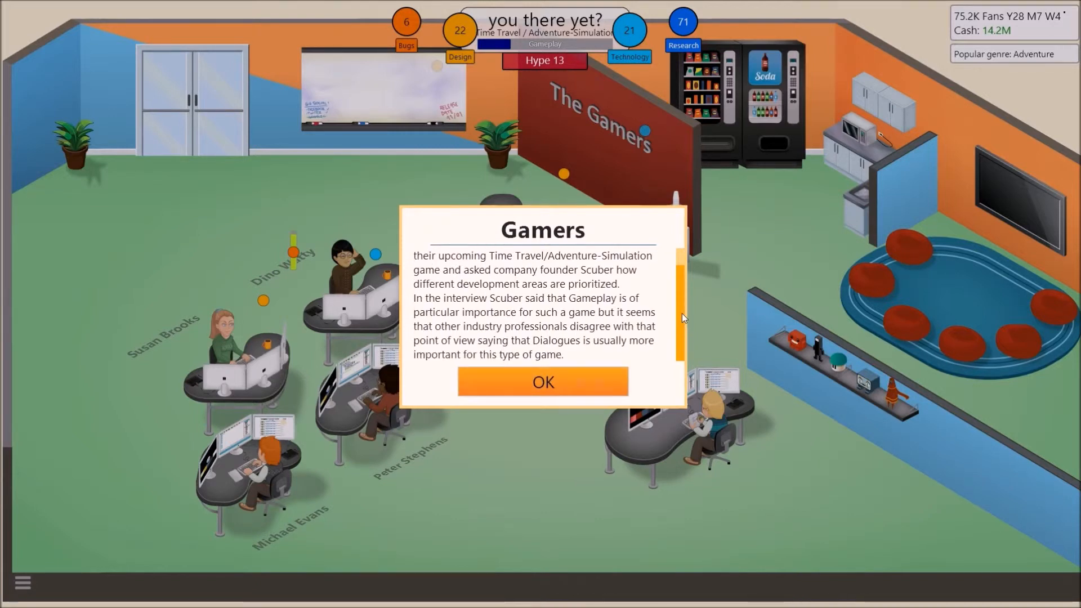
scroll(up, 3)
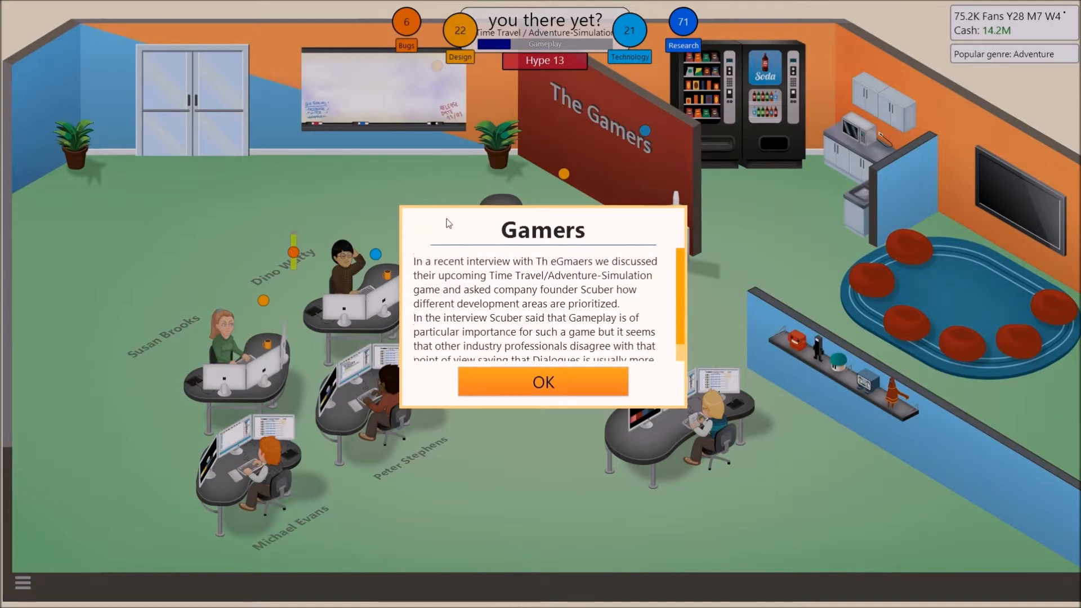
mouse_move(484, 288)
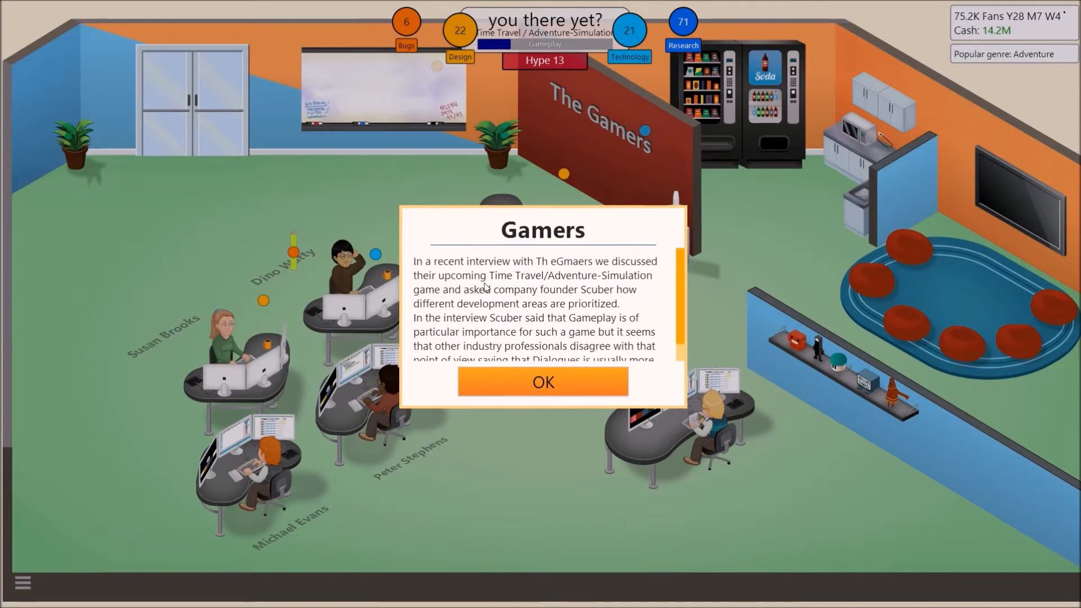
scroll(down, 3)
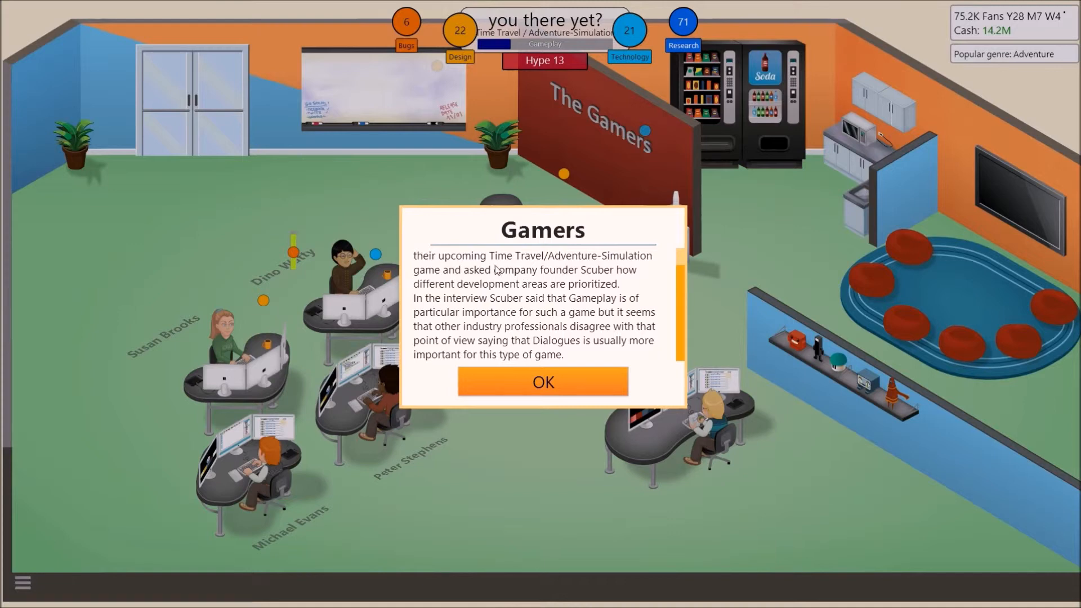
mouse_move(518, 282)
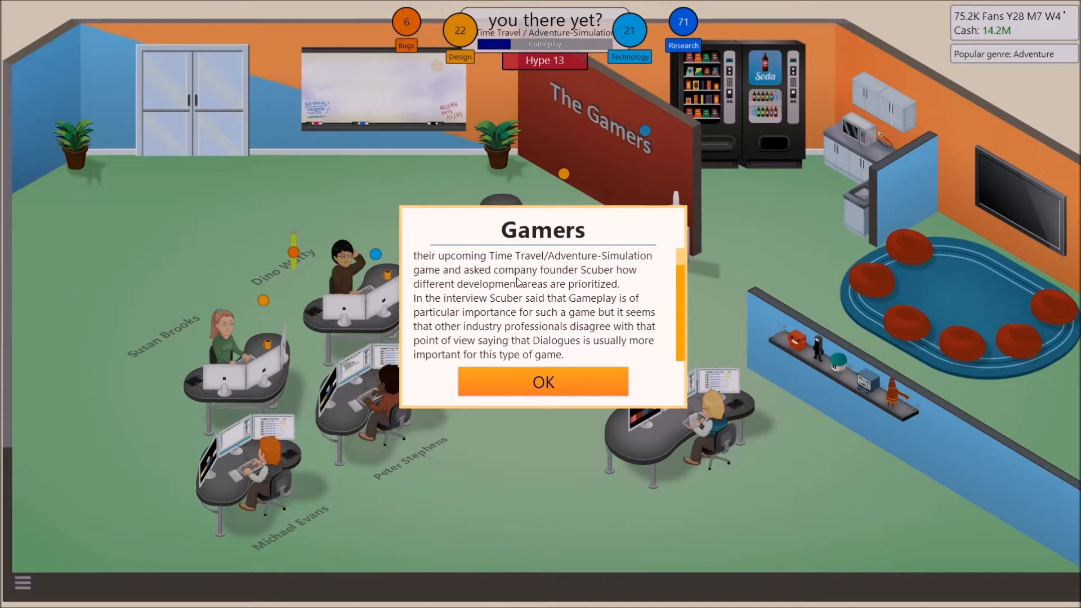
mouse_move(510, 302)
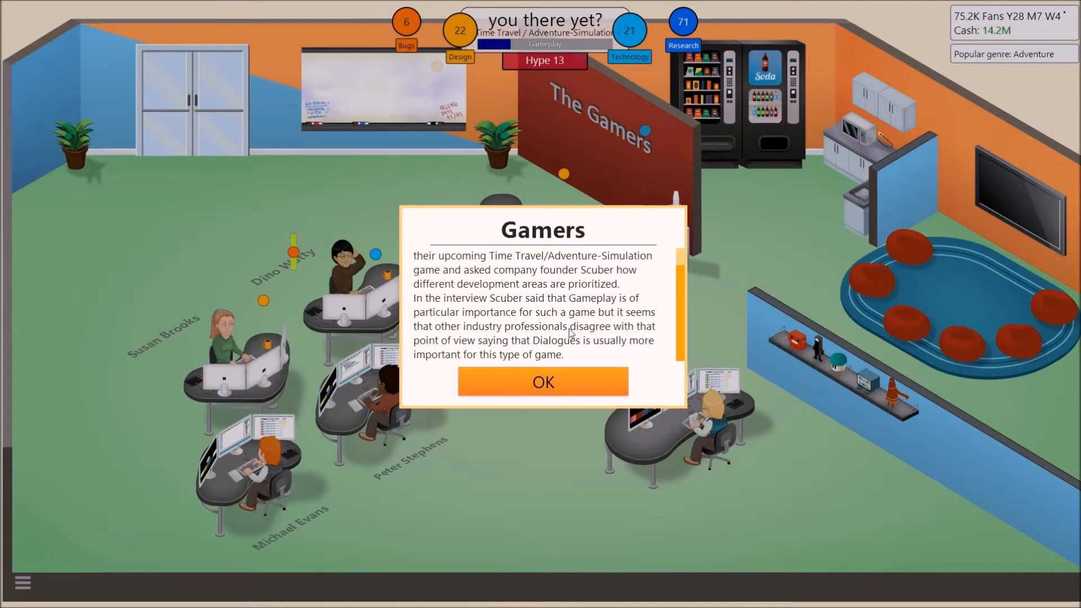
click(543, 382)
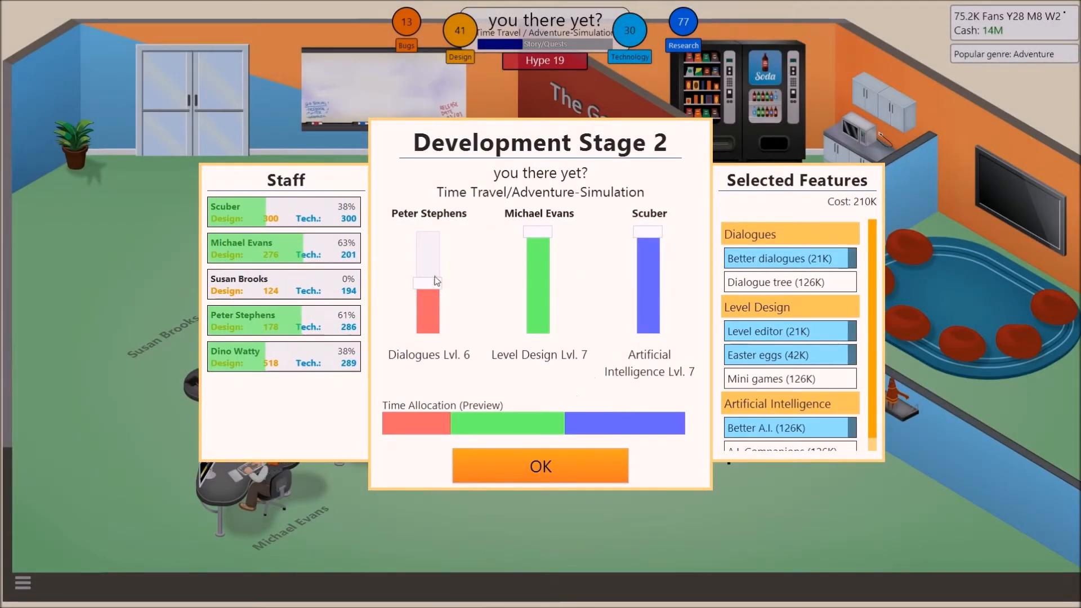
mouse_move(411, 407)
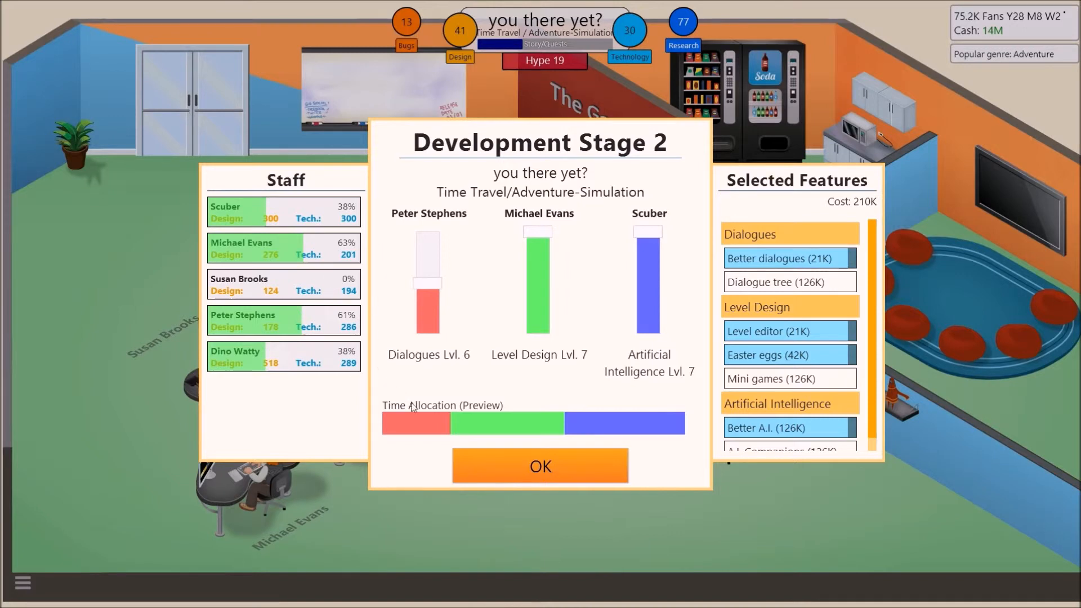
Confirm the Stage 2 time allocation and dismiss the Playsystem 3 support notice.
click(540, 466)
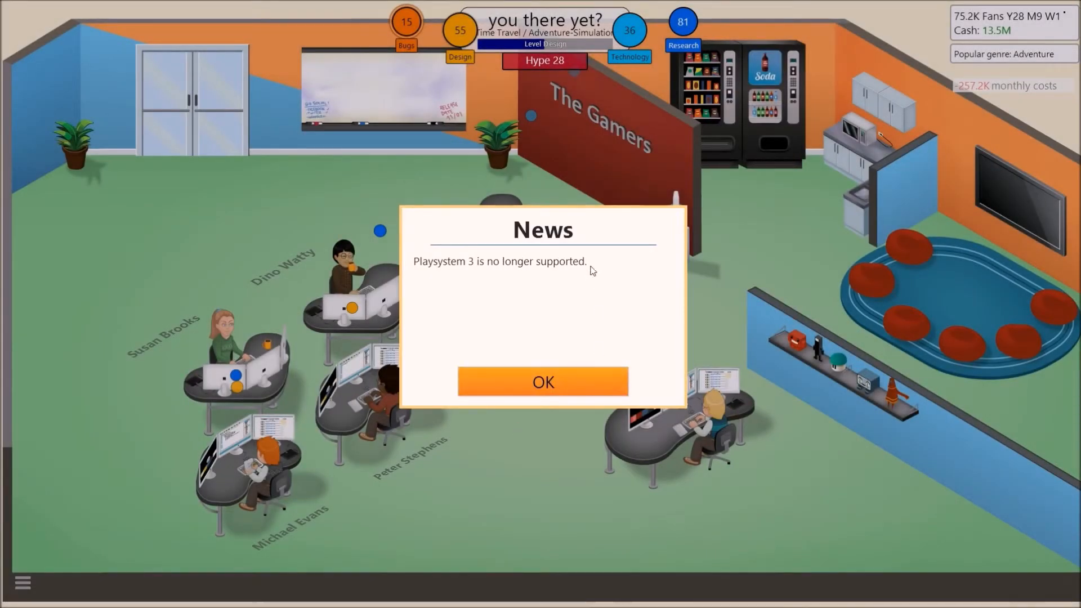
click(543, 382)
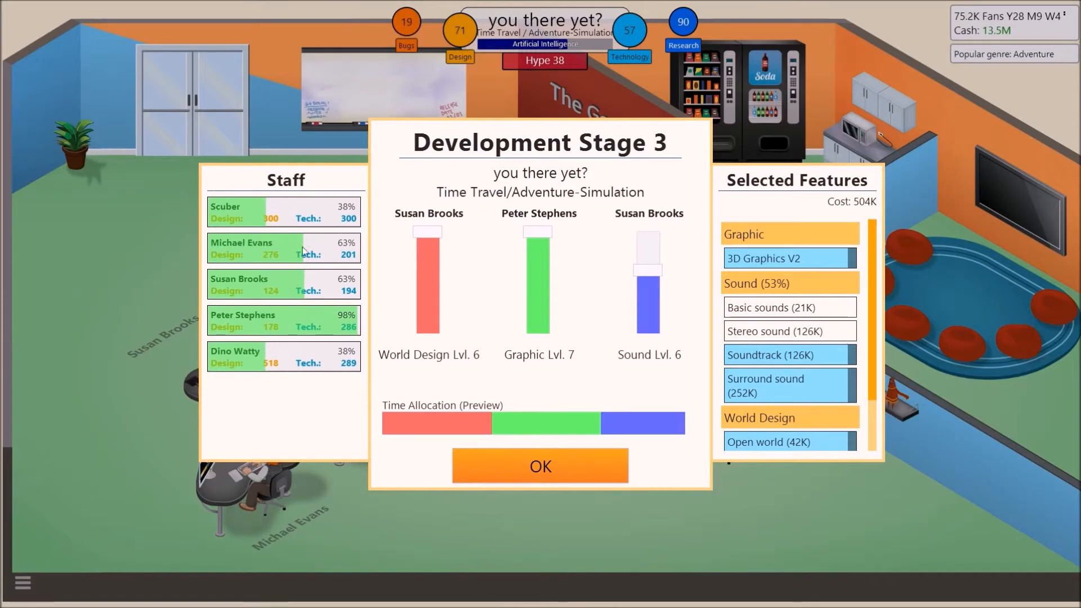
mouse_move(540, 303)
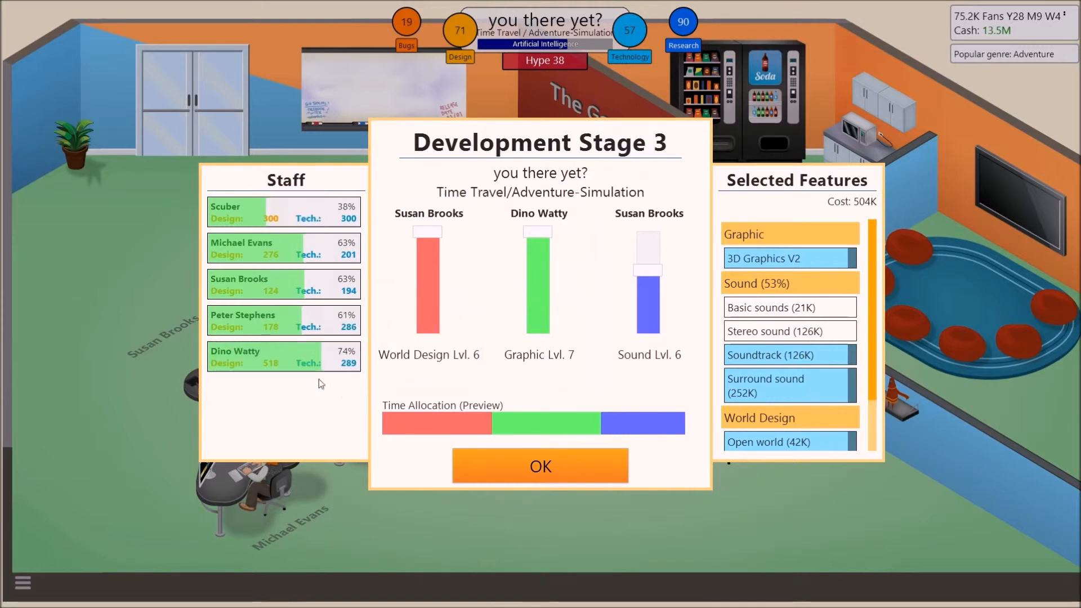
Confirm the Stage 3 staffing with reduced Sound and dismiss the market analysis.
click(540, 465)
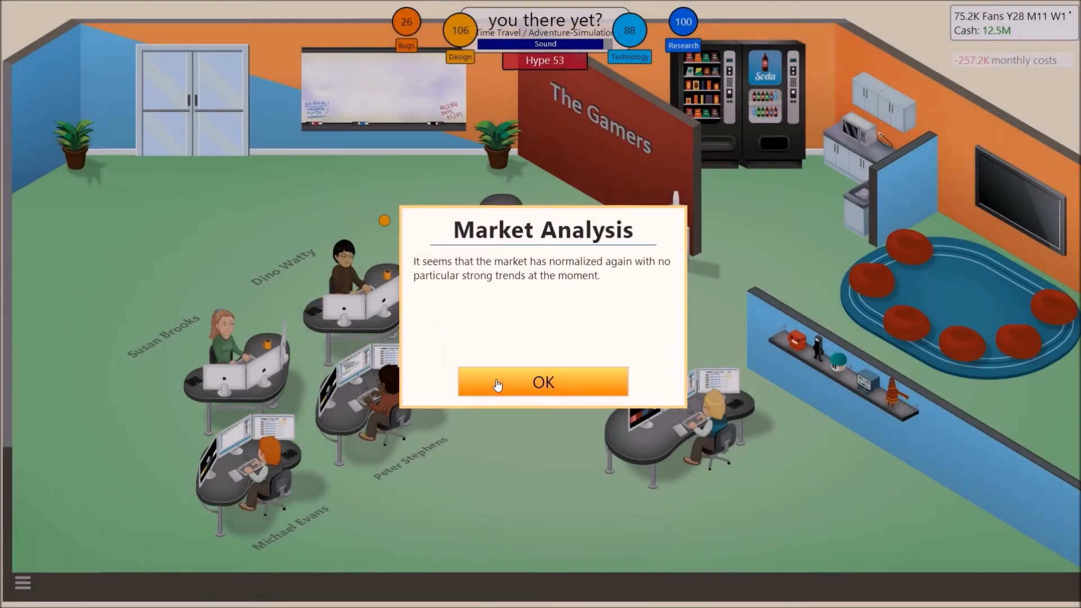
click(542, 382)
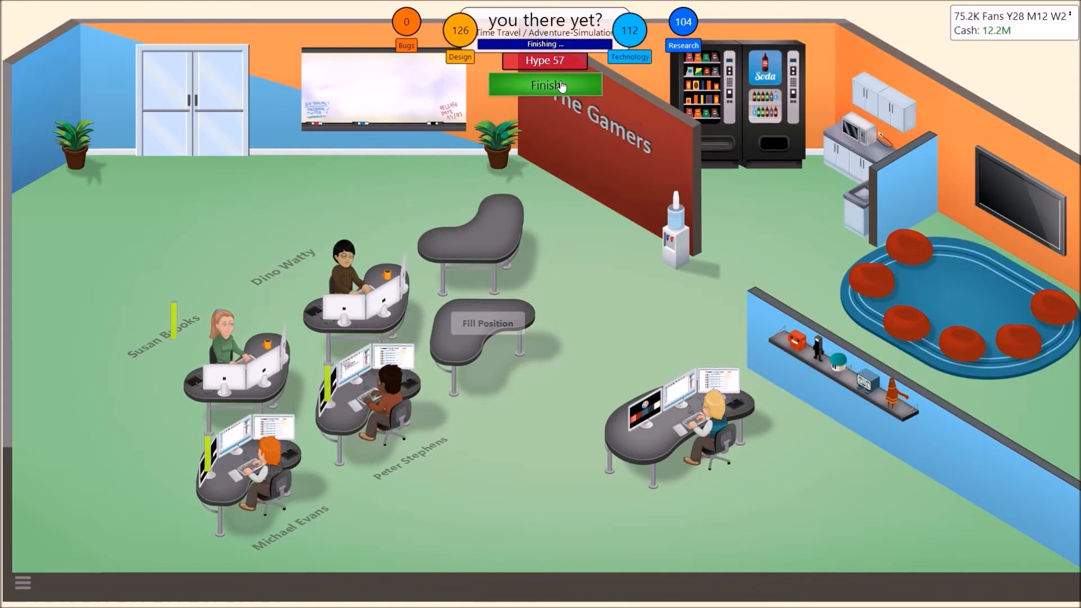
Finish 'you there yet?', review the experience gained, and release it.
click(543, 85)
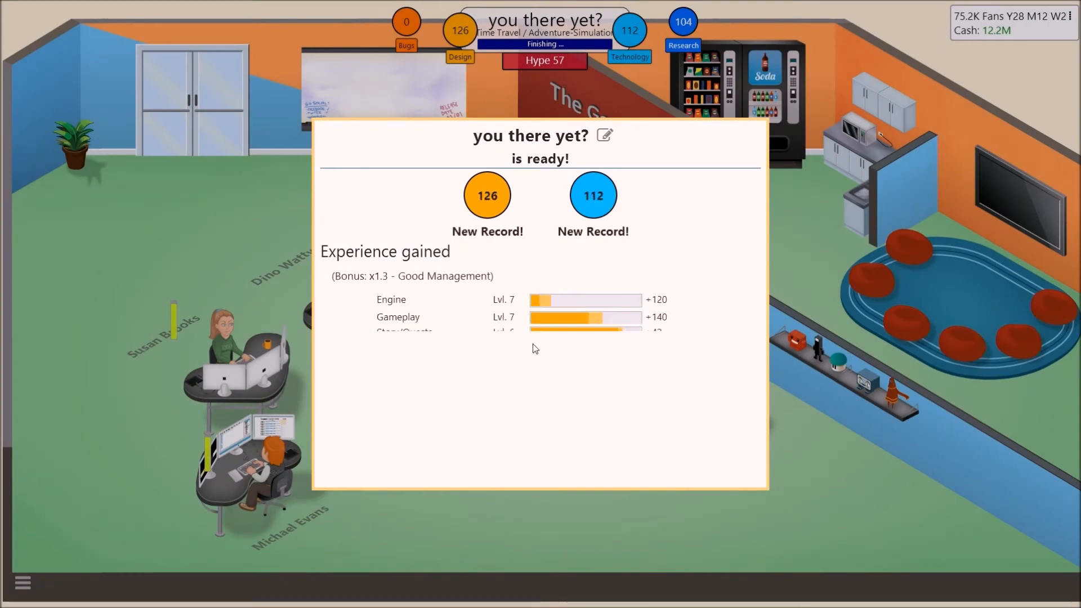
scroll(down, 3)
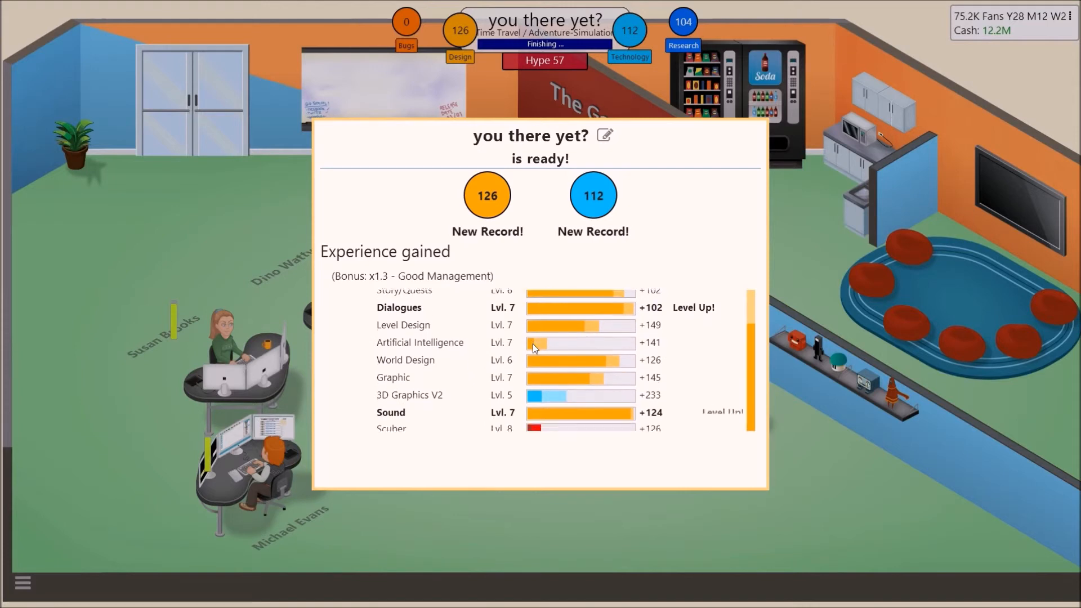
scroll(down, 3)
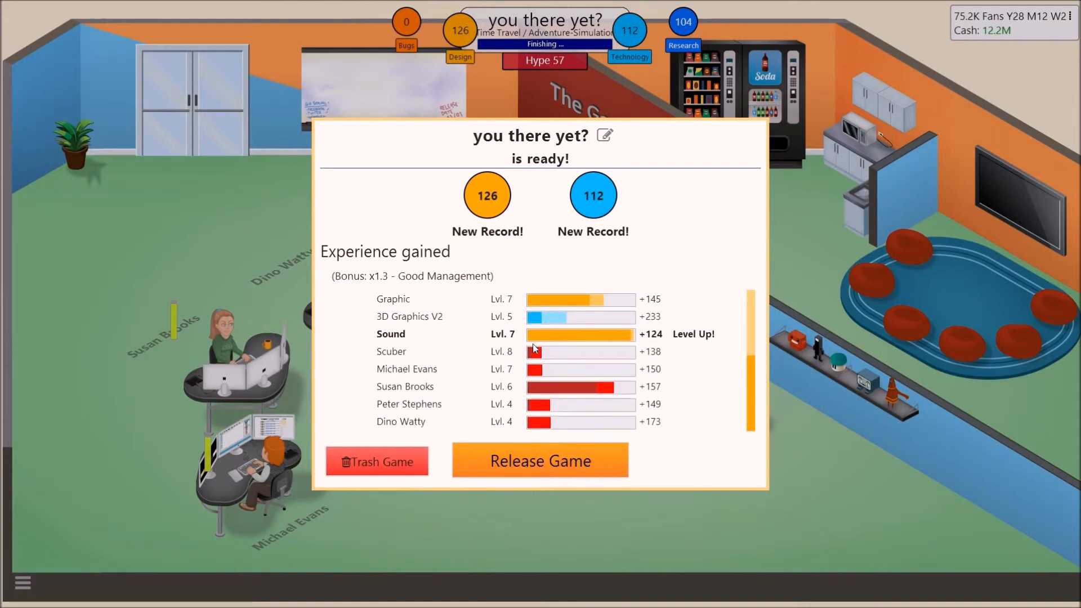
click(540, 460)
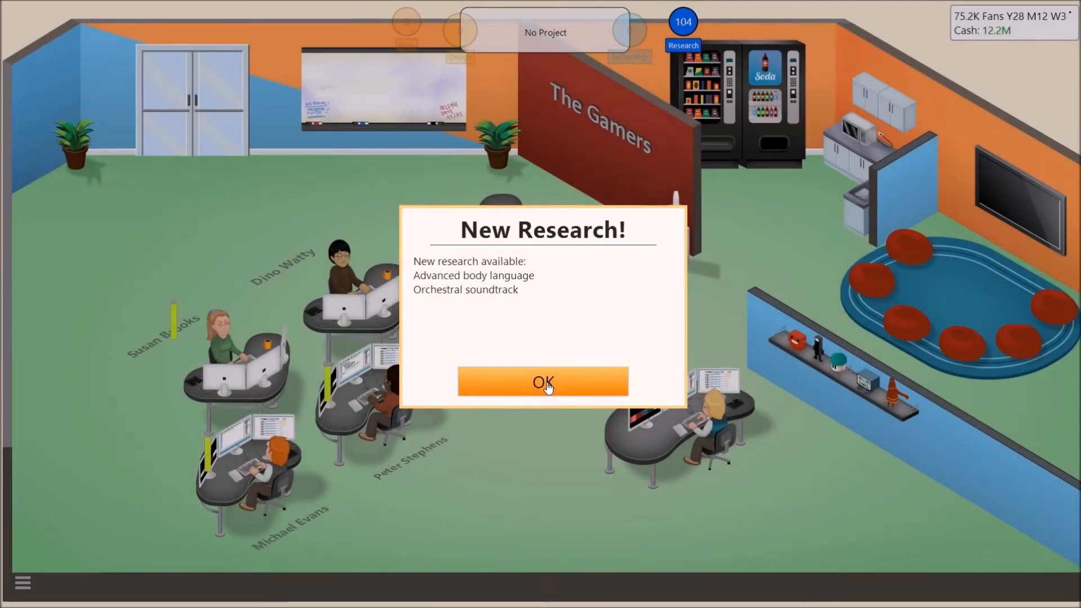
Acknowledge new research, then view and close the 6/7/5/6 review scores.
click(542, 382)
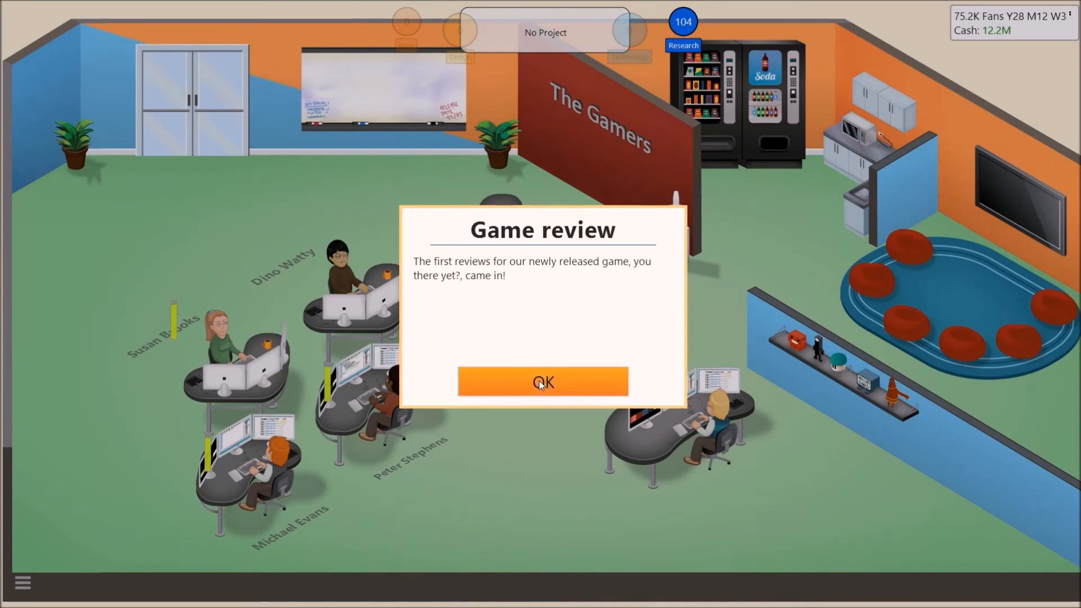
click(543, 382)
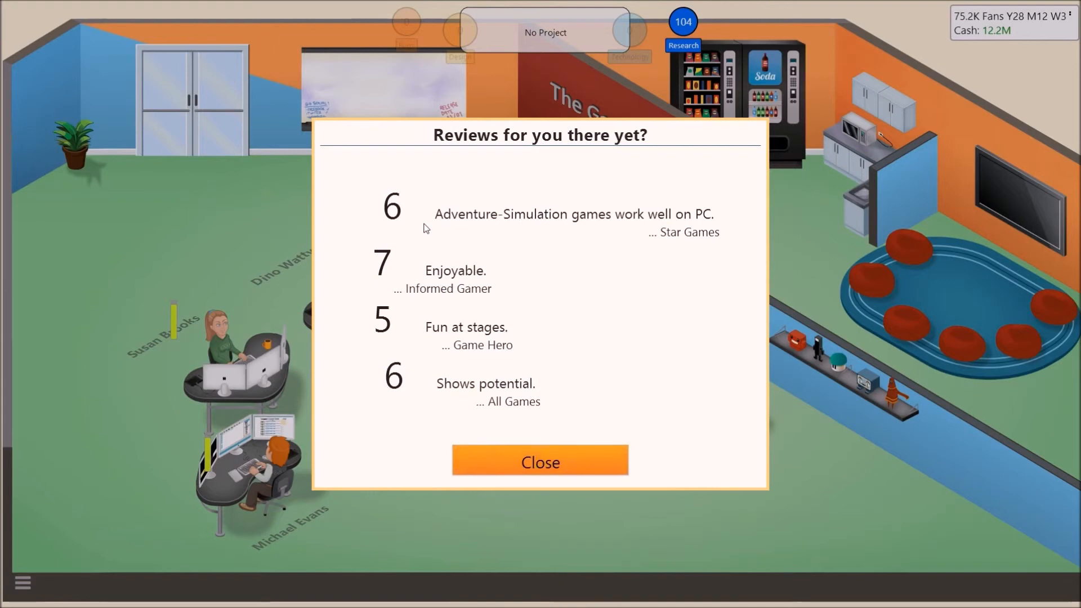
click(540, 461)
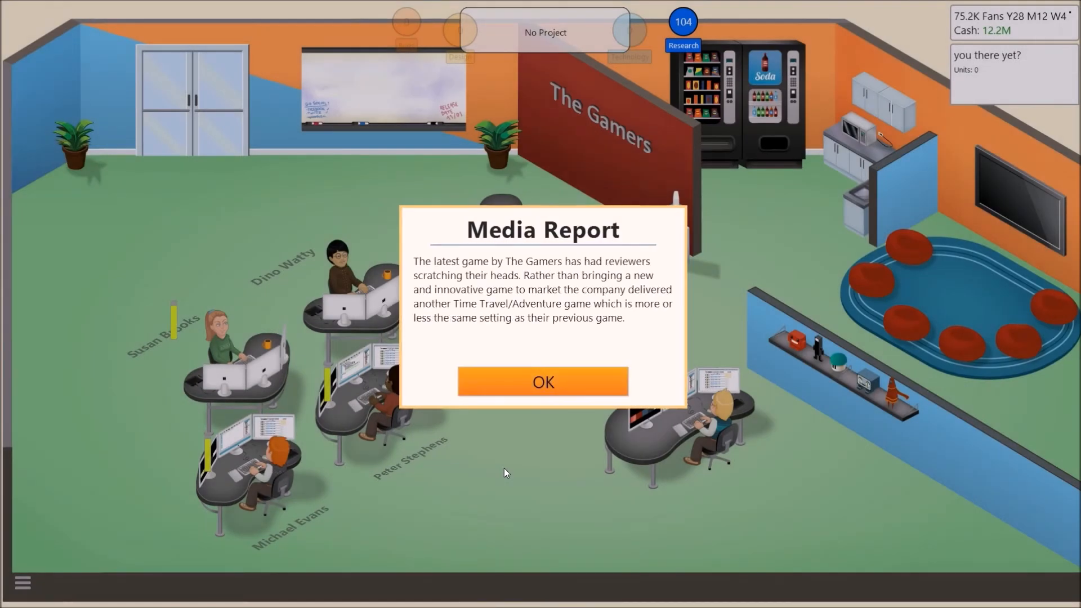
mouse_move(421, 297)
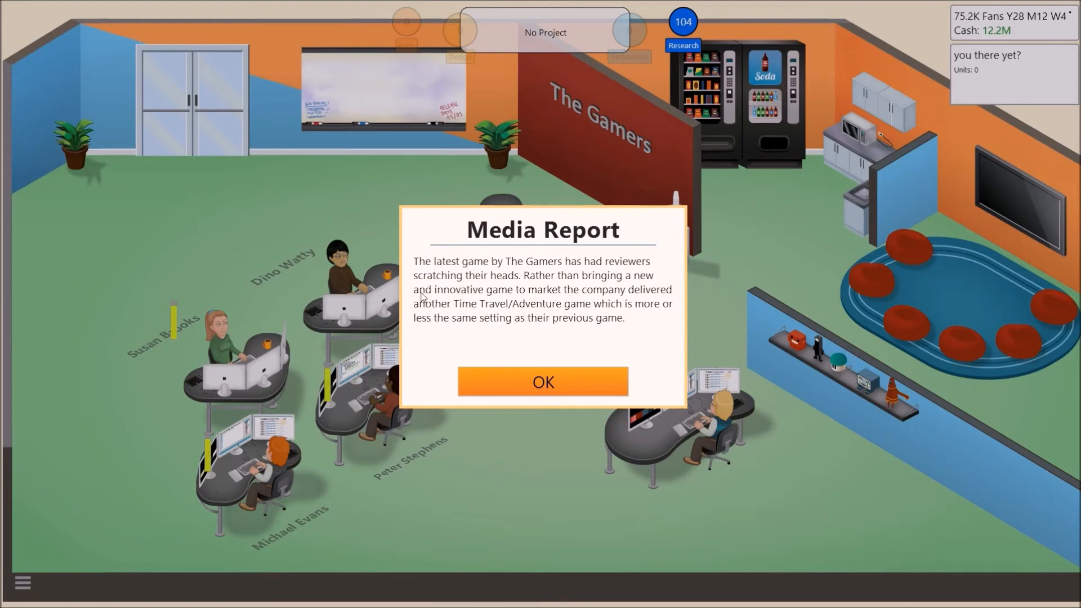
mouse_move(501, 283)
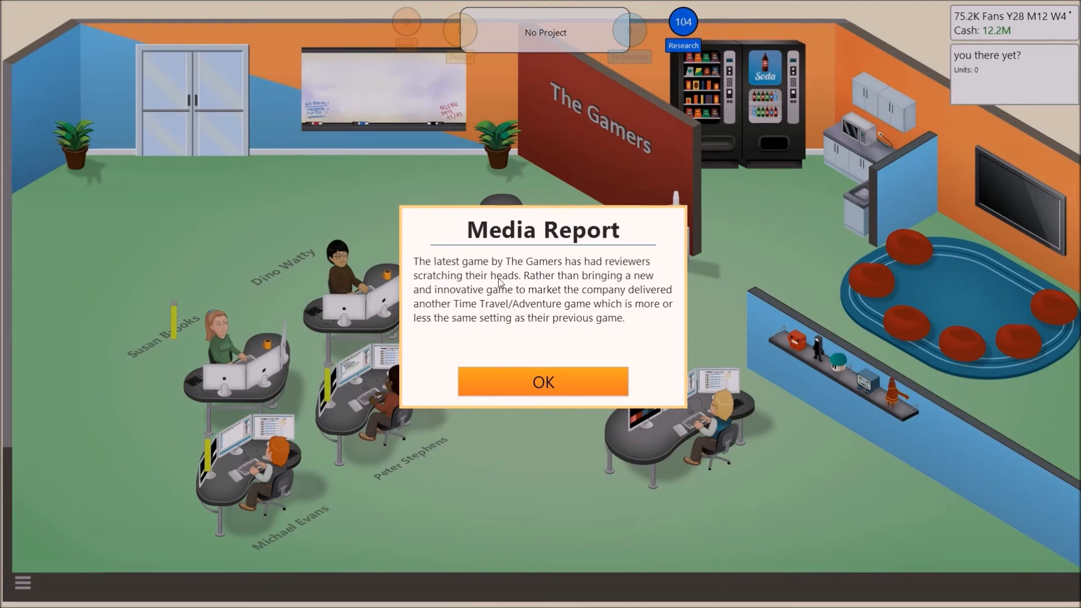
mouse_move(634, 297)
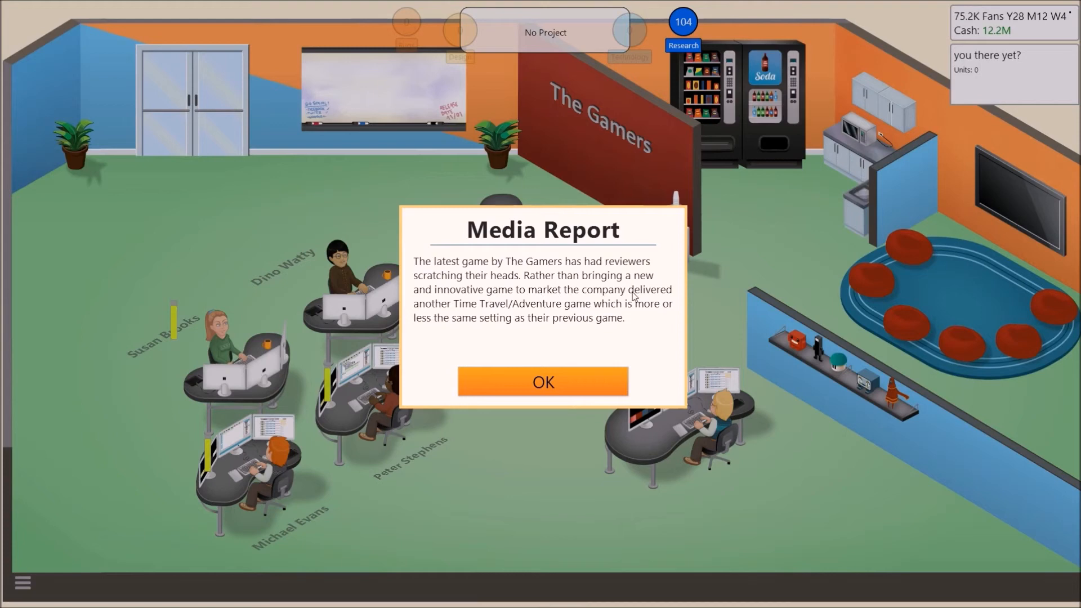
Page through both media reports criticizing the sequel's similarity and dismiss them.
click(543, 381)
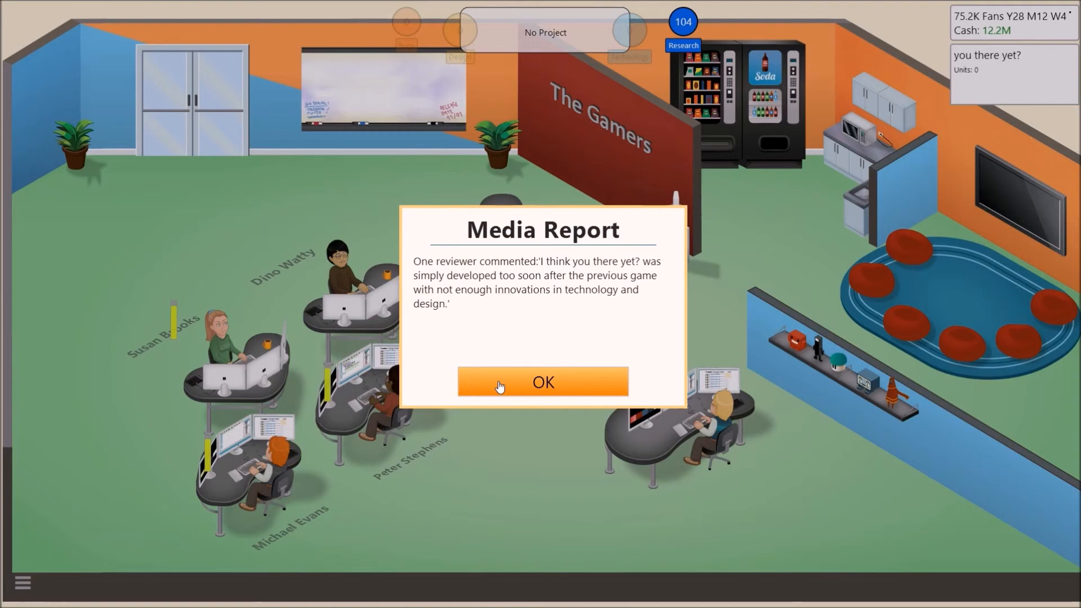
click(543, 382)
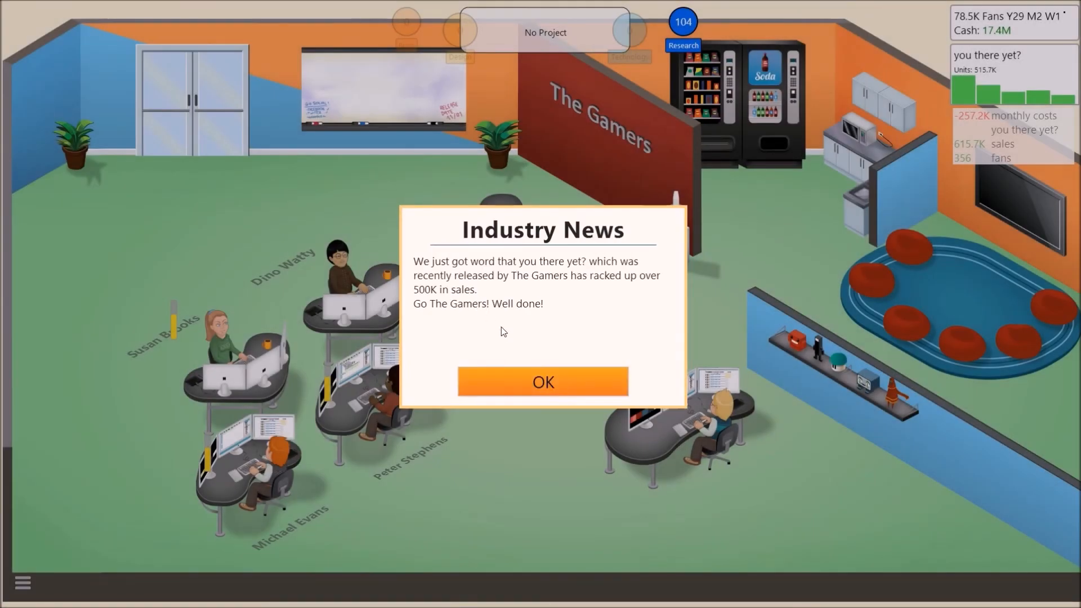
mouse_move(522, 295)
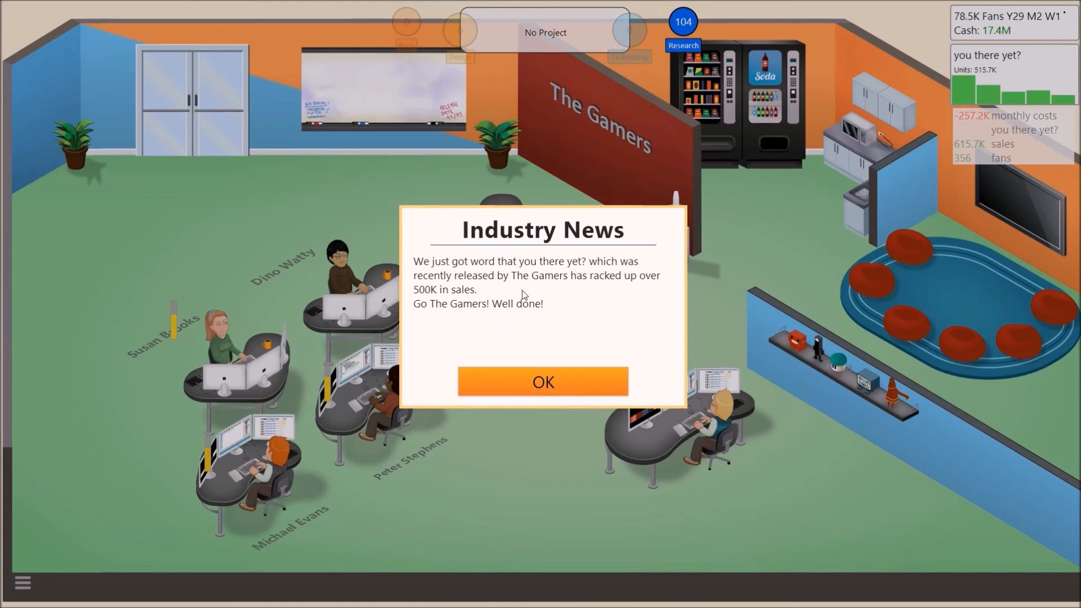
Dismiss the industry news that 'you there yet?' passed 500K sales.
click(542, 382)
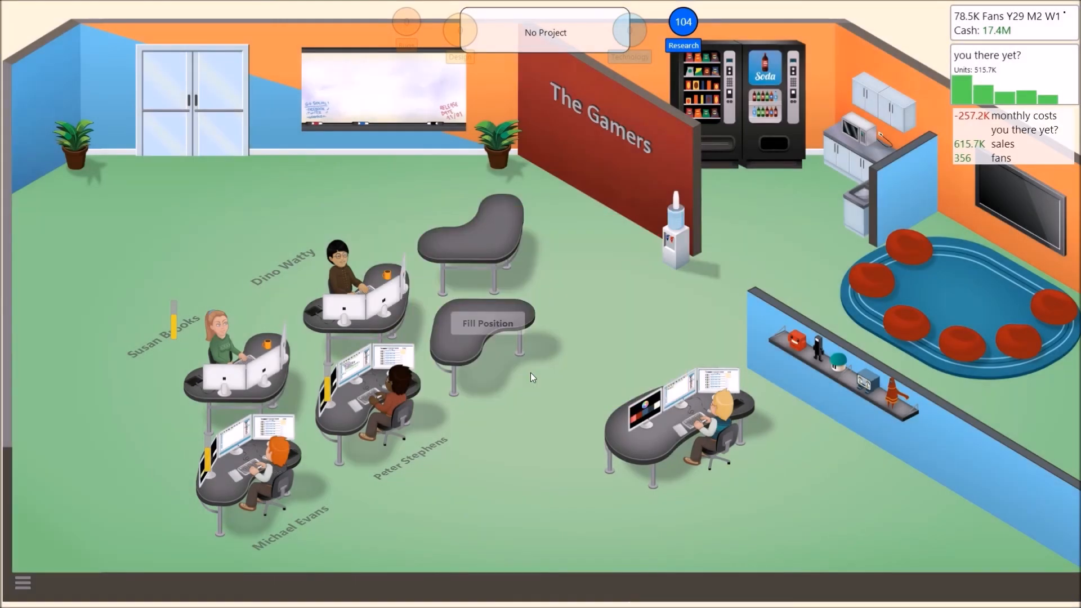